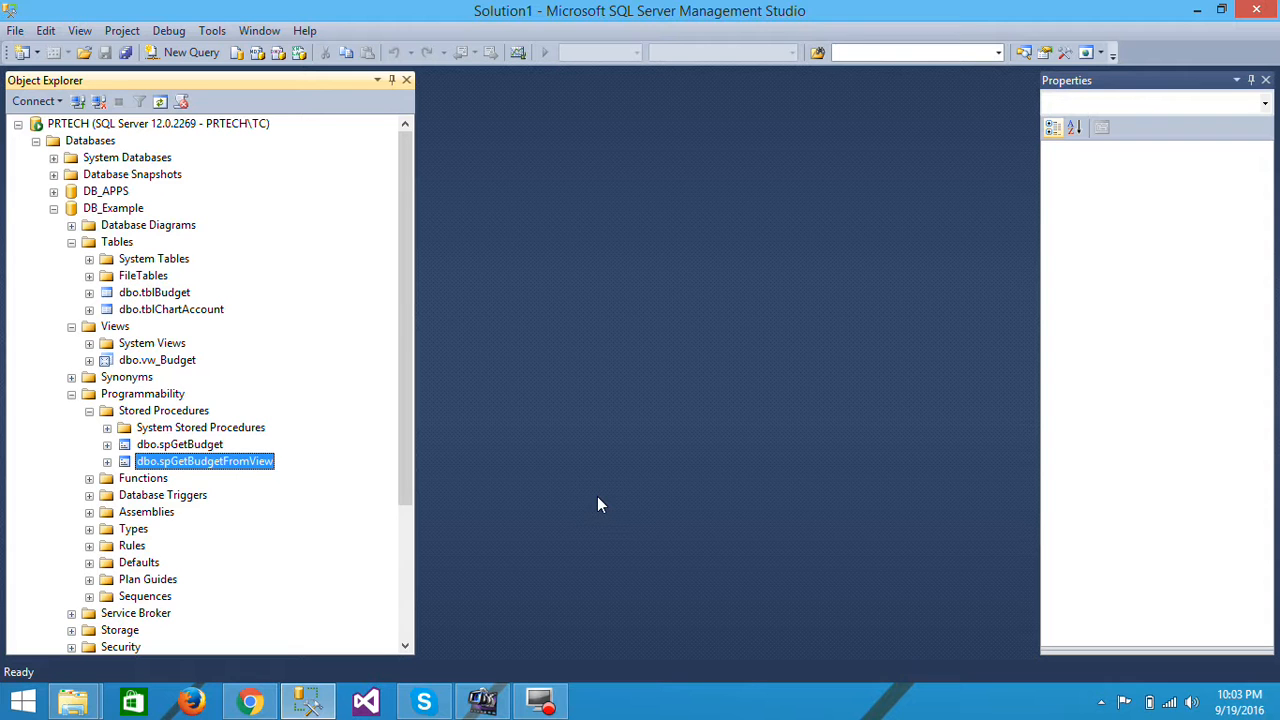
mouse_move(197, 470)
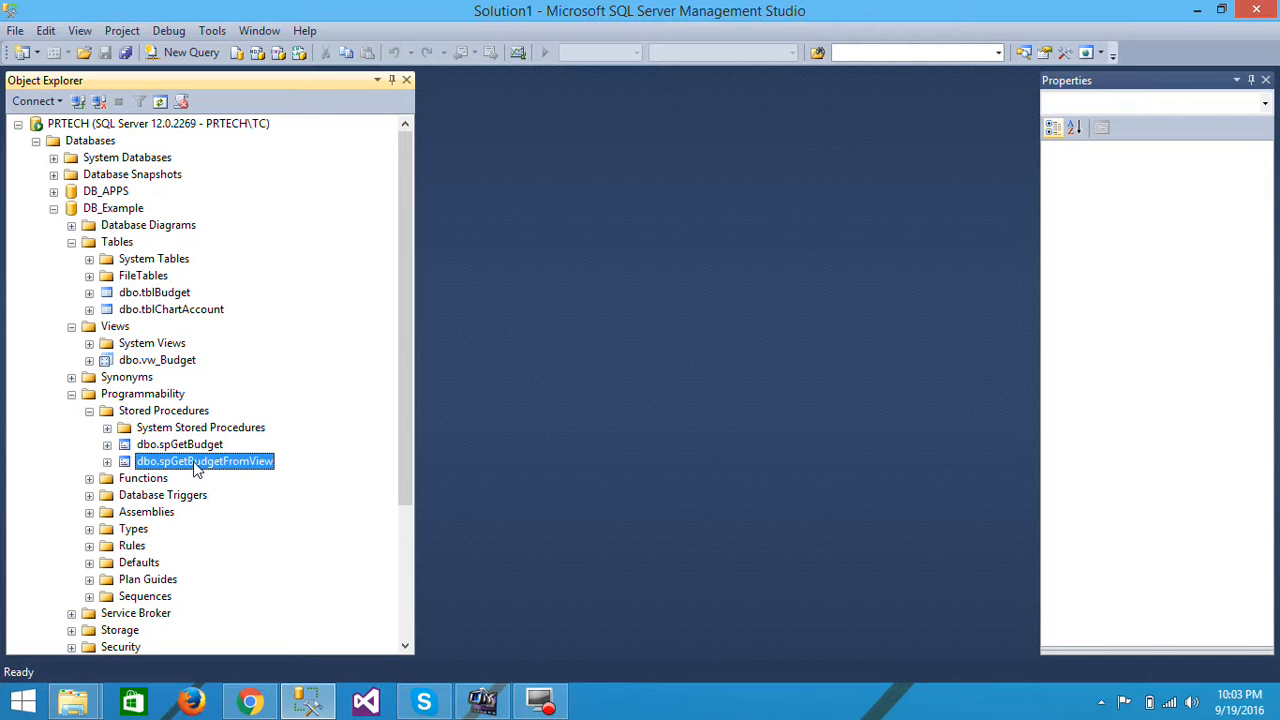
Step: Use Modify on dbo.spGetBudgetFromView in Object Explorer to open its ALTER PROCEDURE script
right_click(204, 461)
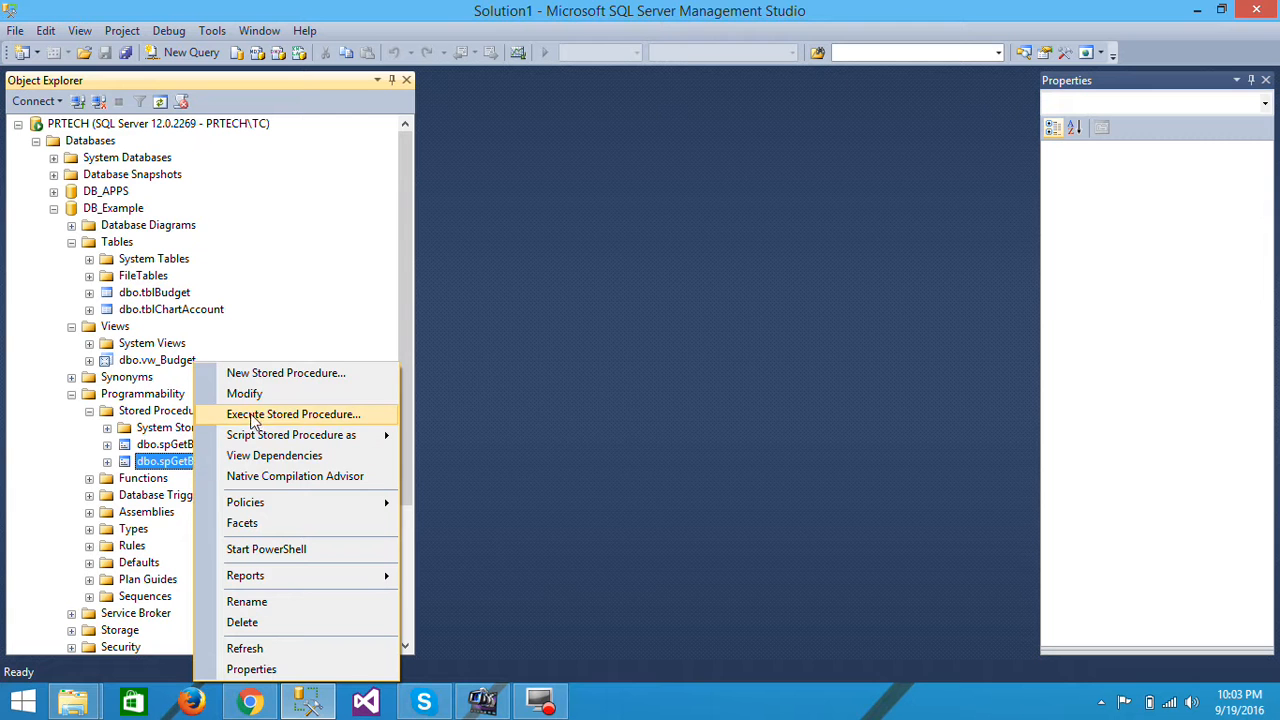
left_click(244, 393)
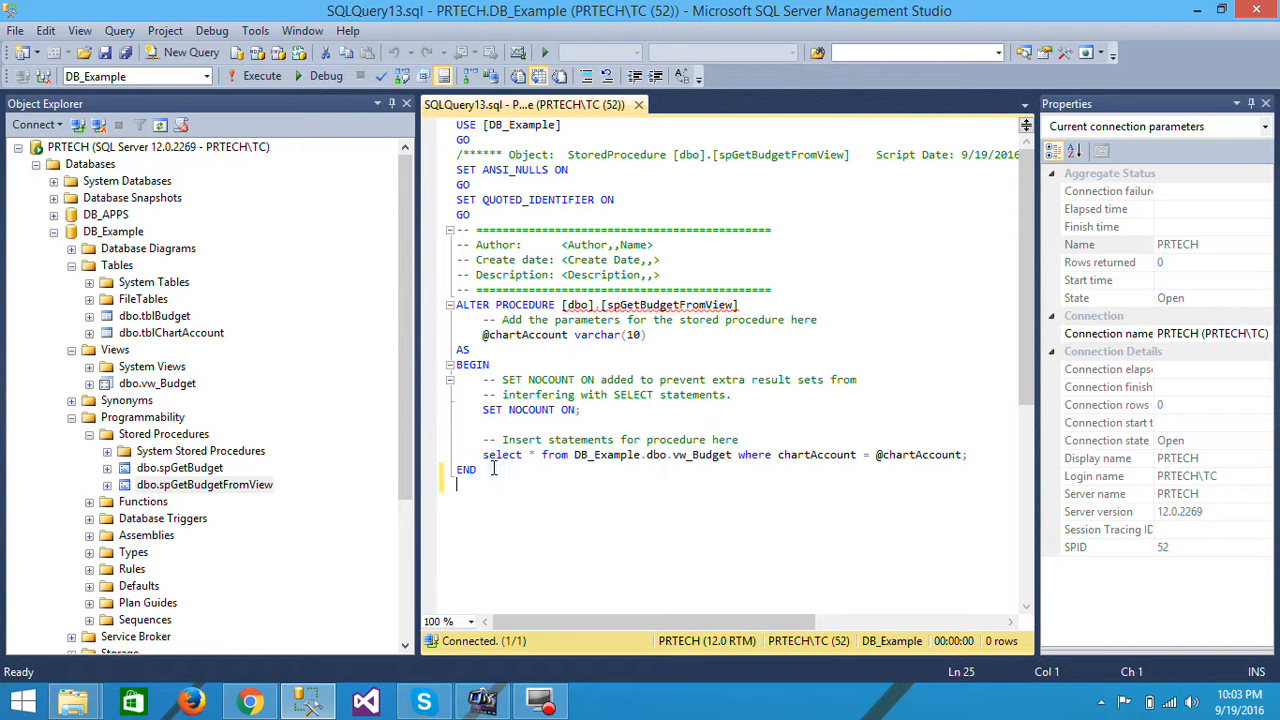
Step: Execute exec dbo.spGetBudgetFromView 'A001' to return that account's single budget row
type("ex")
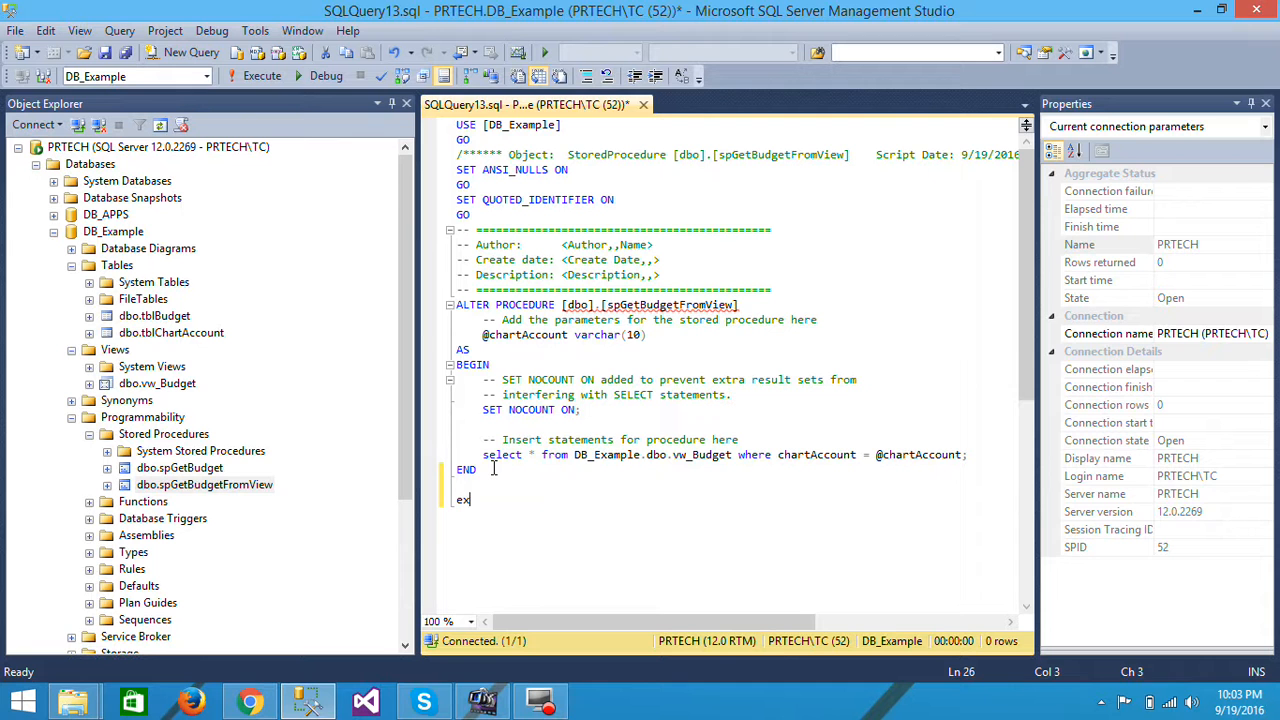
type("ec dbo.")
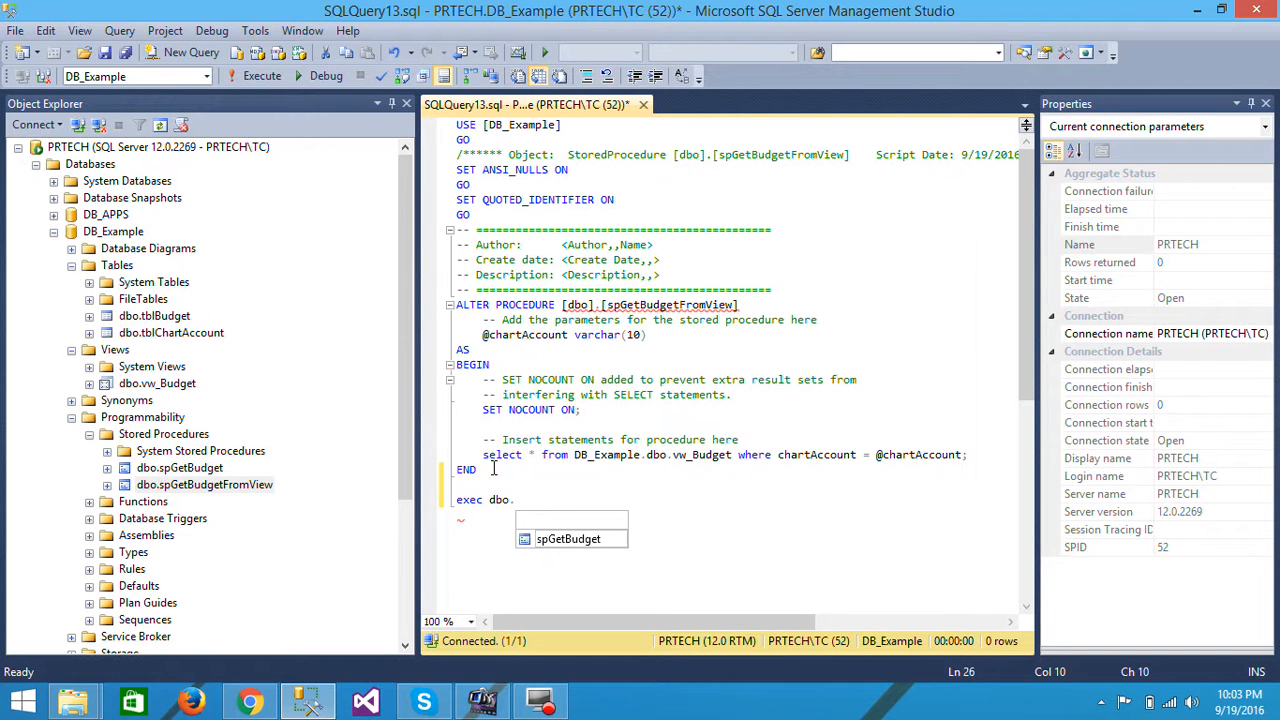
type("spGetBudget")
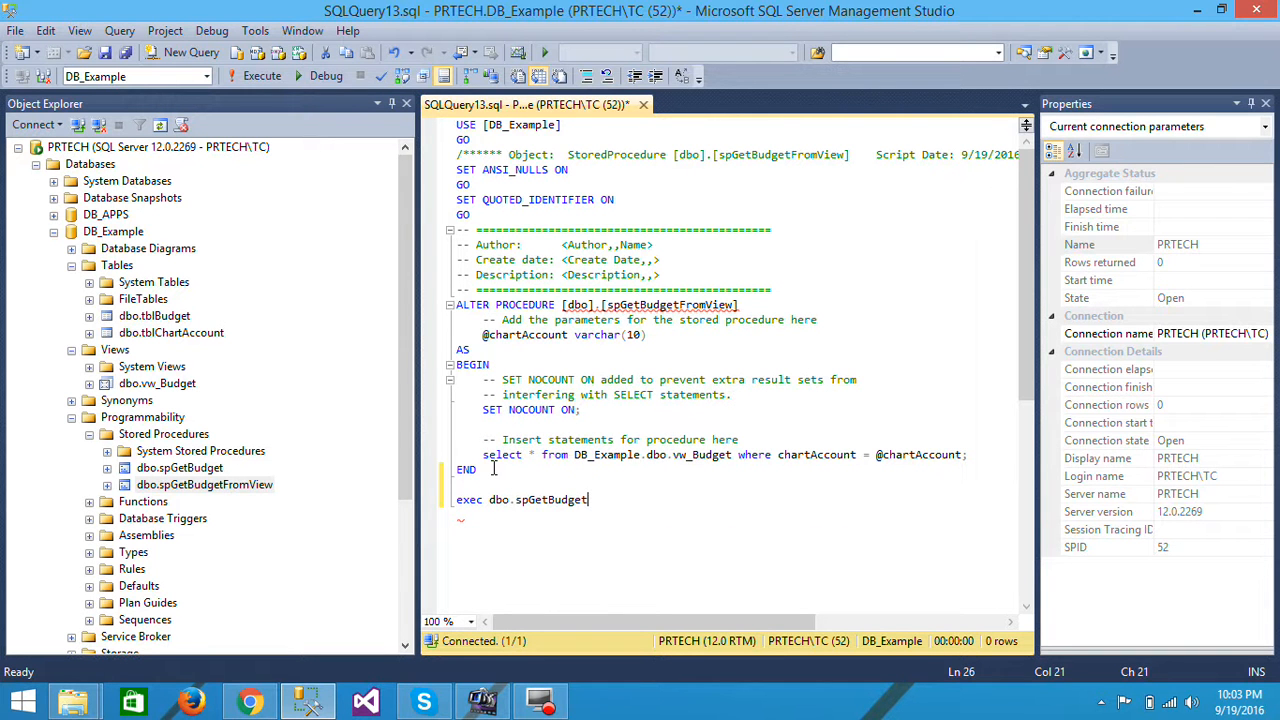
type("FromView '")
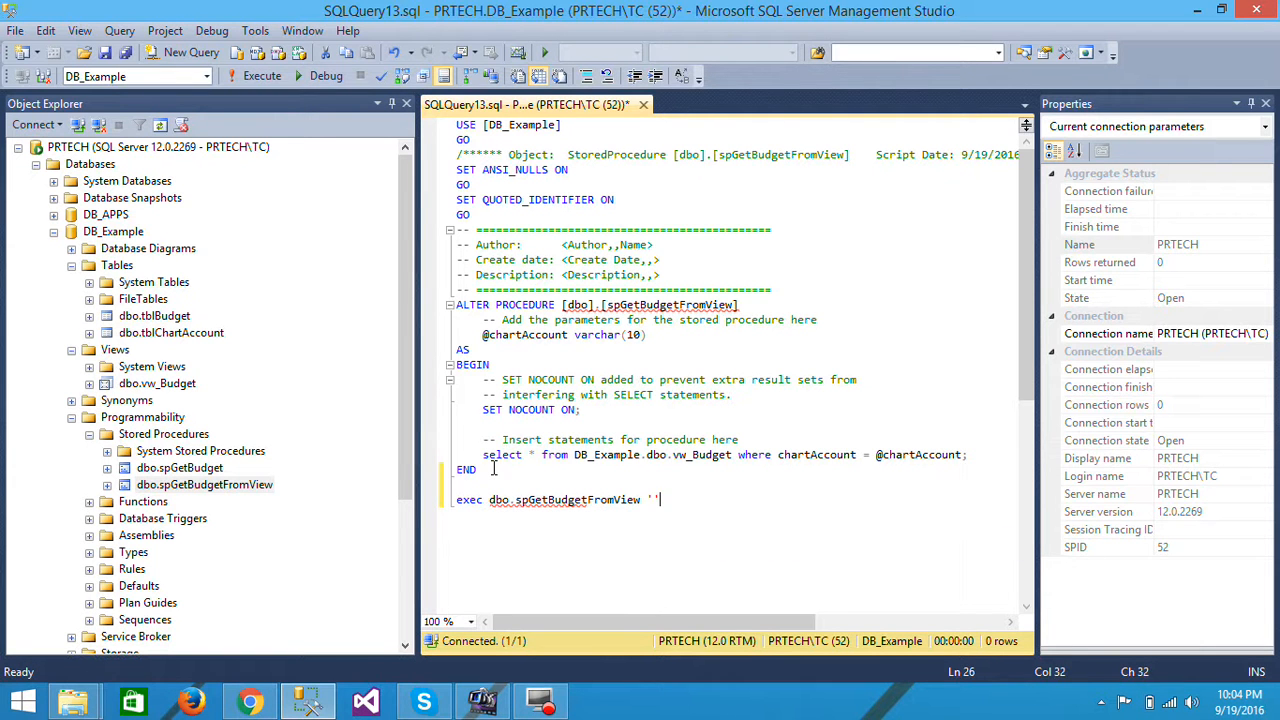
type("A001")
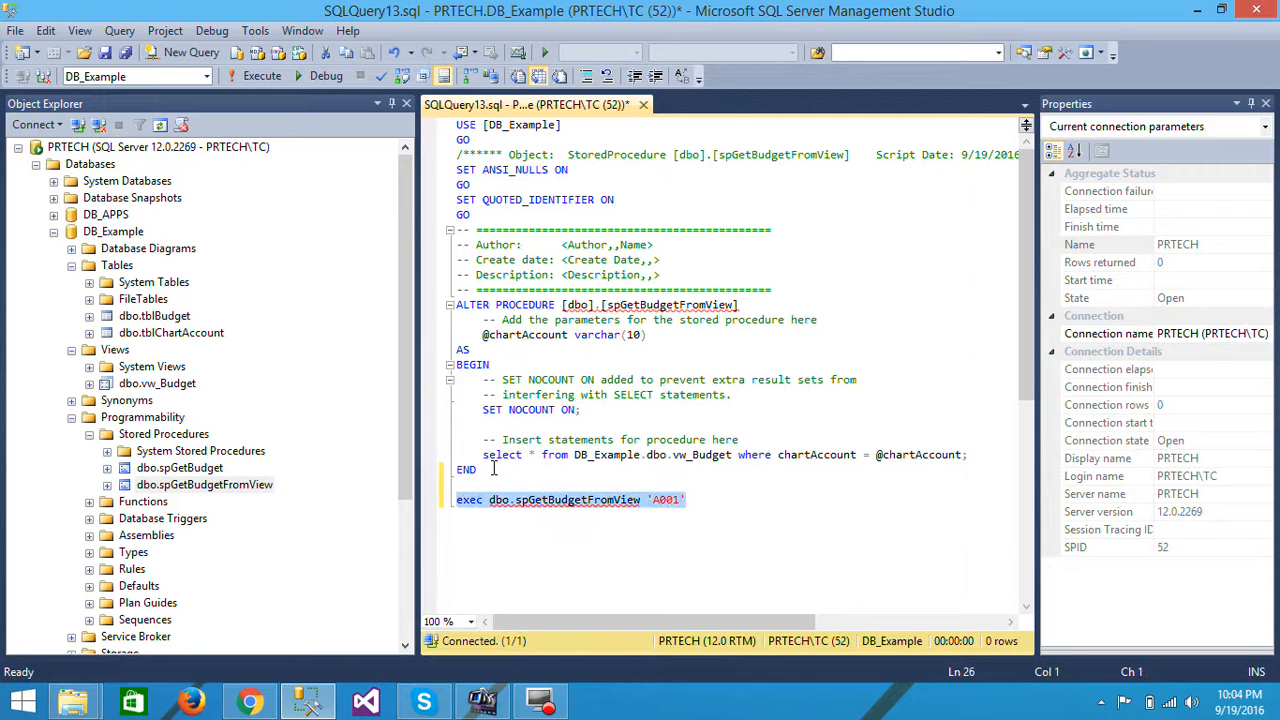
left_click(263, 76)
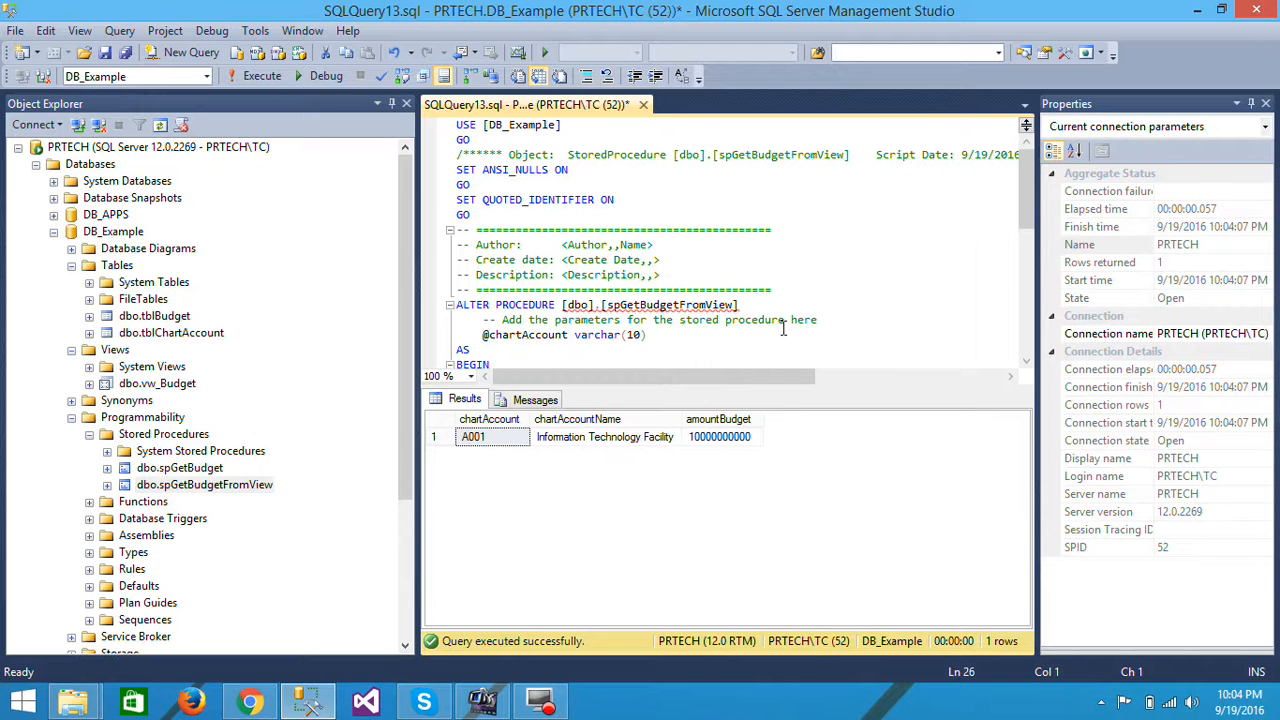
Step: Scroll through the procedure script in the query editor
scroll("down", 3)
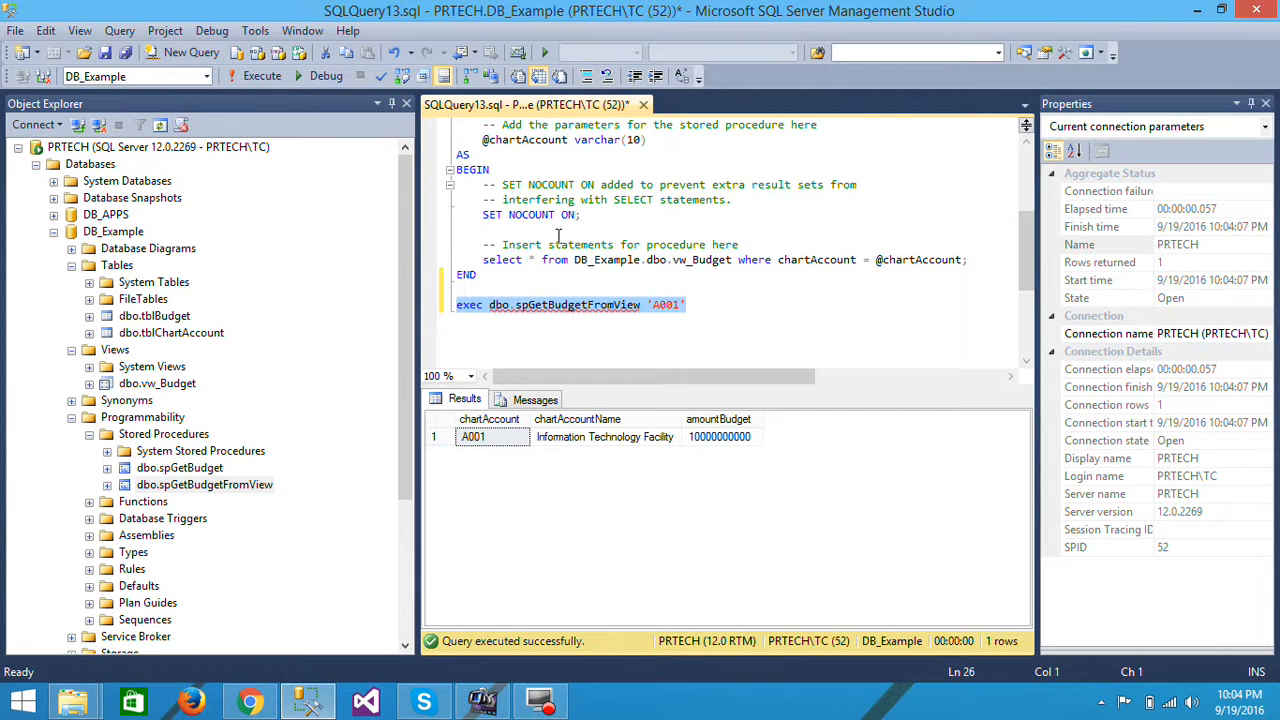
mouse_move(572, 347)
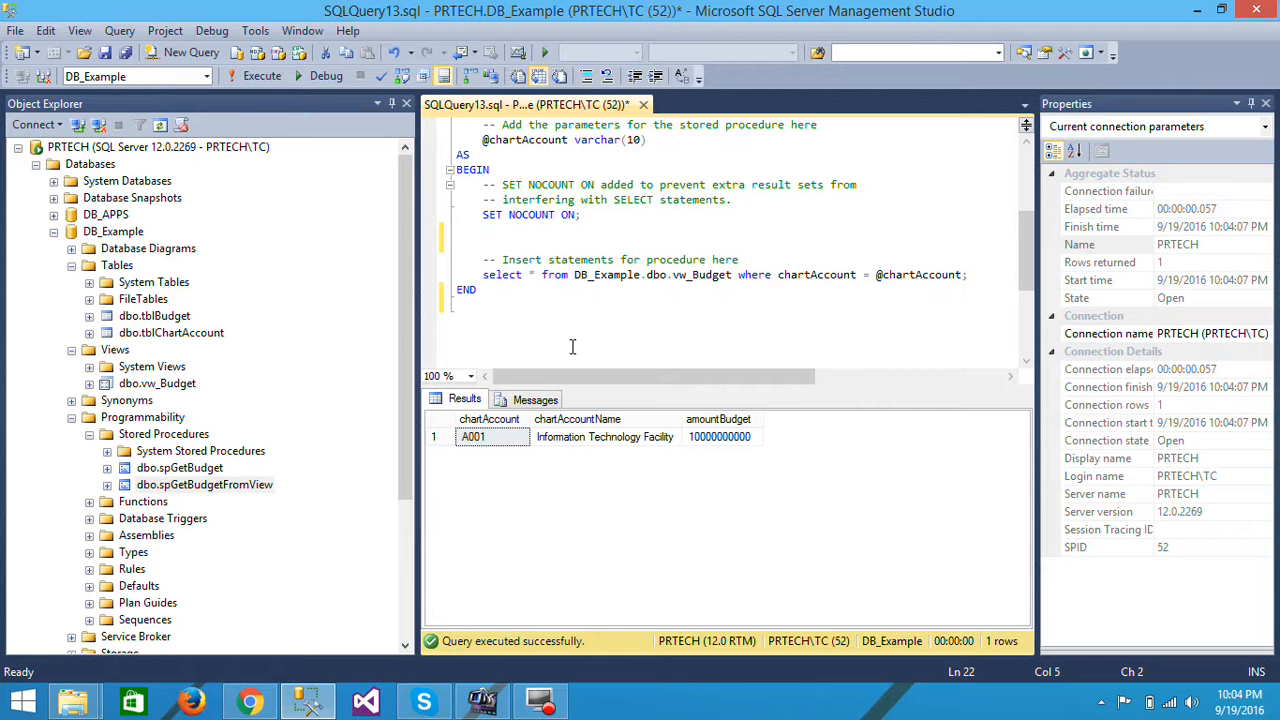
Step: Begin CREATE TABLE #tempTableBudget with a chartAccount varchar(10) column
type("create table #")
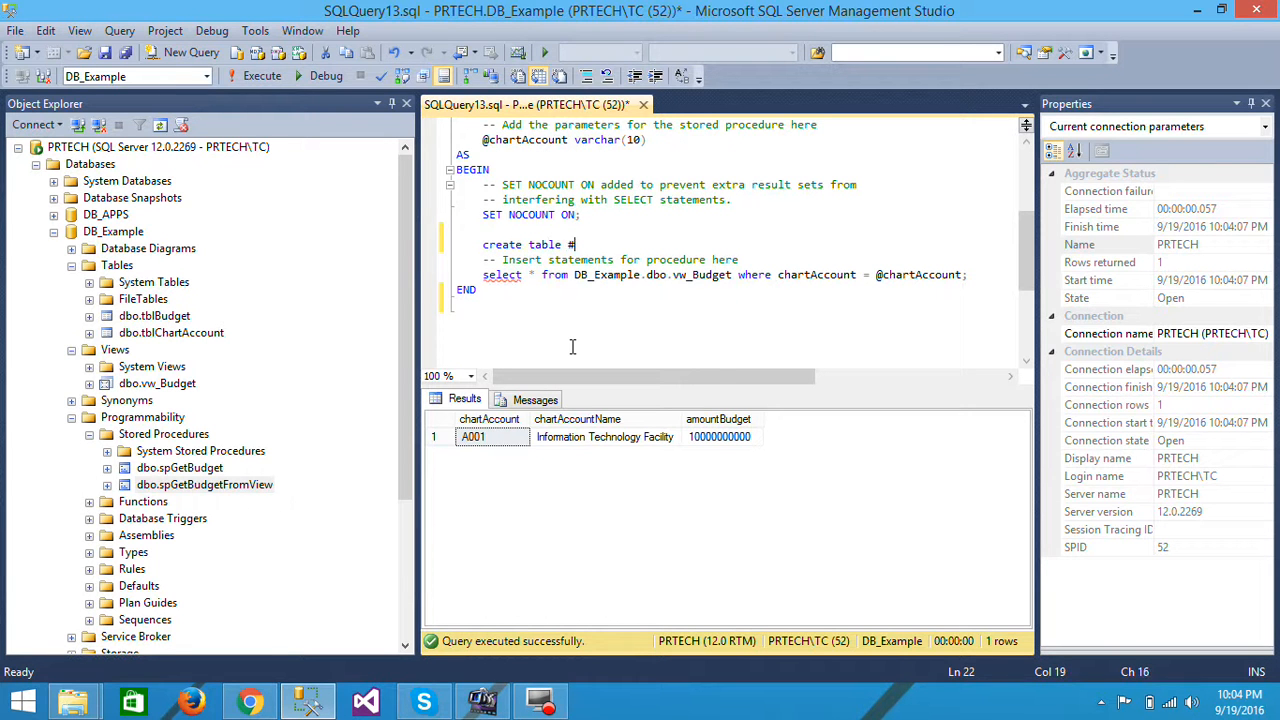
type("tempT")
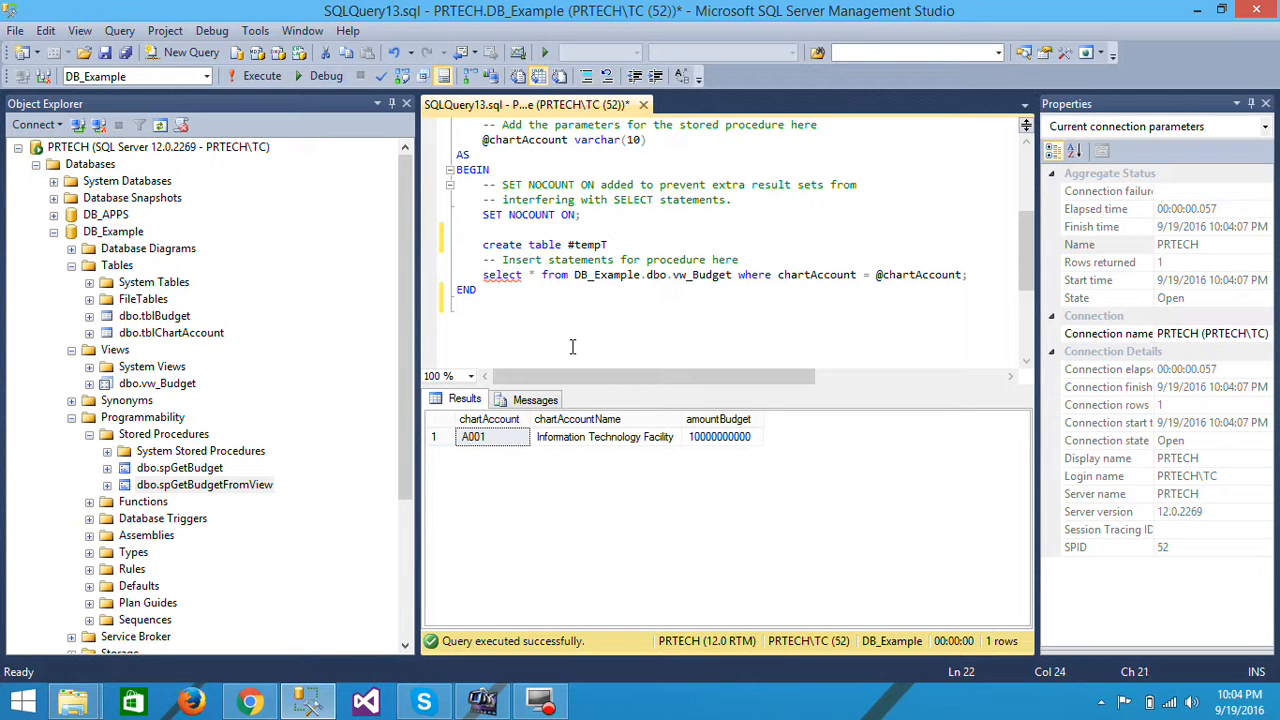
type("ta")
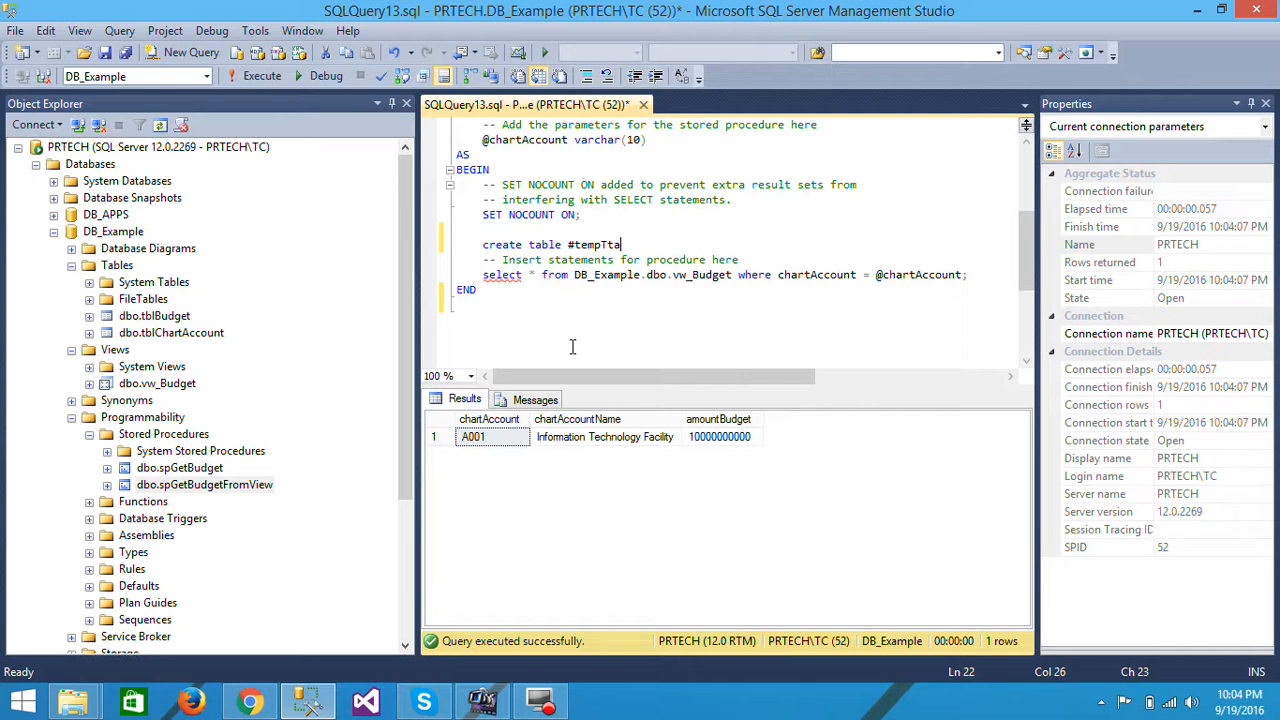
type("ble")
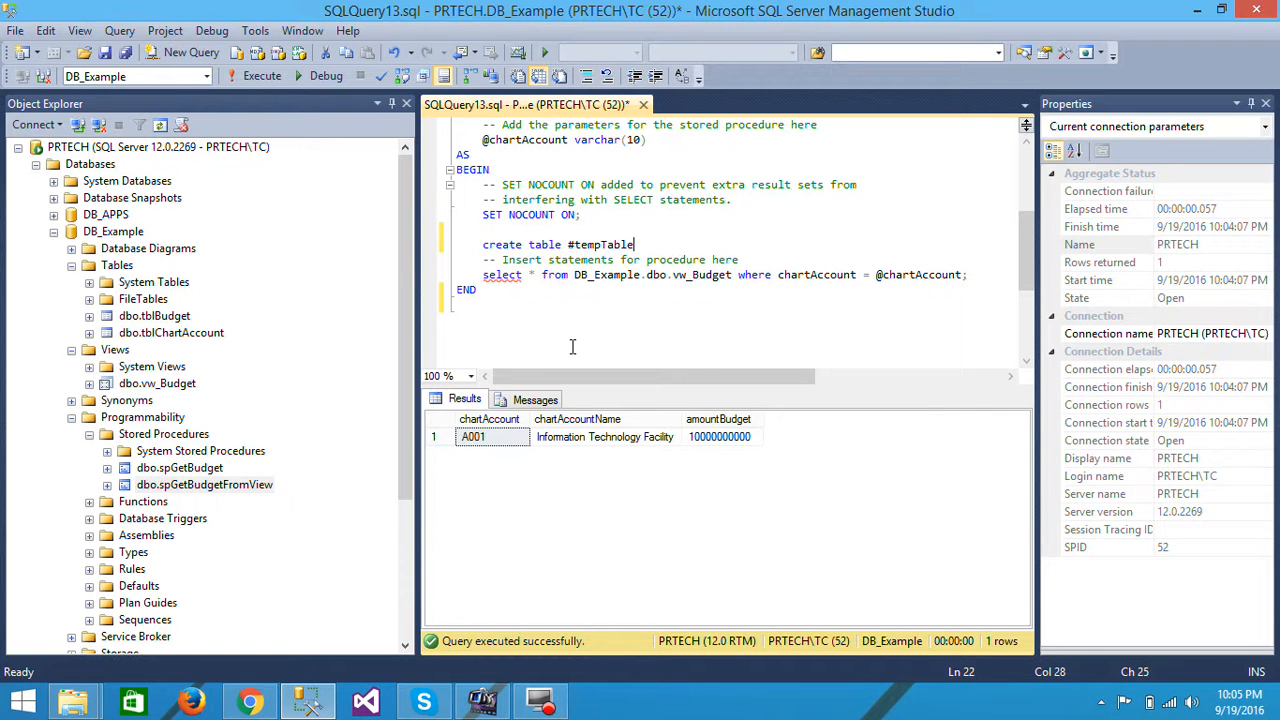
type("Bu")
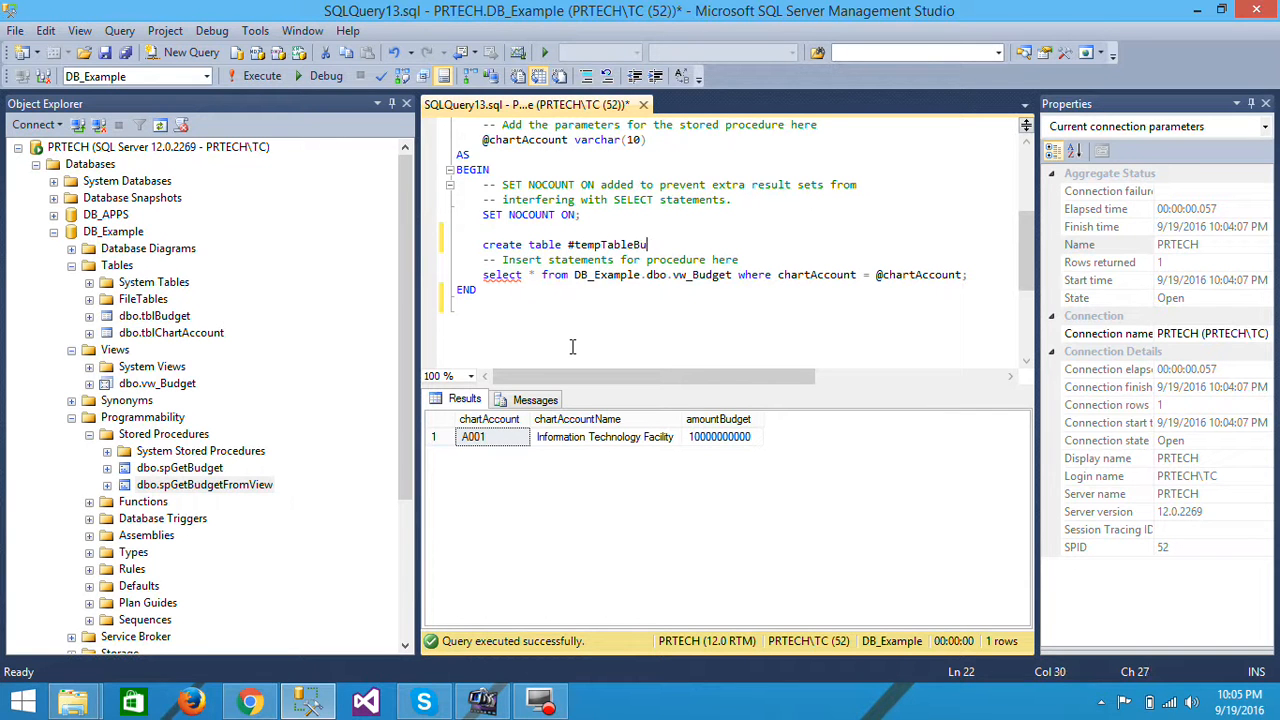
type("dget")
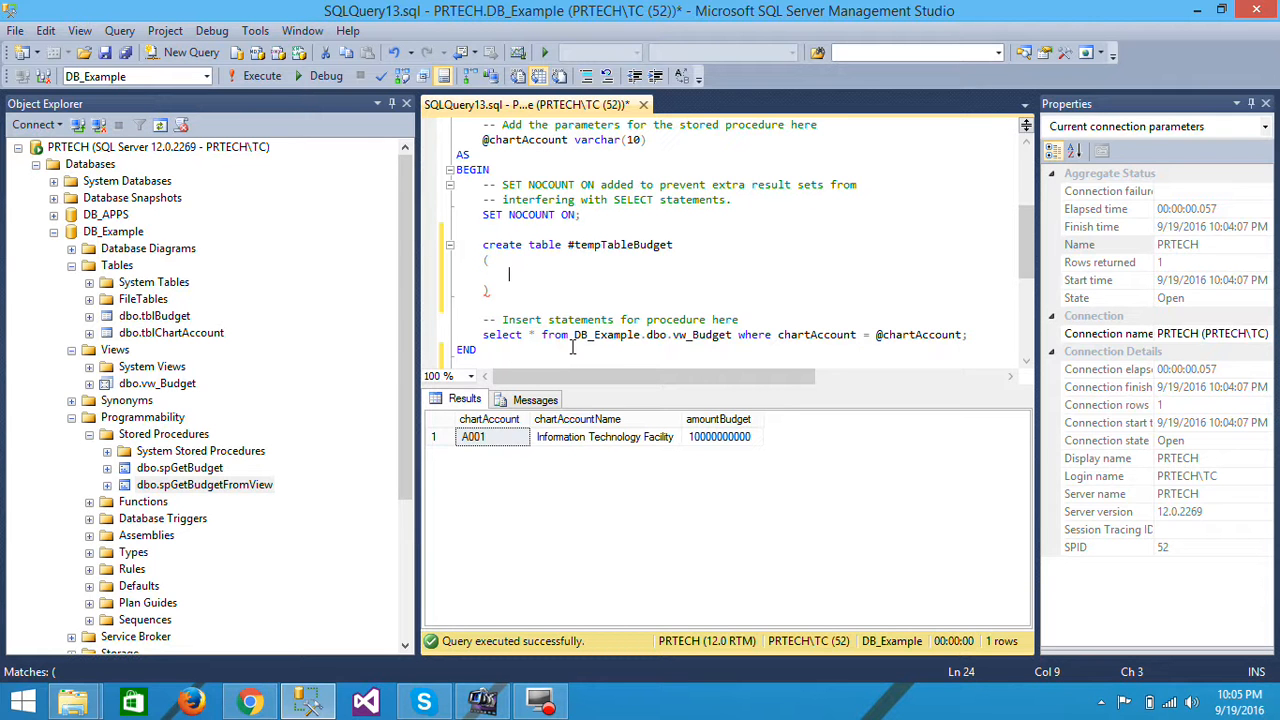
type("chartAc")
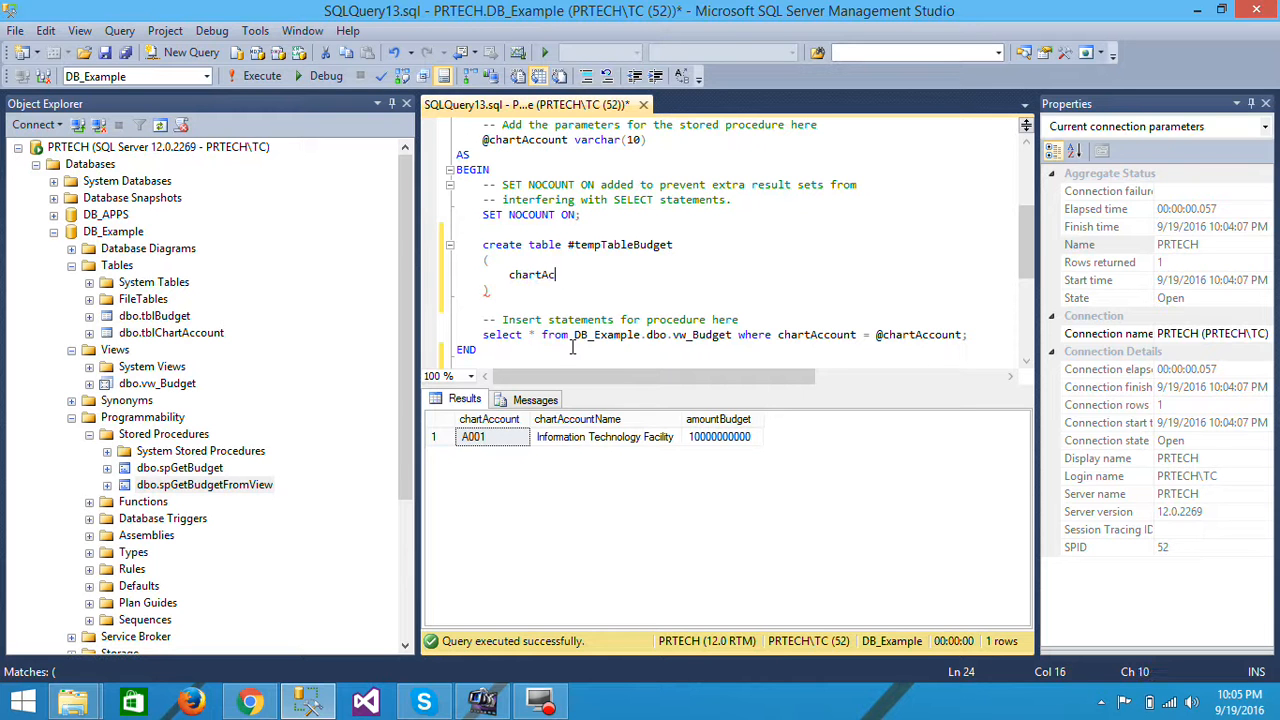
type("ount varchar(")
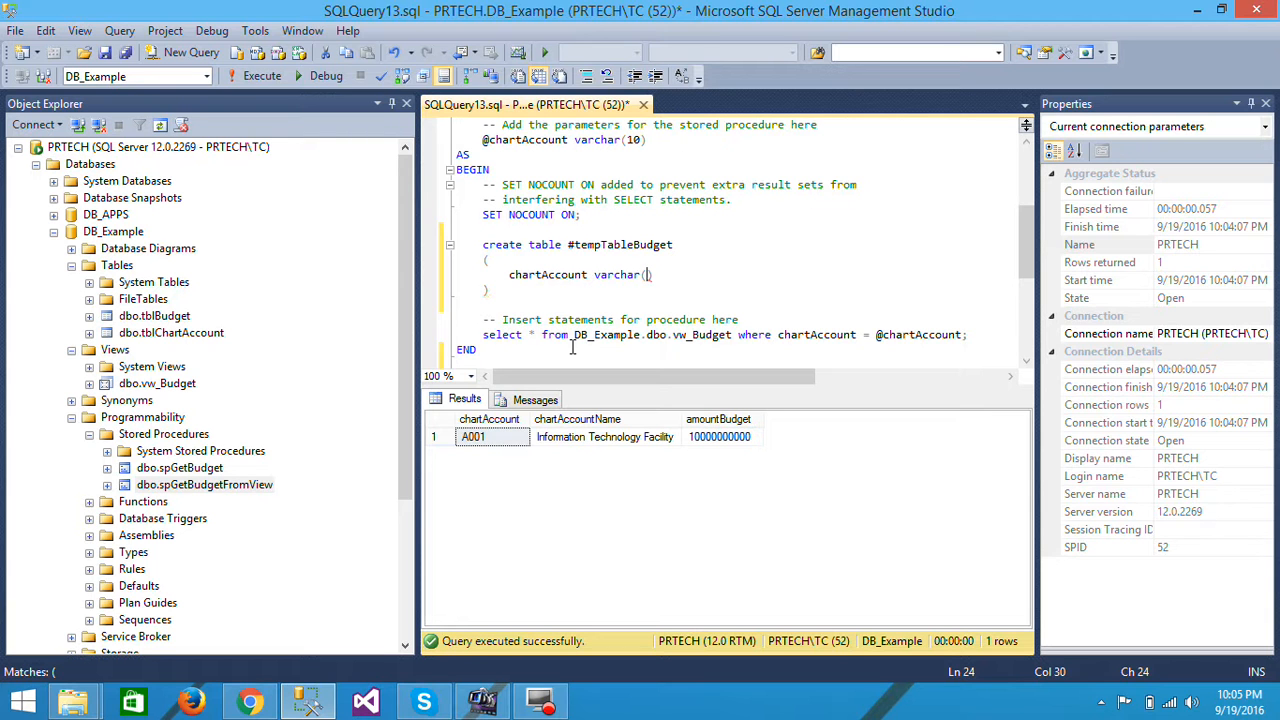
type("10")
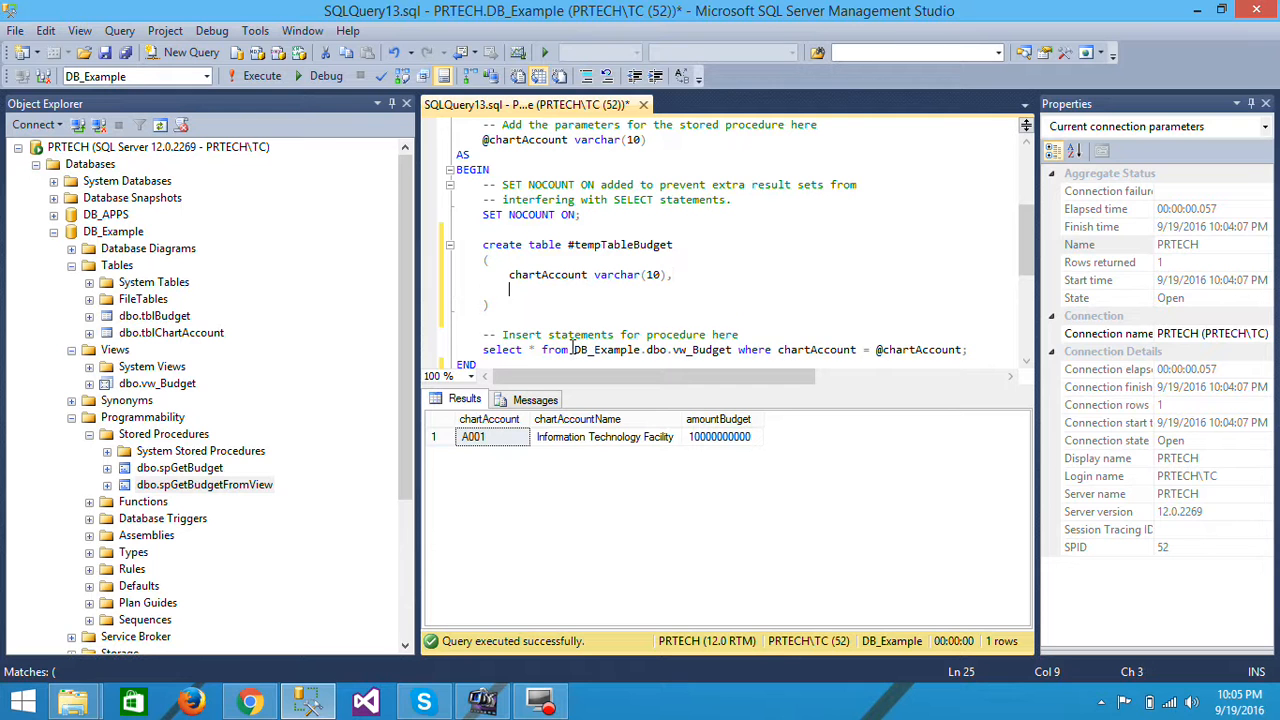
Step: Add chartAccountName varchar(50) and amountBudget decimal(18,0) columns to the temp table
type("chartAccountName")
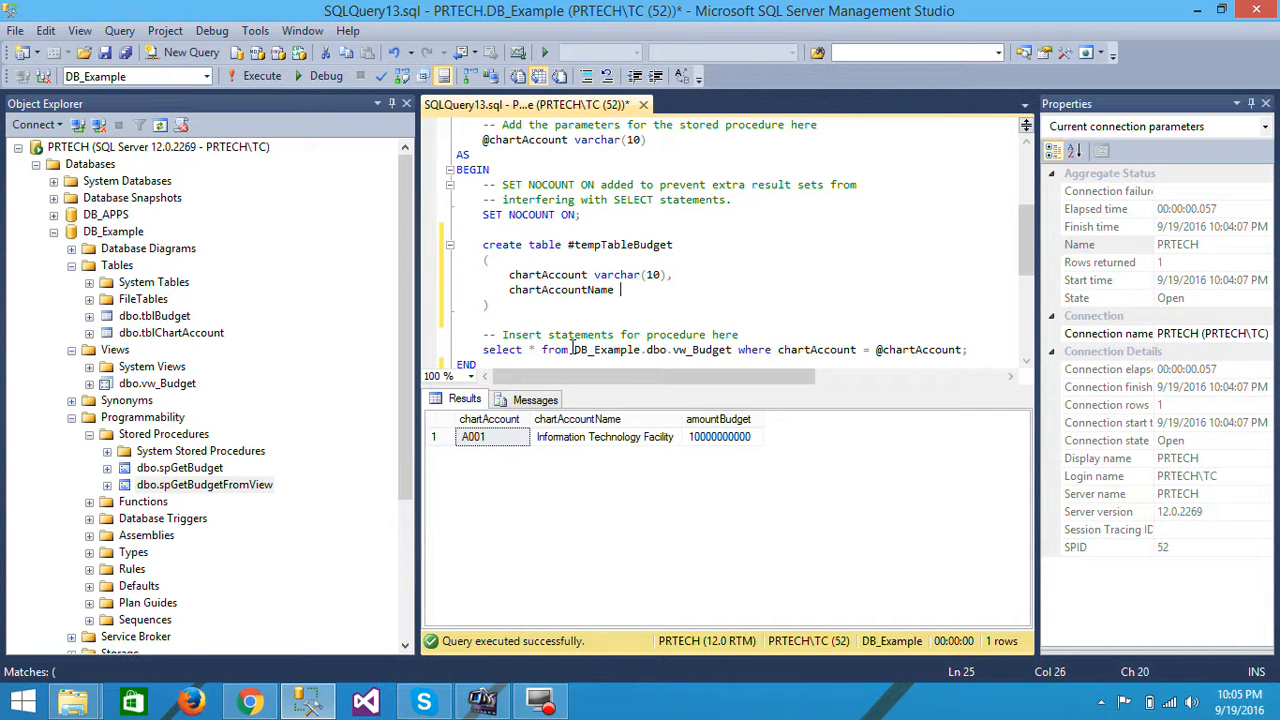
type("varchar()")
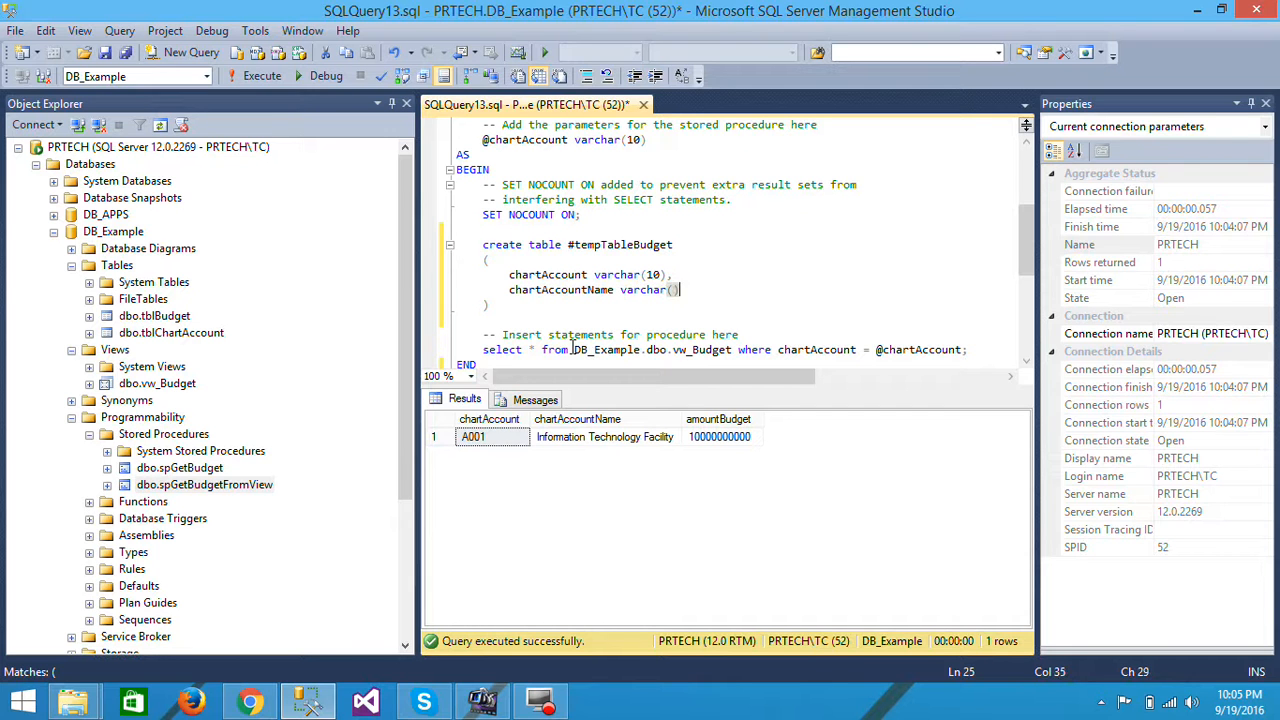
type("50")
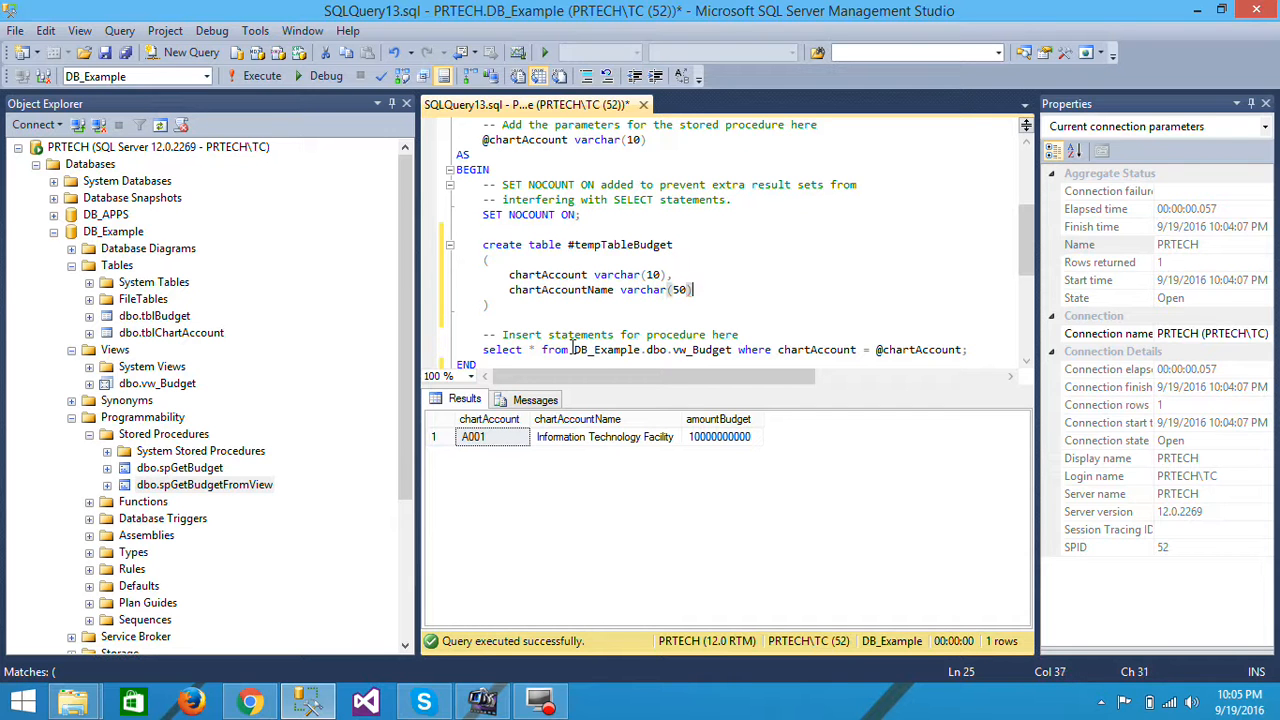
type("amoun")
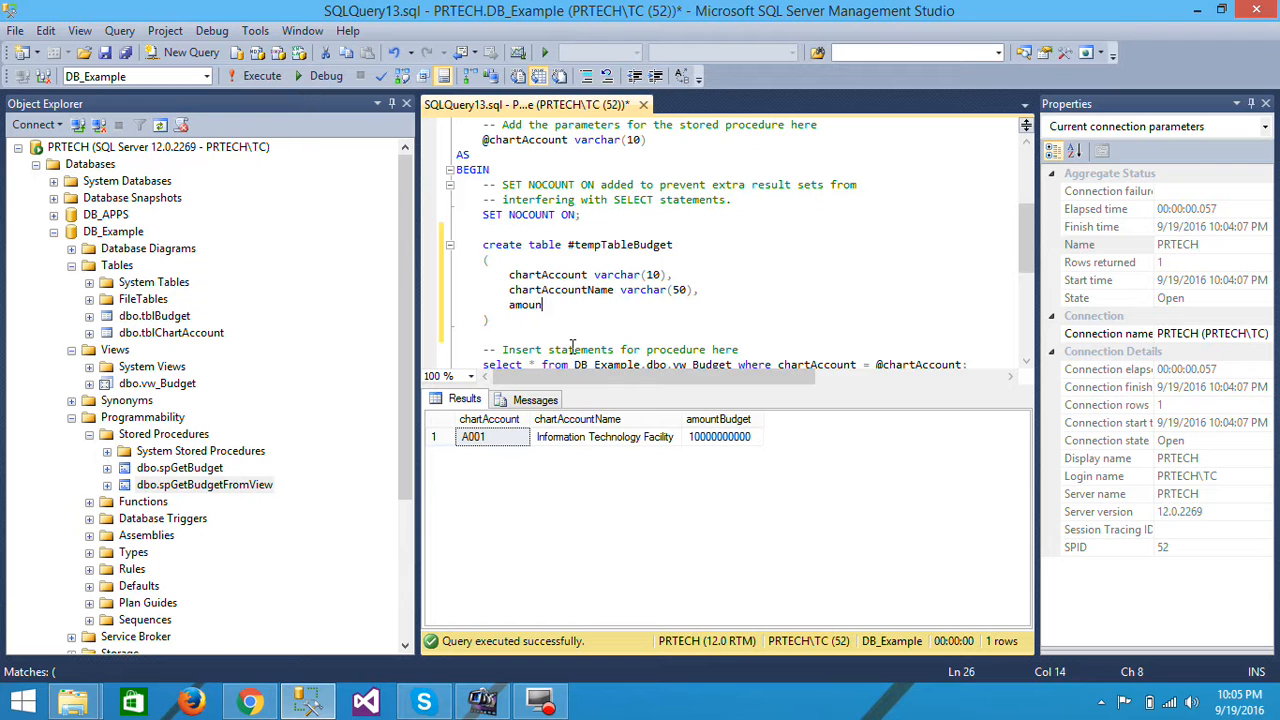
type("tBudget")
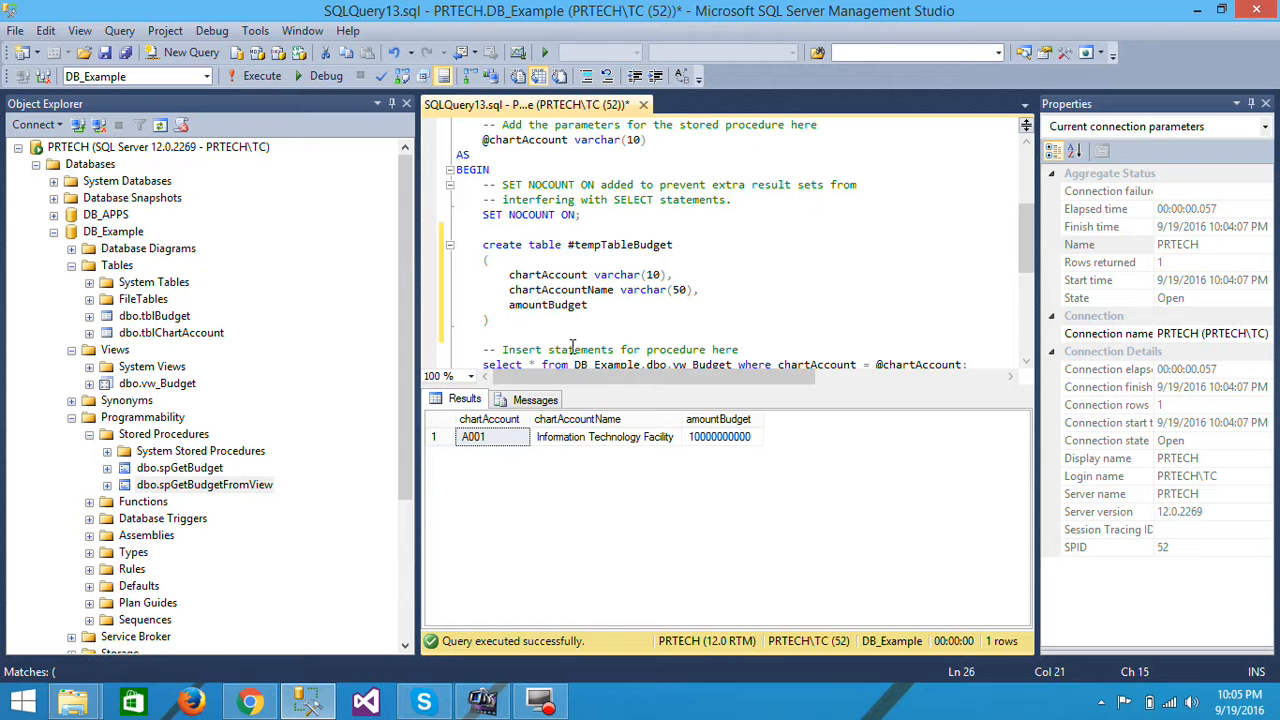
type("decimal")
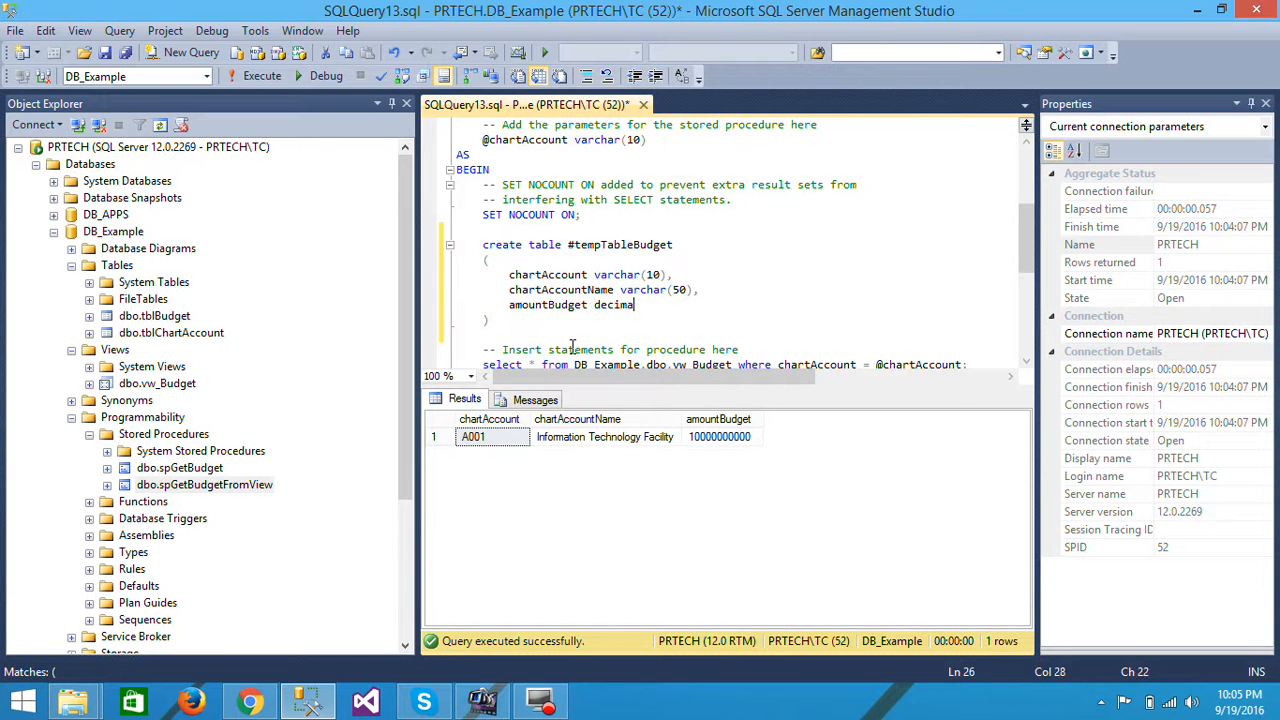
type("l(1)")
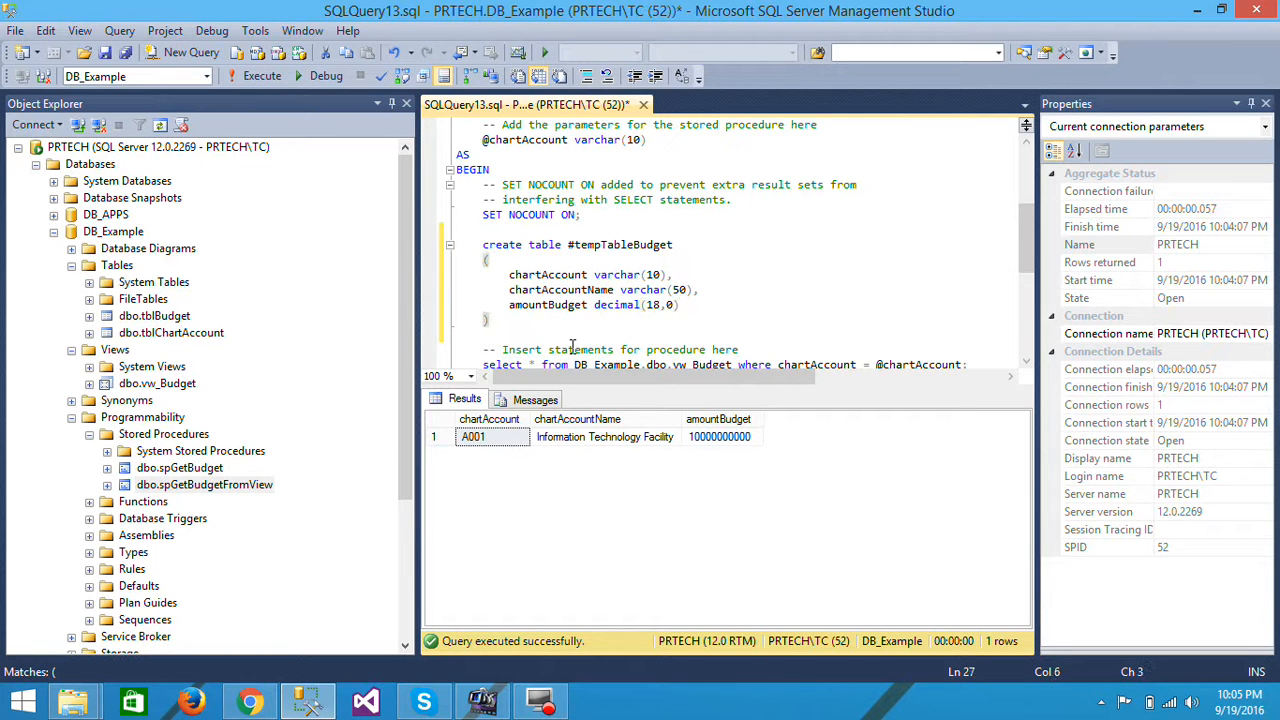
left_click_drag(483, 244, 490, 320)
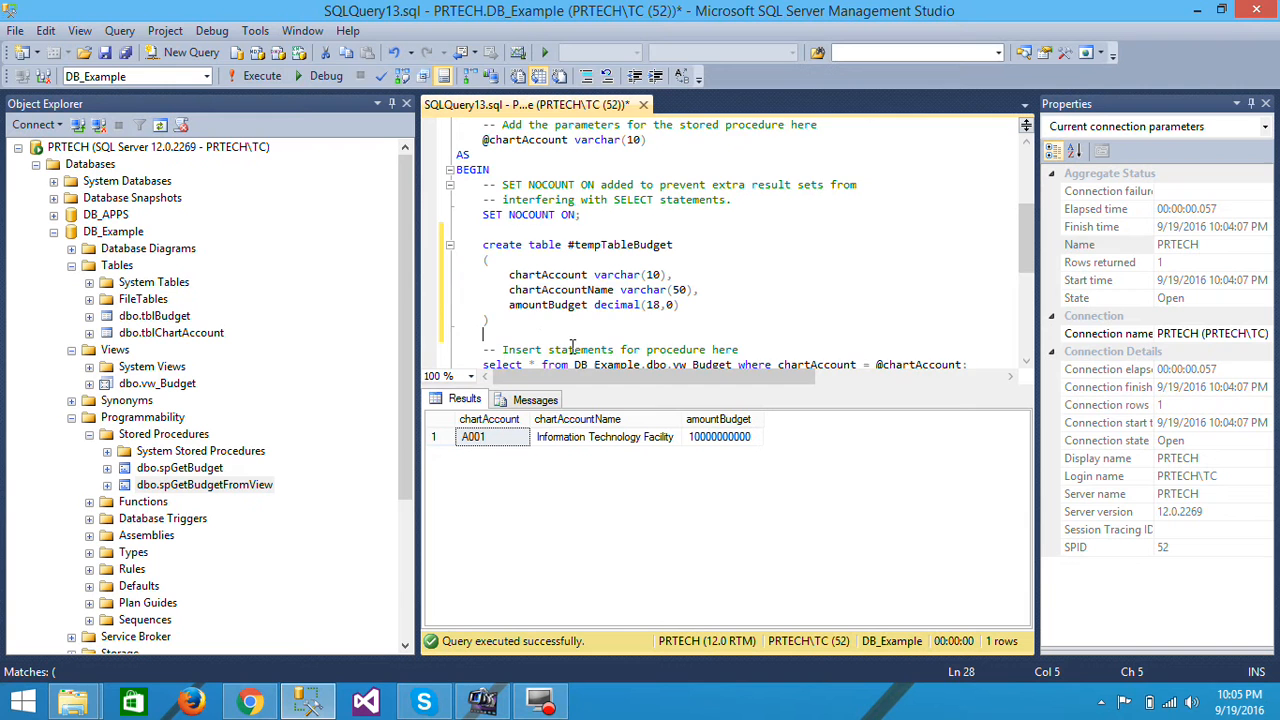
scroll("down", 3)
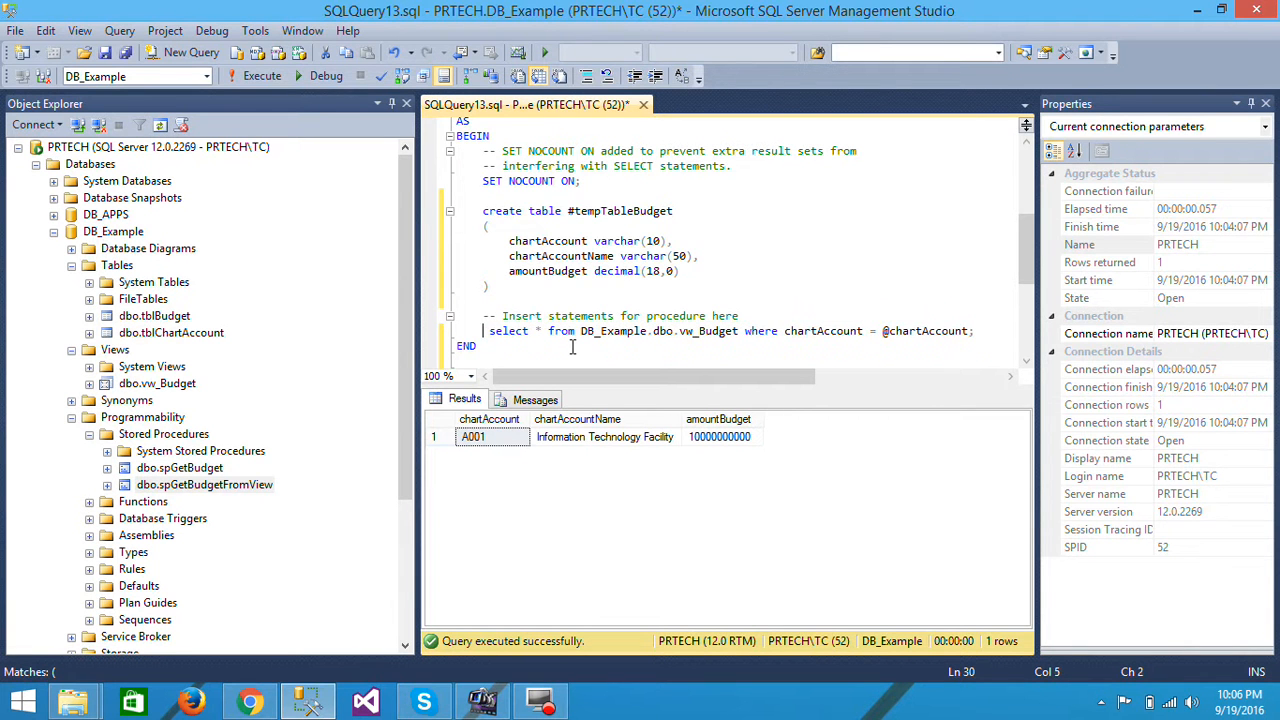
Step: Prefix the view query with INSERT INTO #tempTableBudget and start a SELECT of #tempTableBudget
type("insert into")
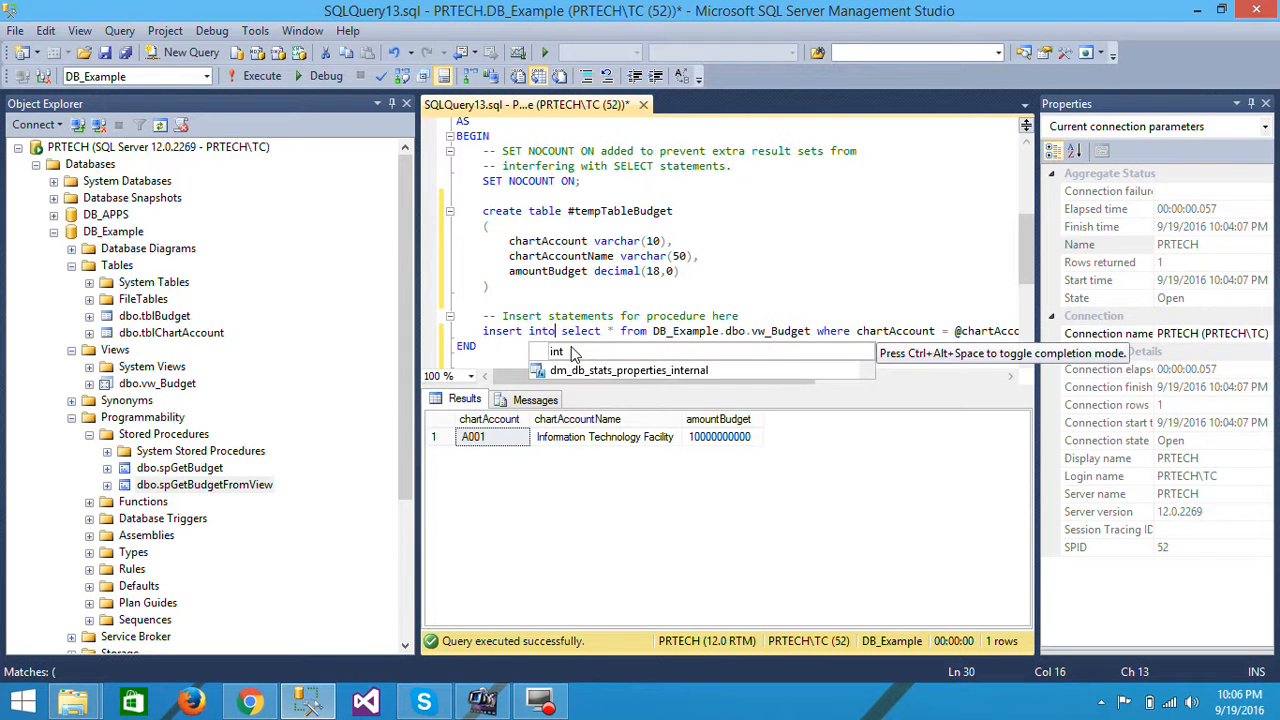
type("#tempTableBudget")
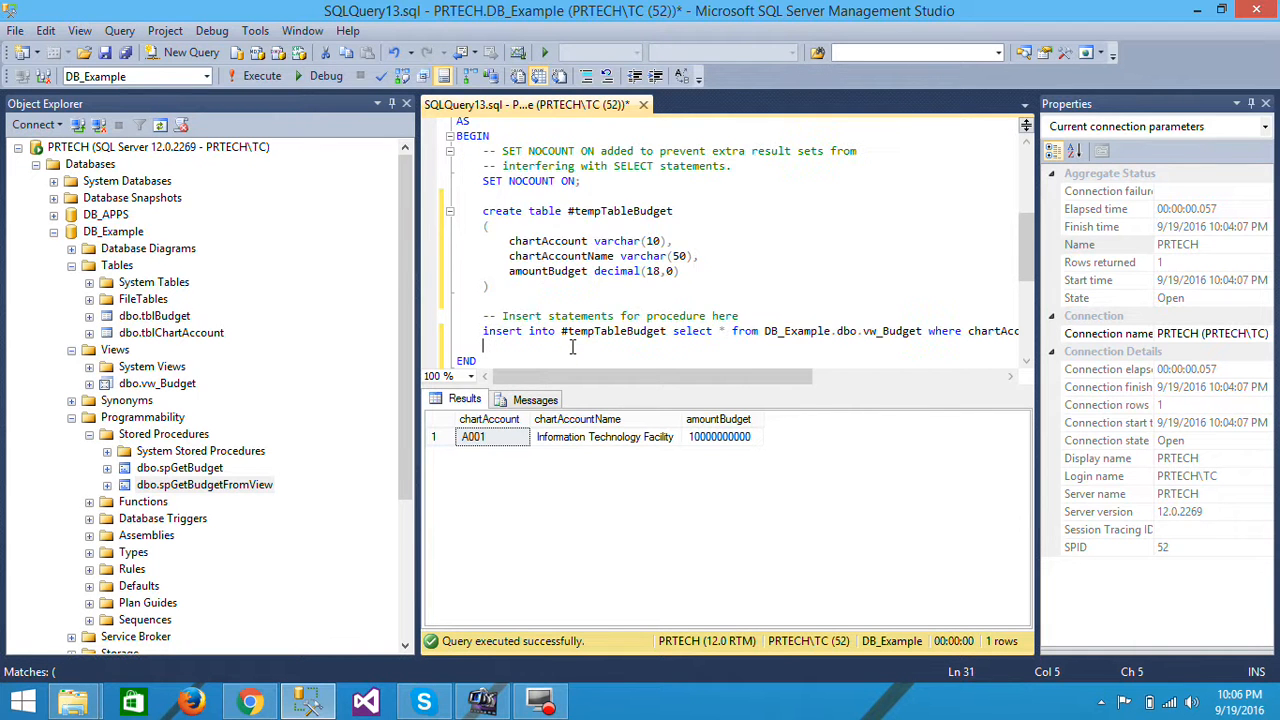
type("select #tempTableBudget;")
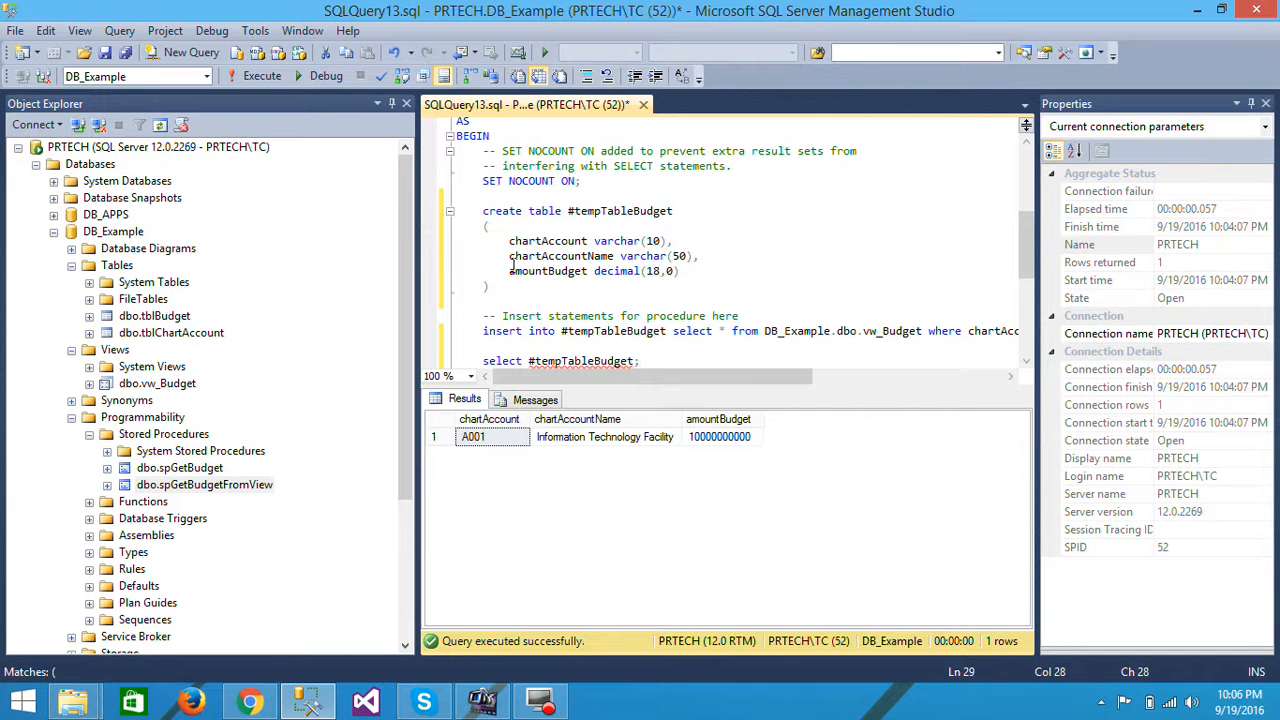
Step: Fix the invalid-column error with SELECT * FROM #tempTableBudget and re-run the ALTER
left_click(261, 76)
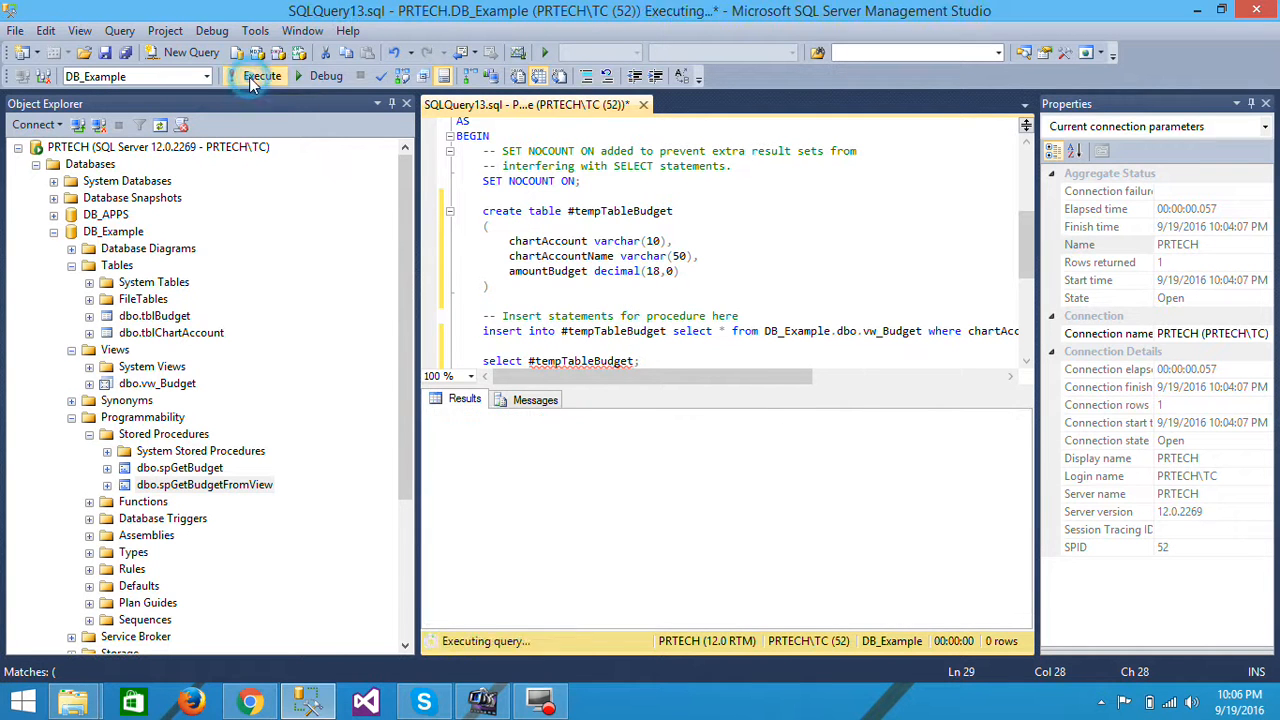
left_click(261, 76)
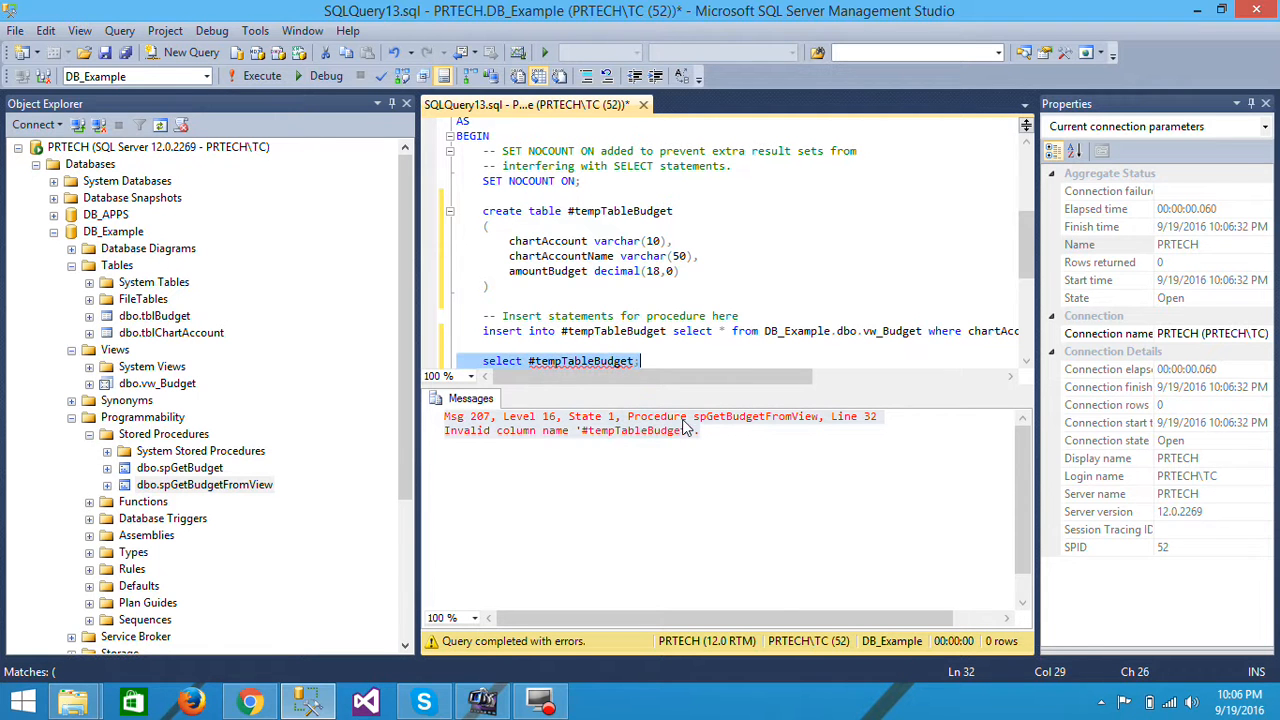
left_click(510, 361)
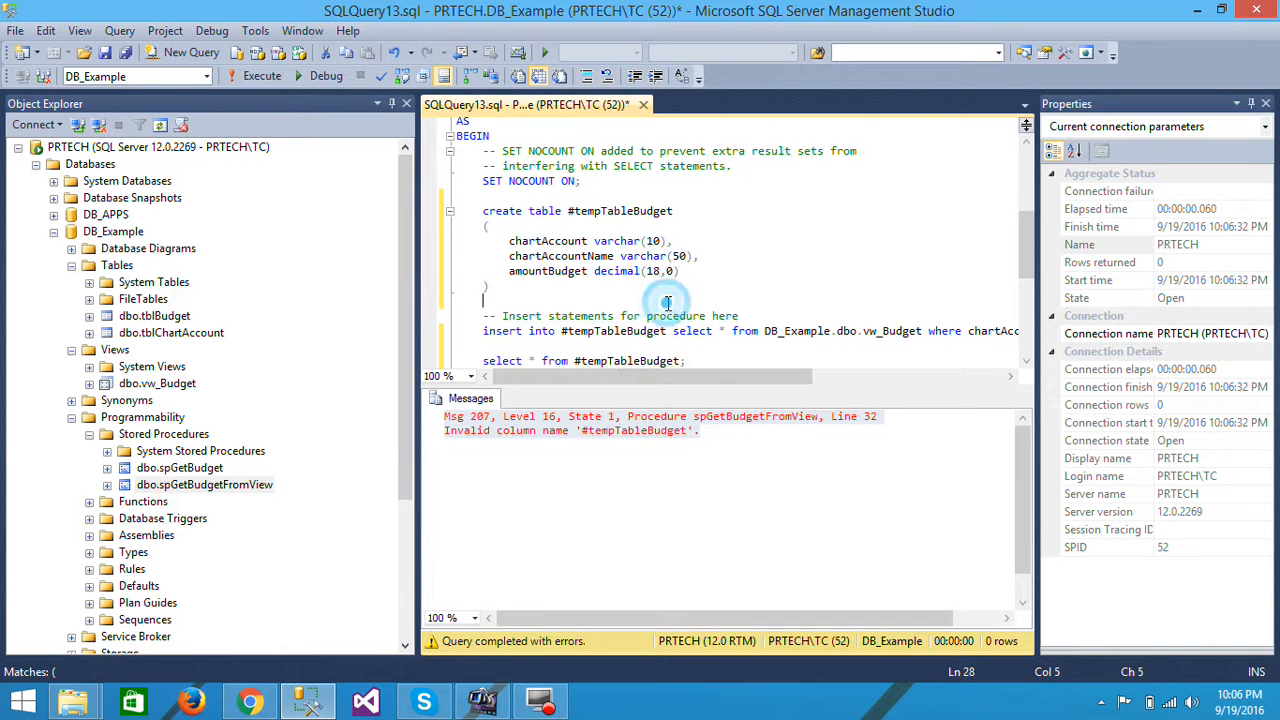
left_click(261, 76)
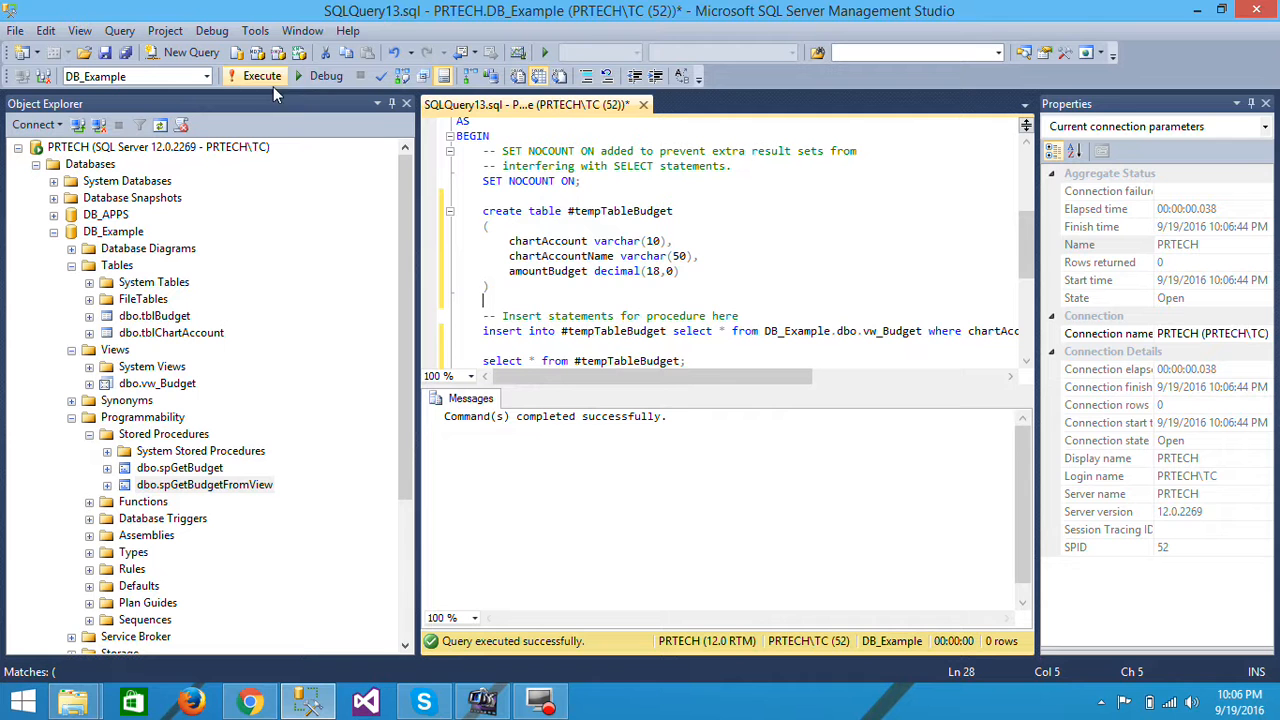
mouse_move(1025, 270)
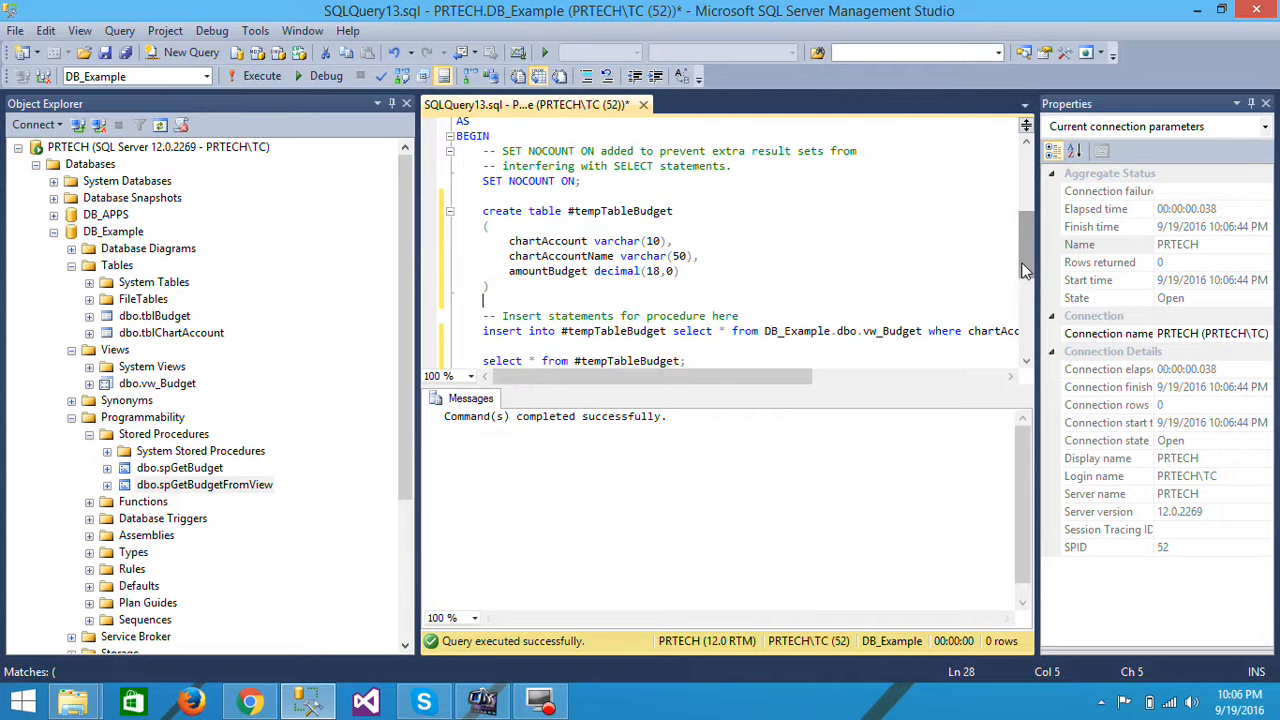
scroll("down", 3)
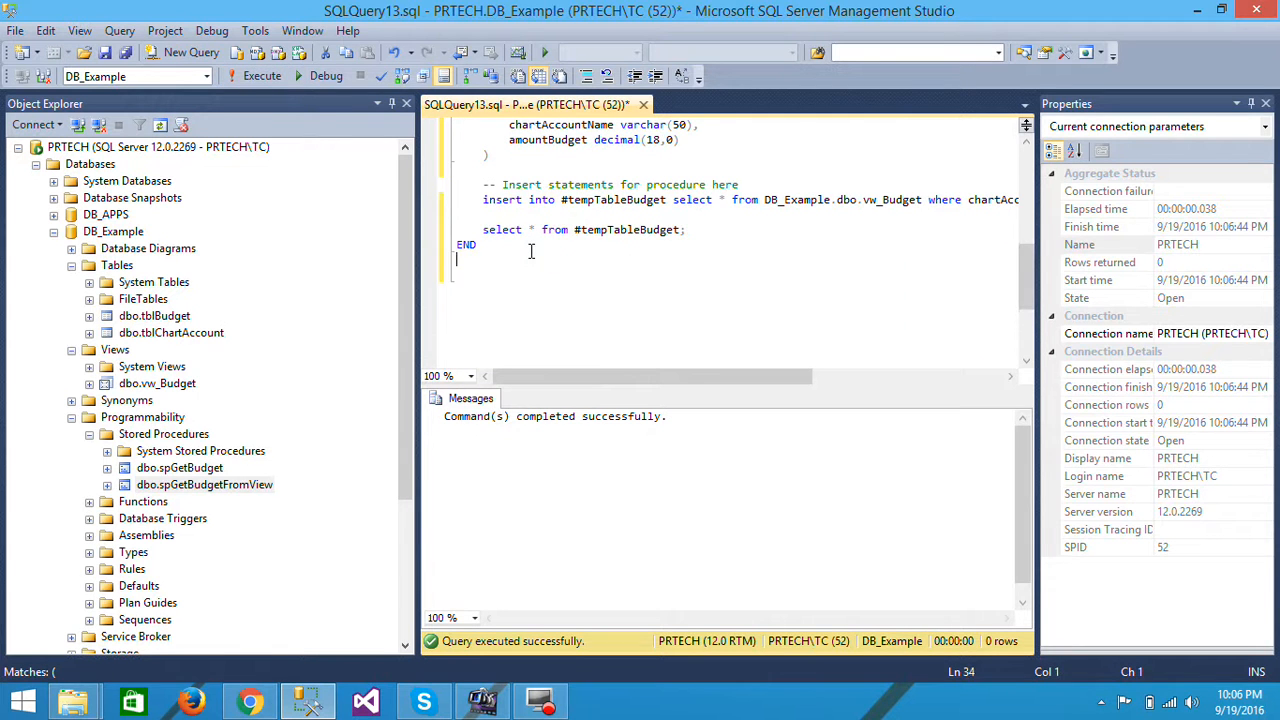
Step: Run exec dbo.spGetBudgetFromView 'A001', returning the Information Technology Facility row
type("ex")
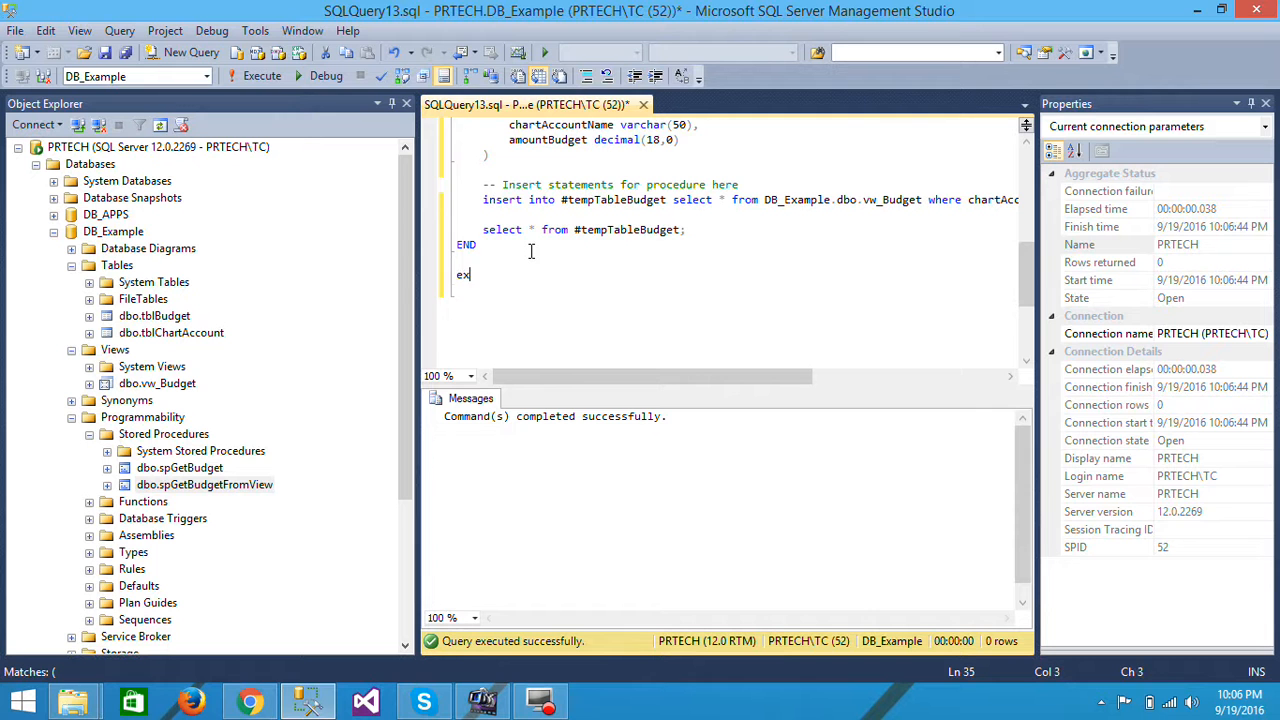
type("ec")
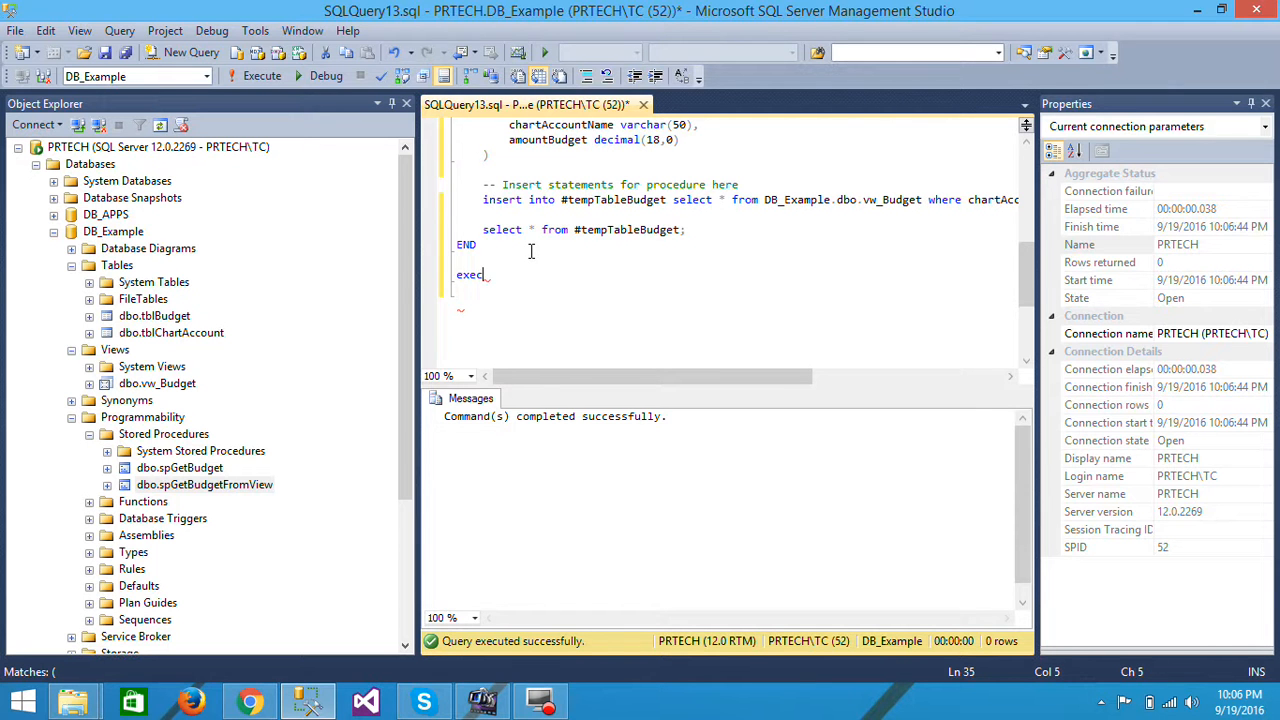
type("dbo")
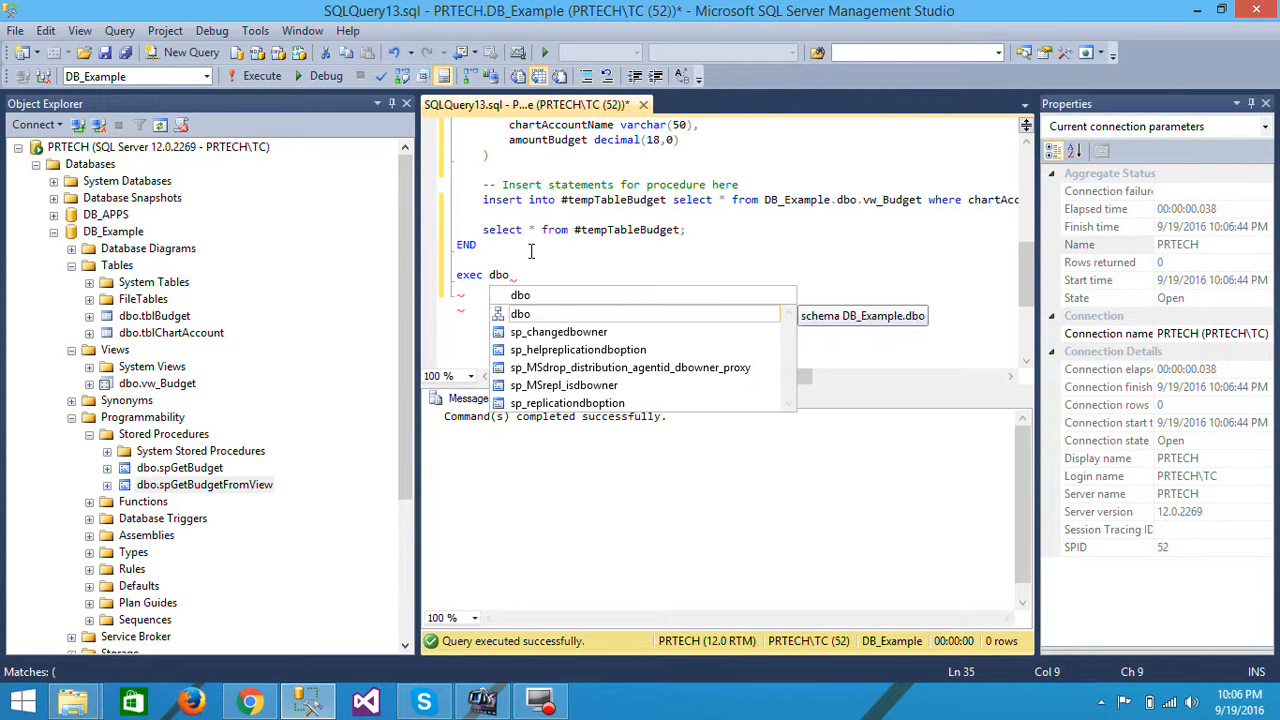
type(".")
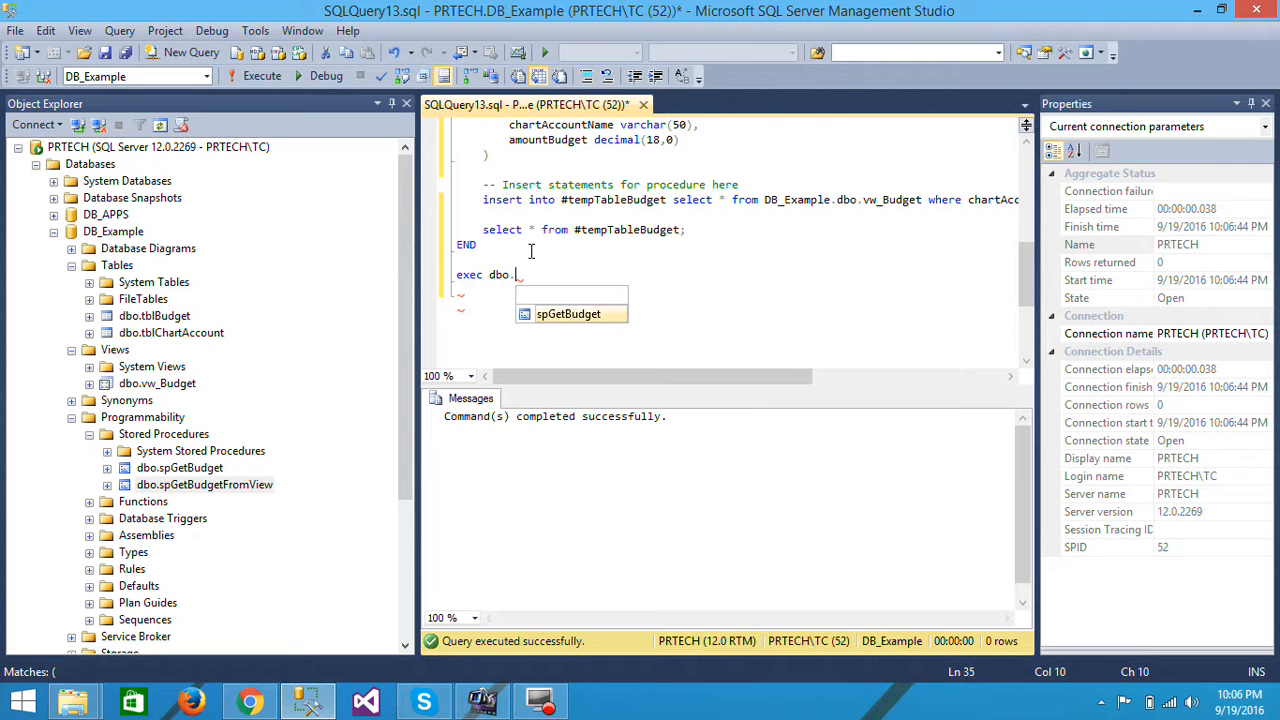
type("spGetBudgetFromView '")
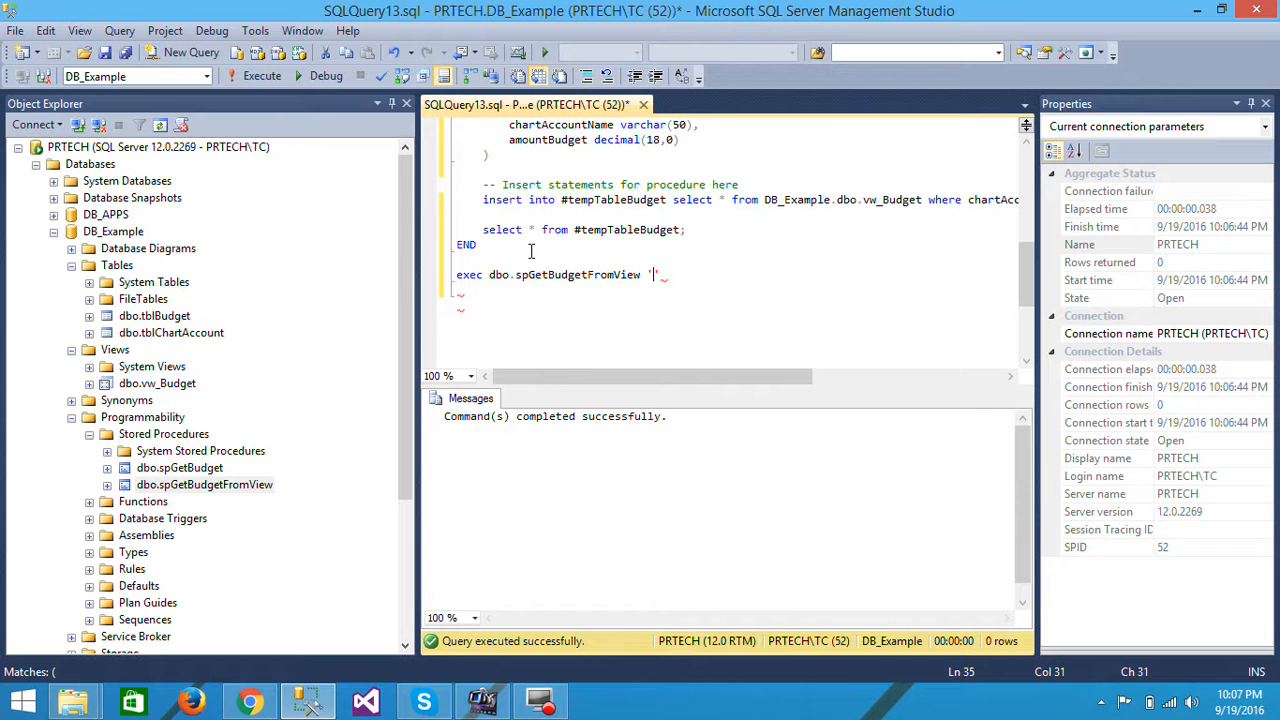
type("A001'")
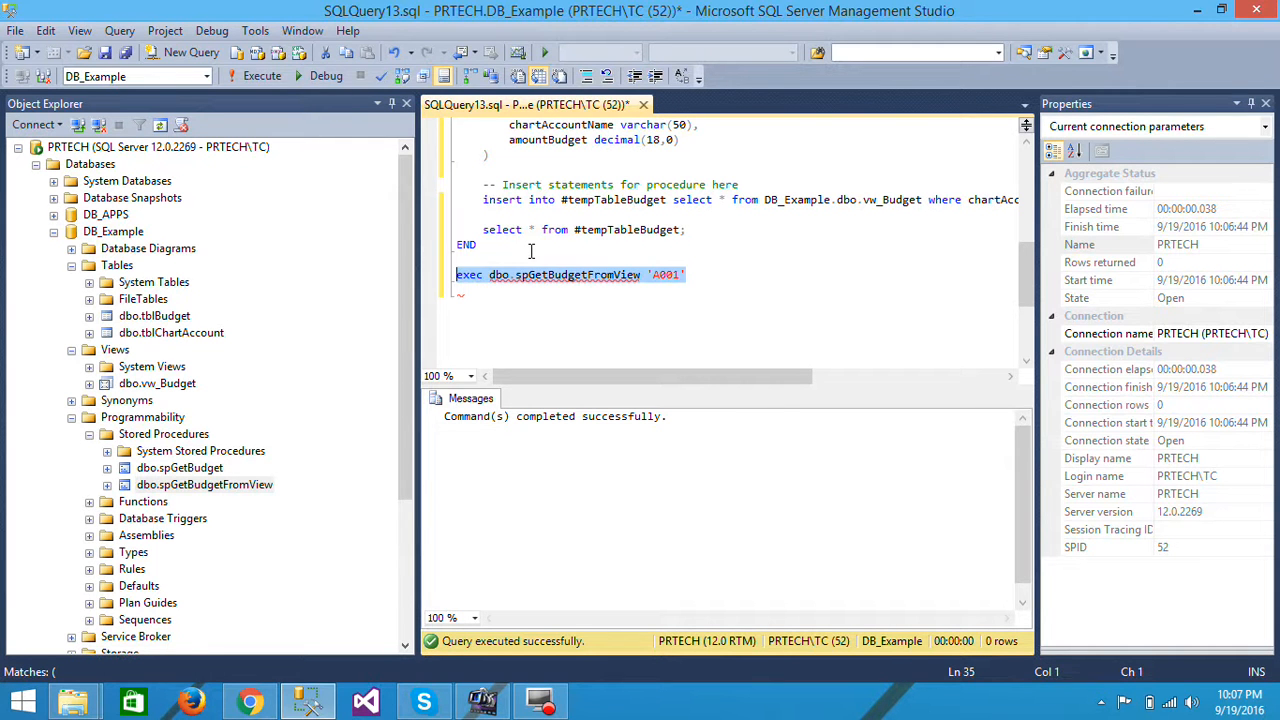
left_click(261, 76)
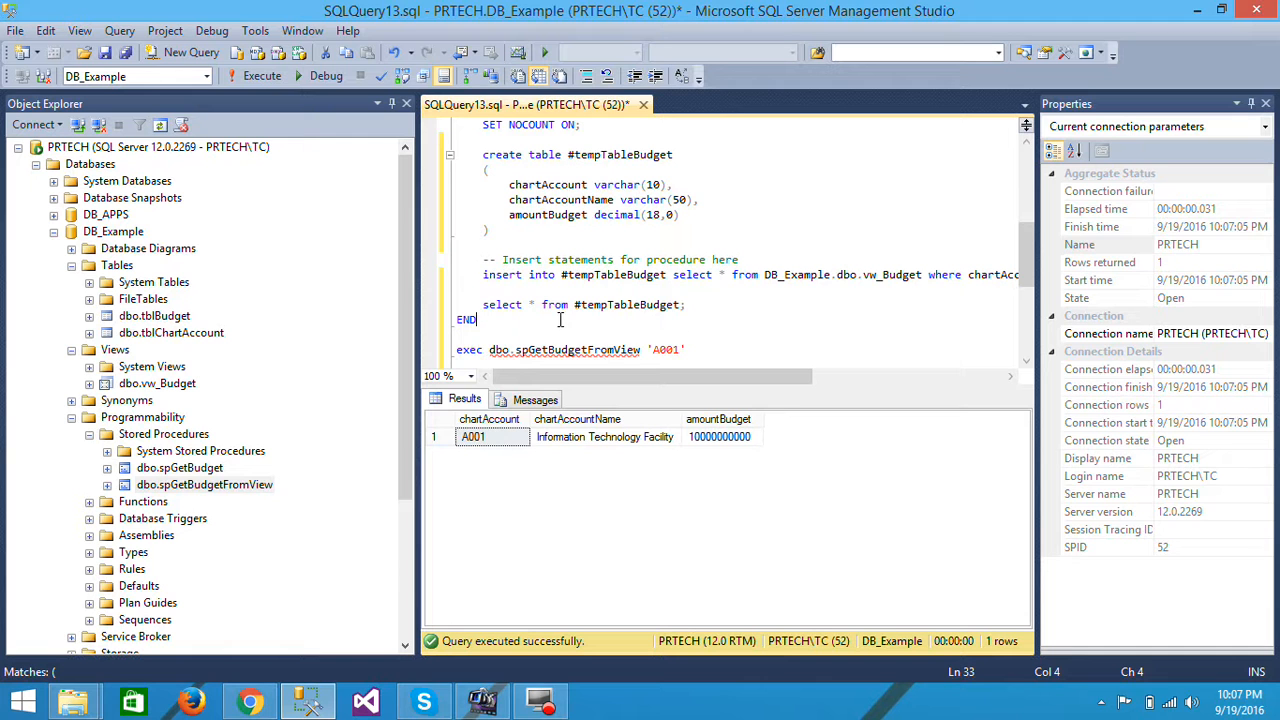
mouse_move(690, 348)
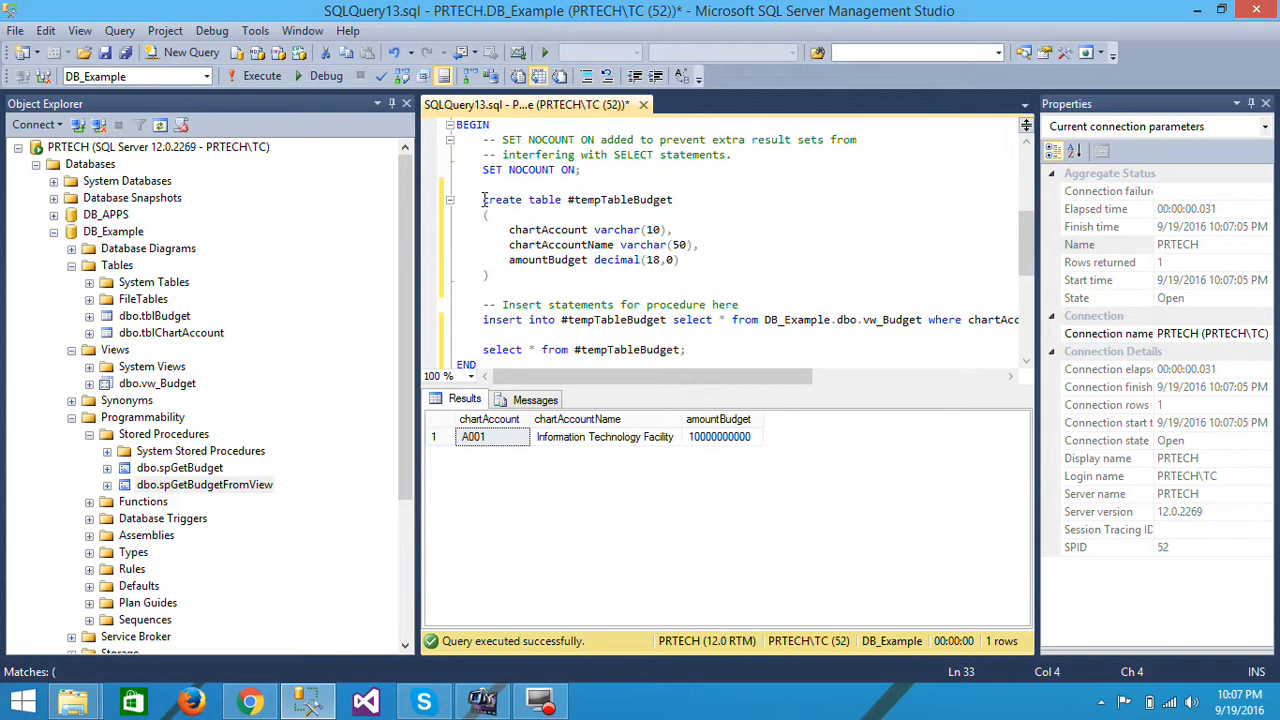
Step: Comment out SELECT * FROM #tempTableBudget and re-execute the procedure alteration
left_click_drag(483, 199, 513, 274)
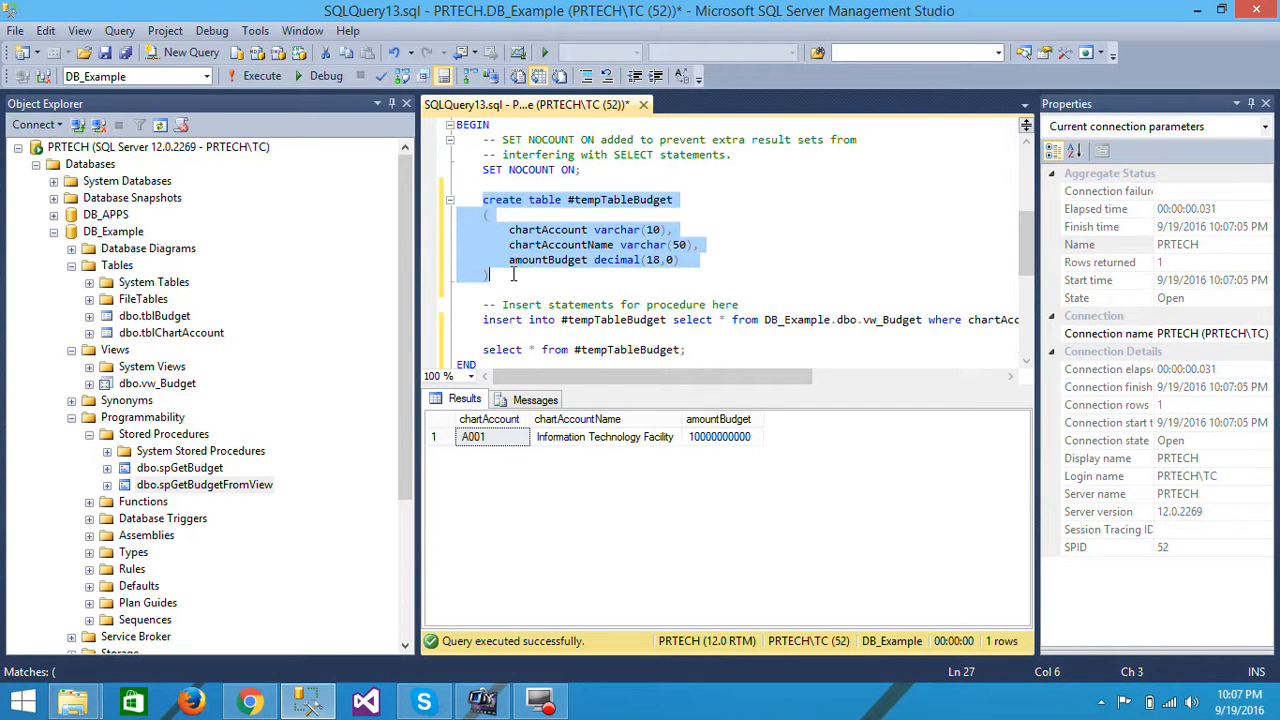
mouse_move(577, 277)
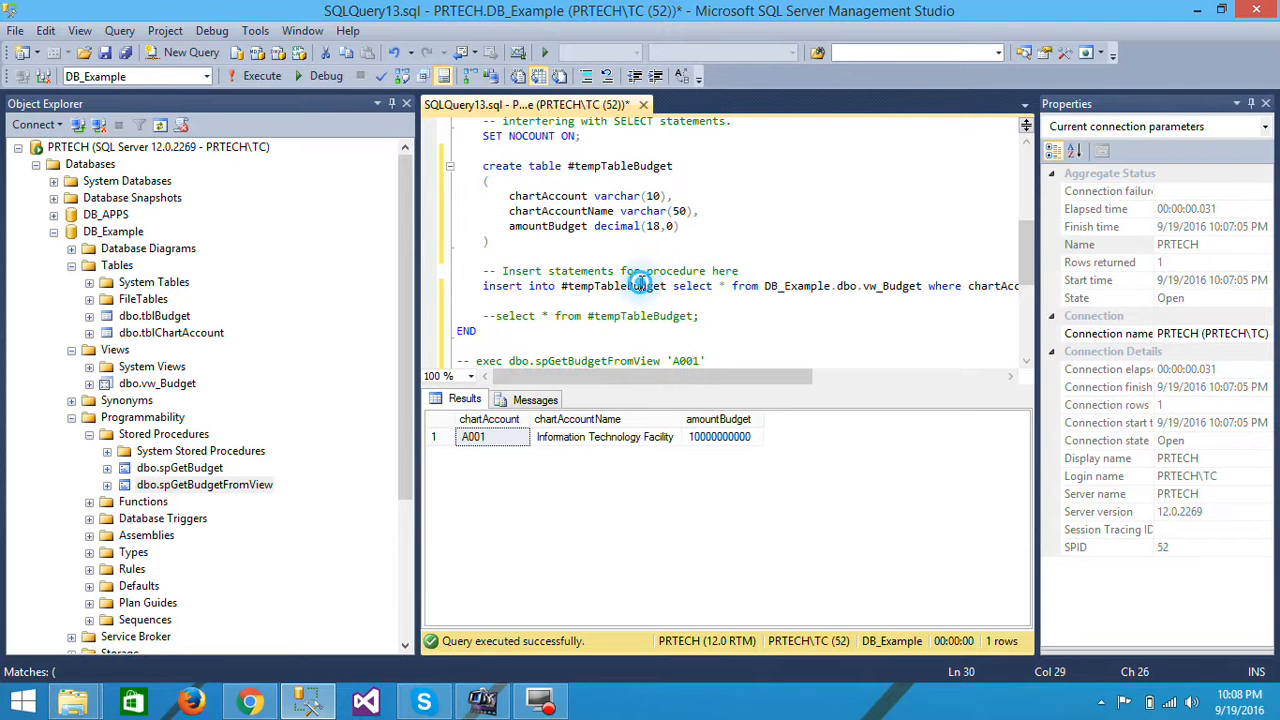
left_click(262, 76)
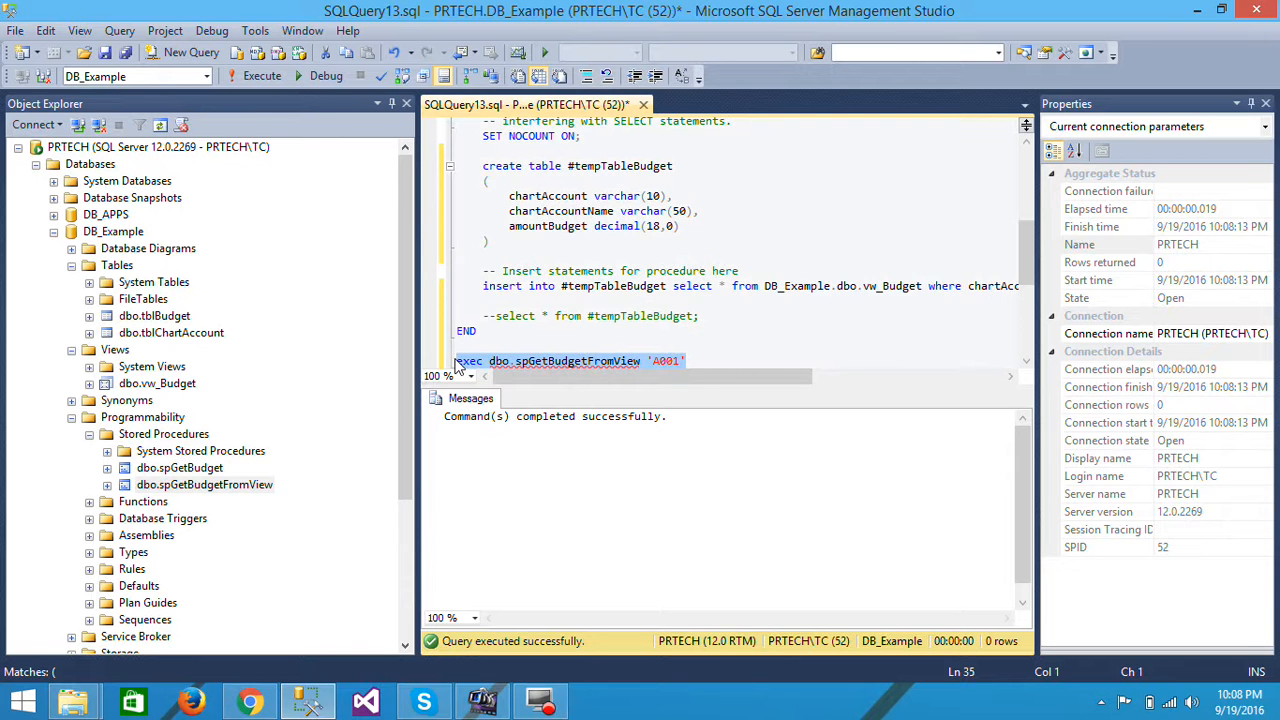
Step: Run the A001 exec call, then uncomment the final select and comment out the exec
left_click(262, 76)
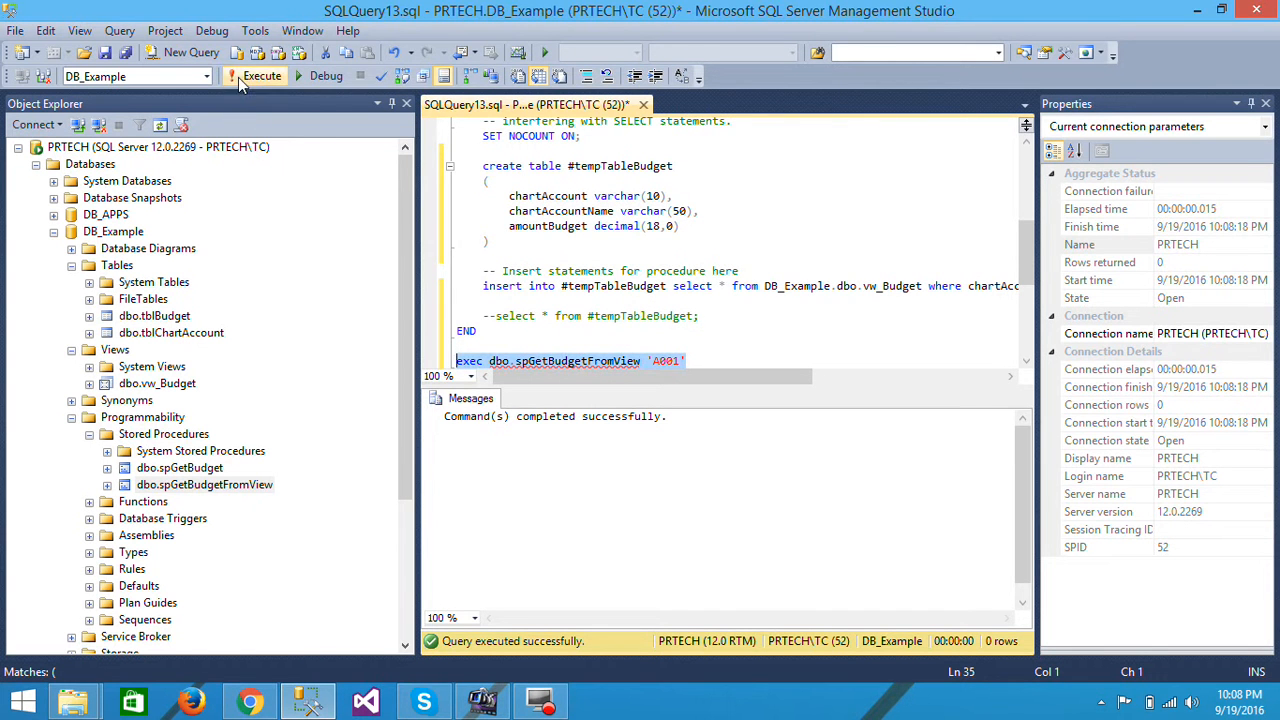
left_click(261, 76)
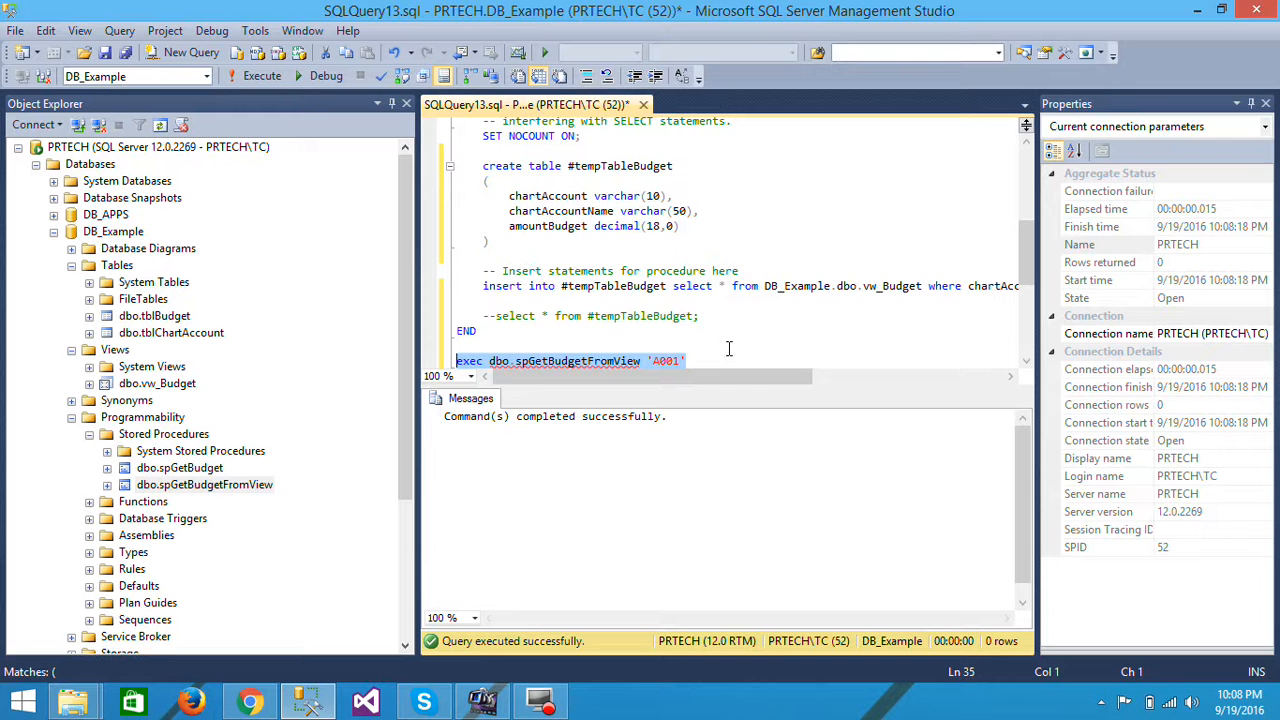
mouse_move(595, 293)
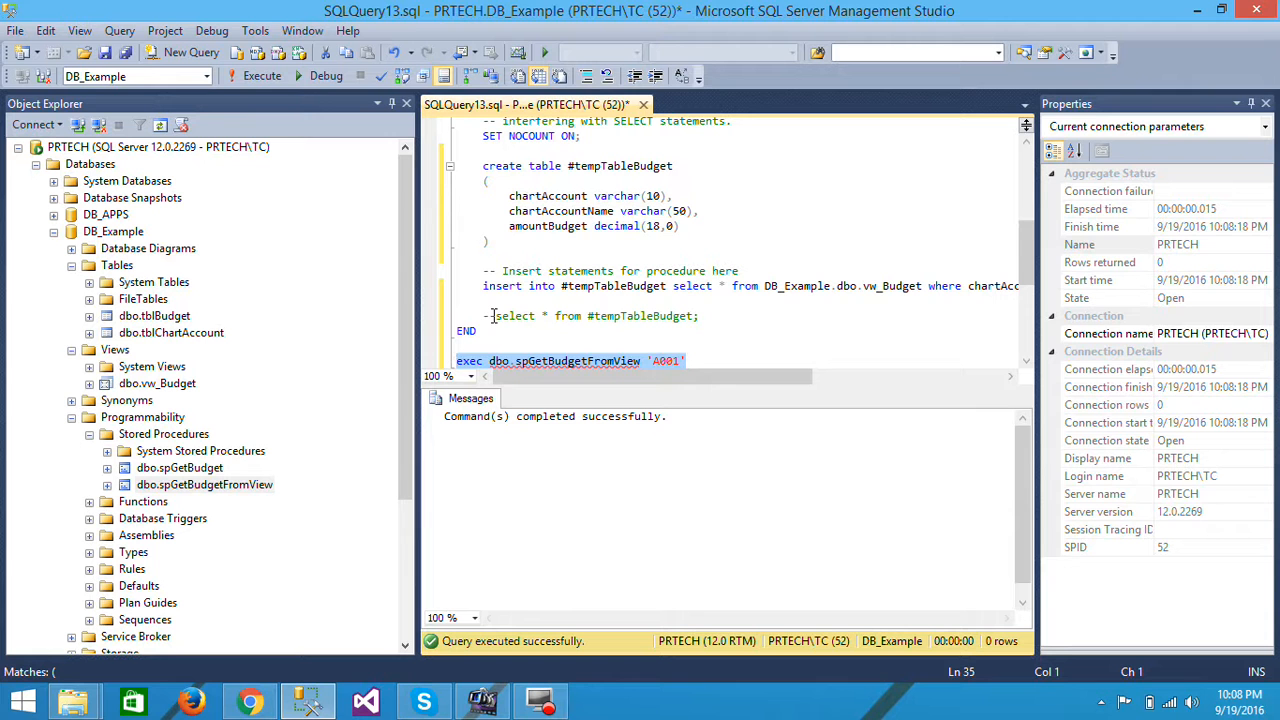
mouse_move(495, 316)
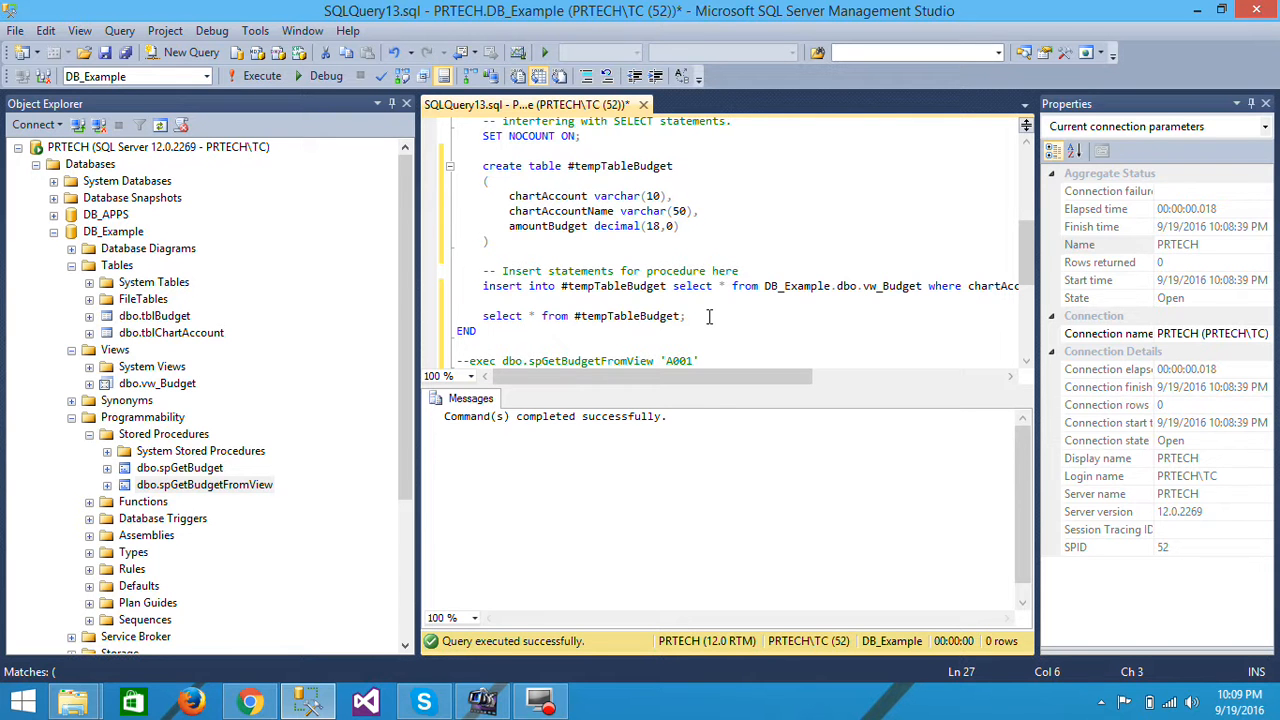
Step: Delete the 'select * from #tempTableBudget;' line just before END
left_click(489, 241)
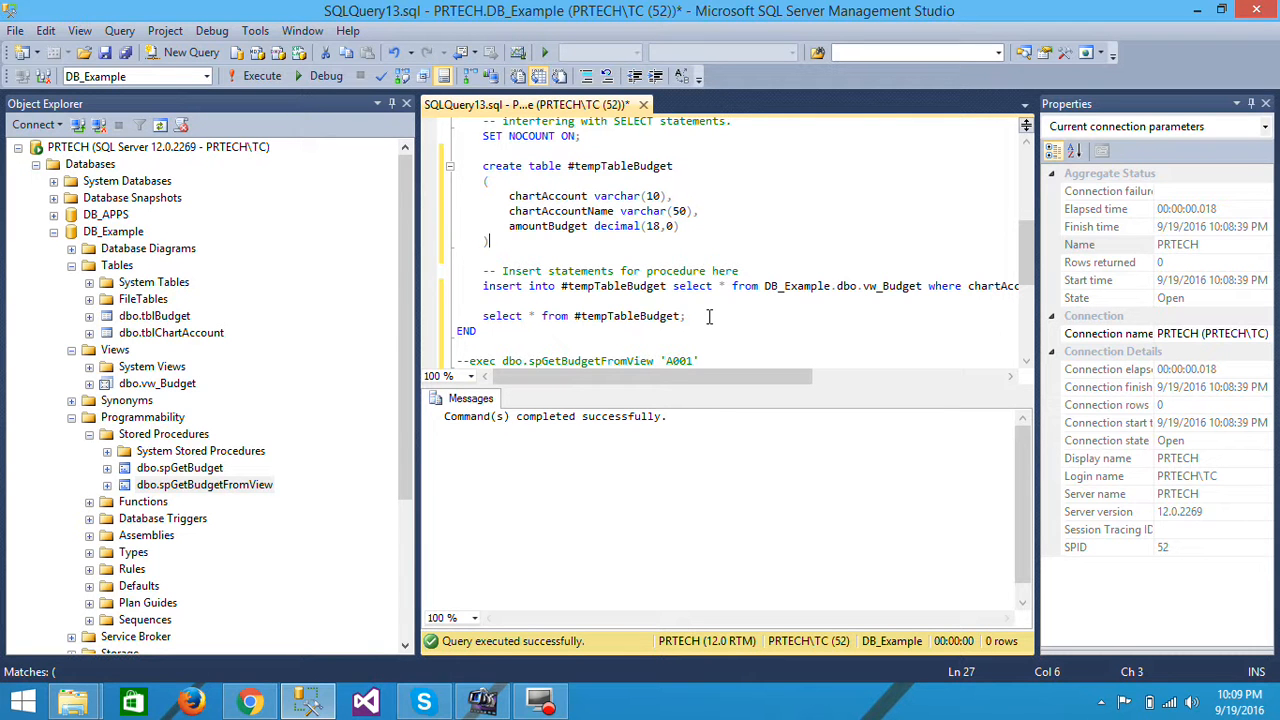
left_click(686, 316)
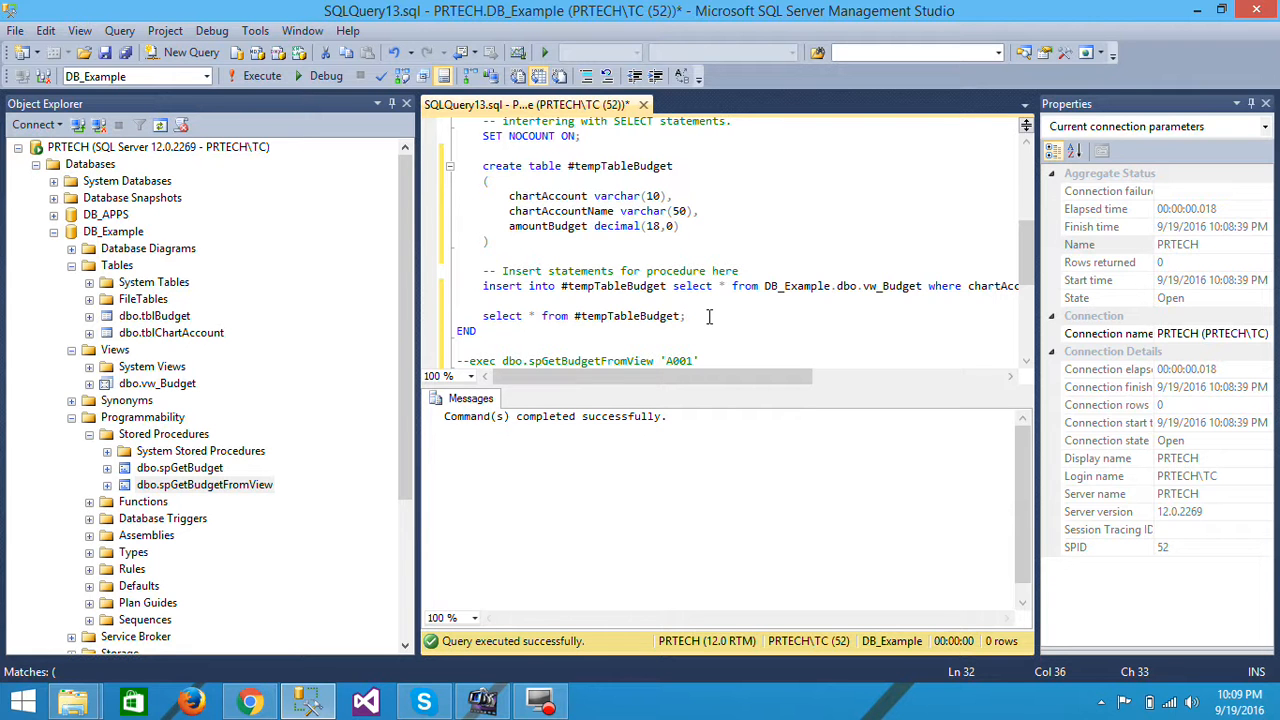
left_click(687, 316)
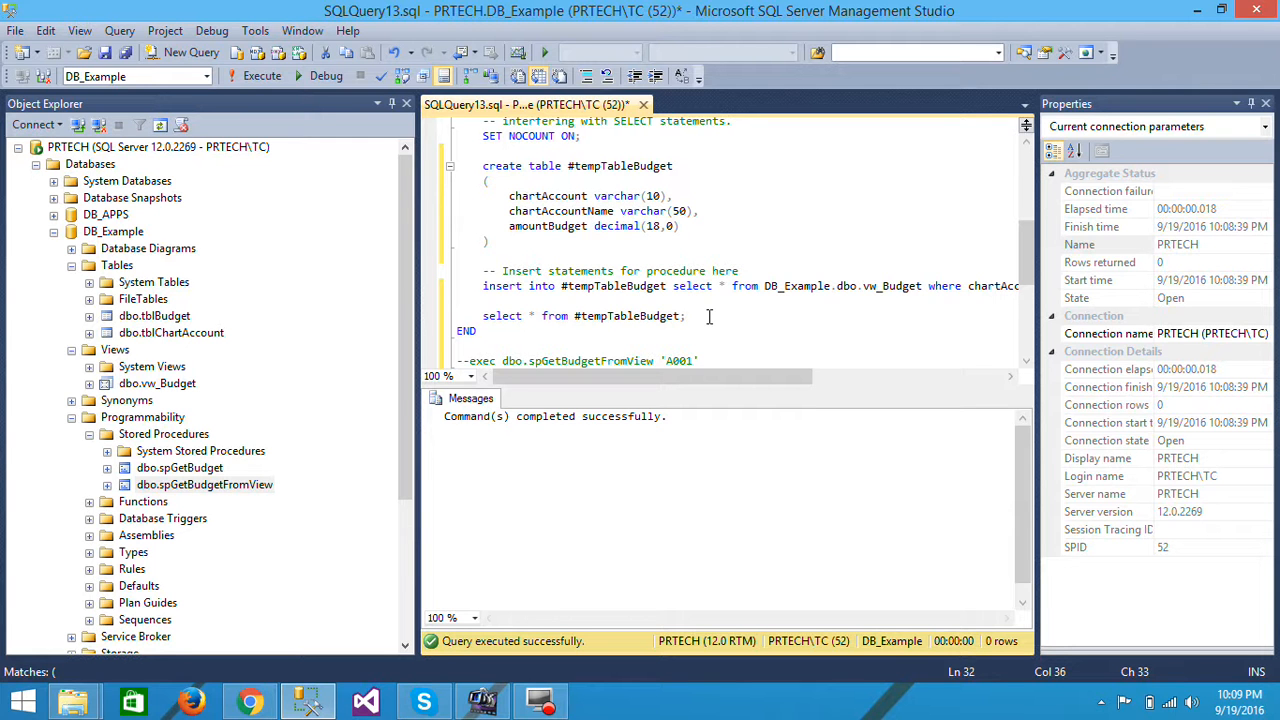
left_click(687, 315)
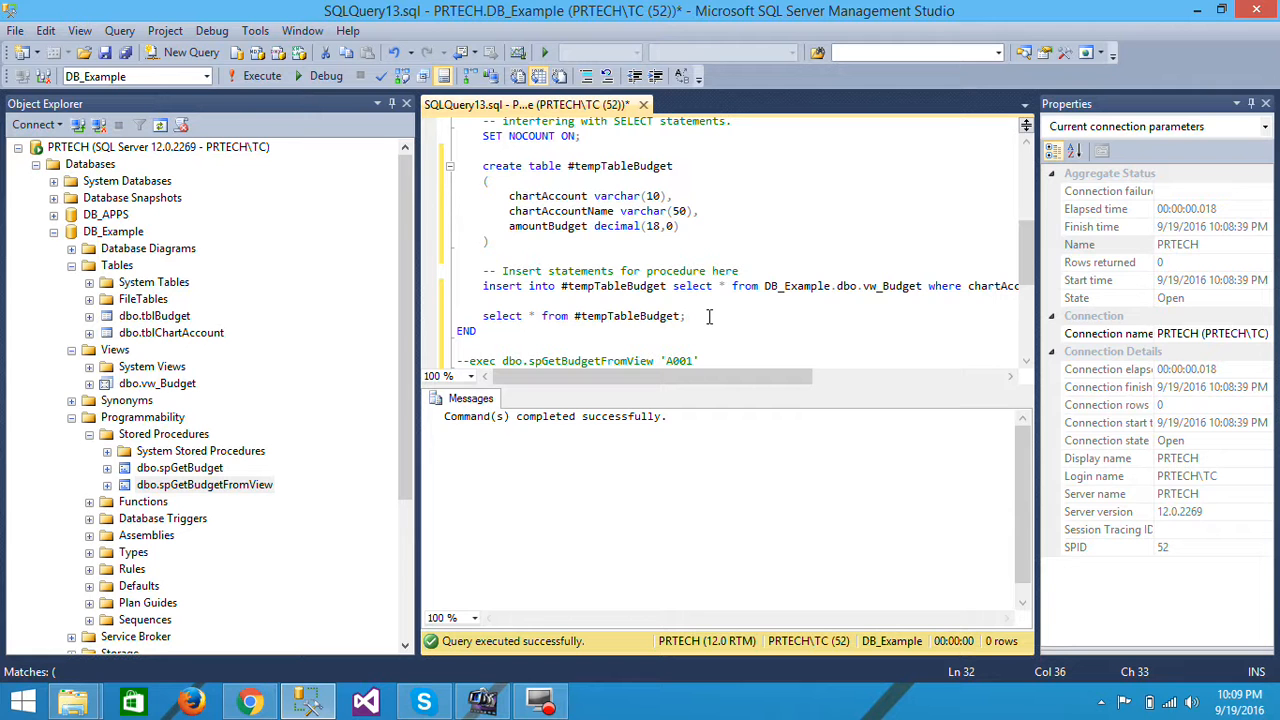
left_click(686, 316)
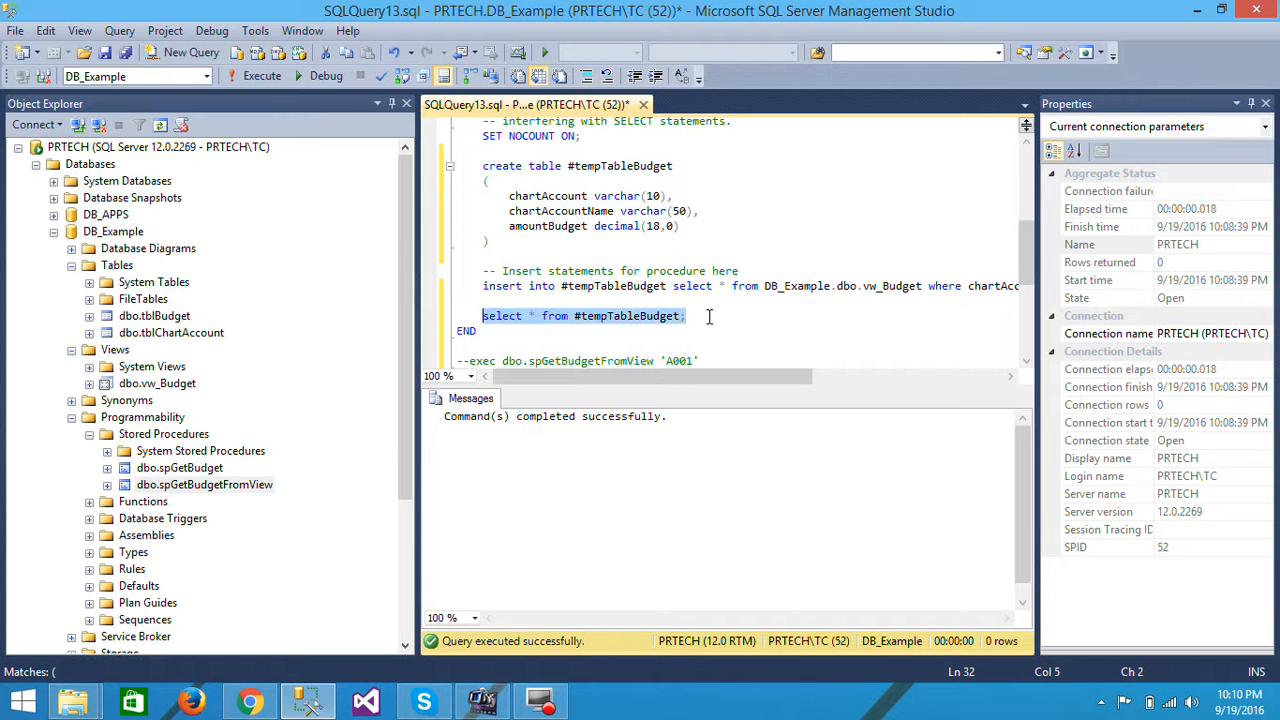
key("Delete")
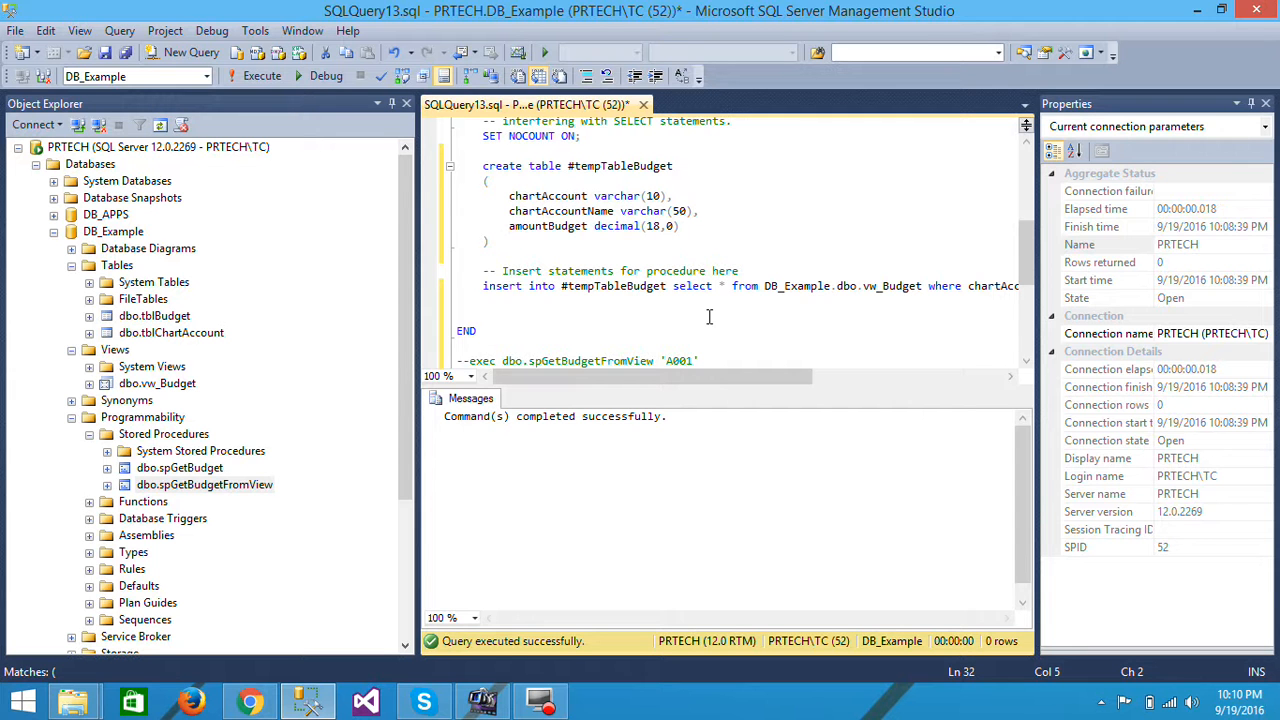
type("declare")
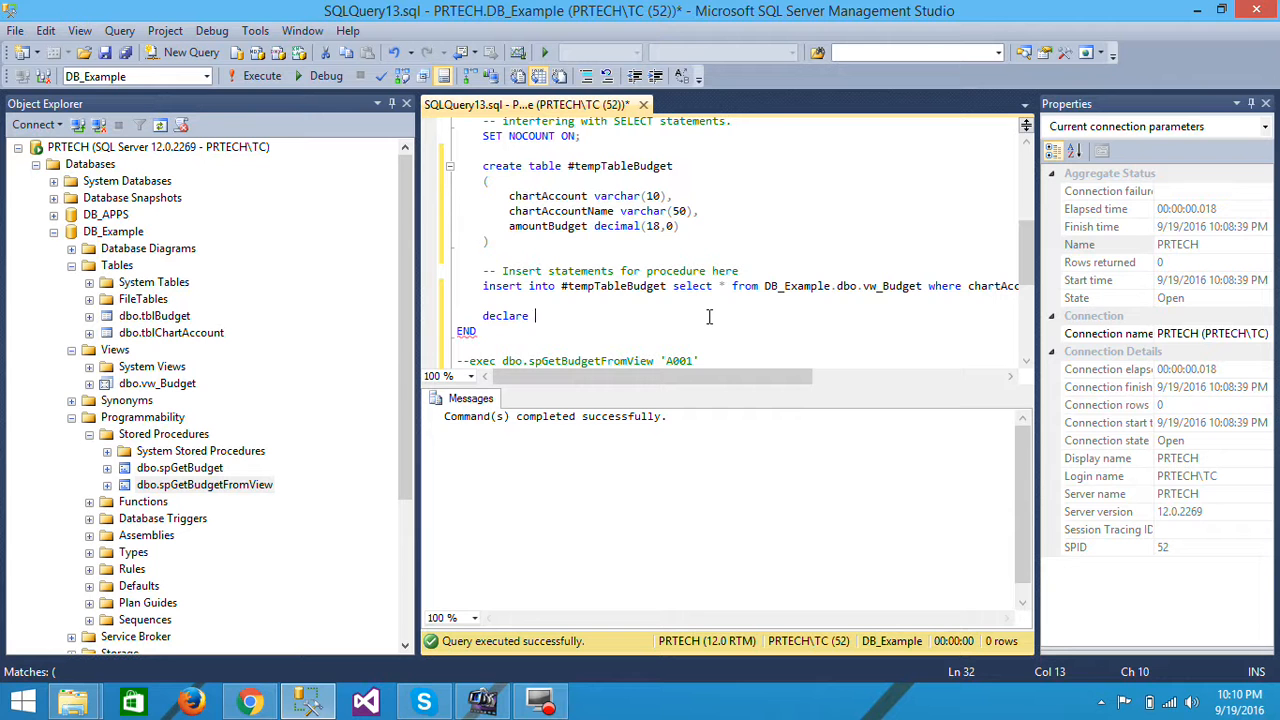
type("@")
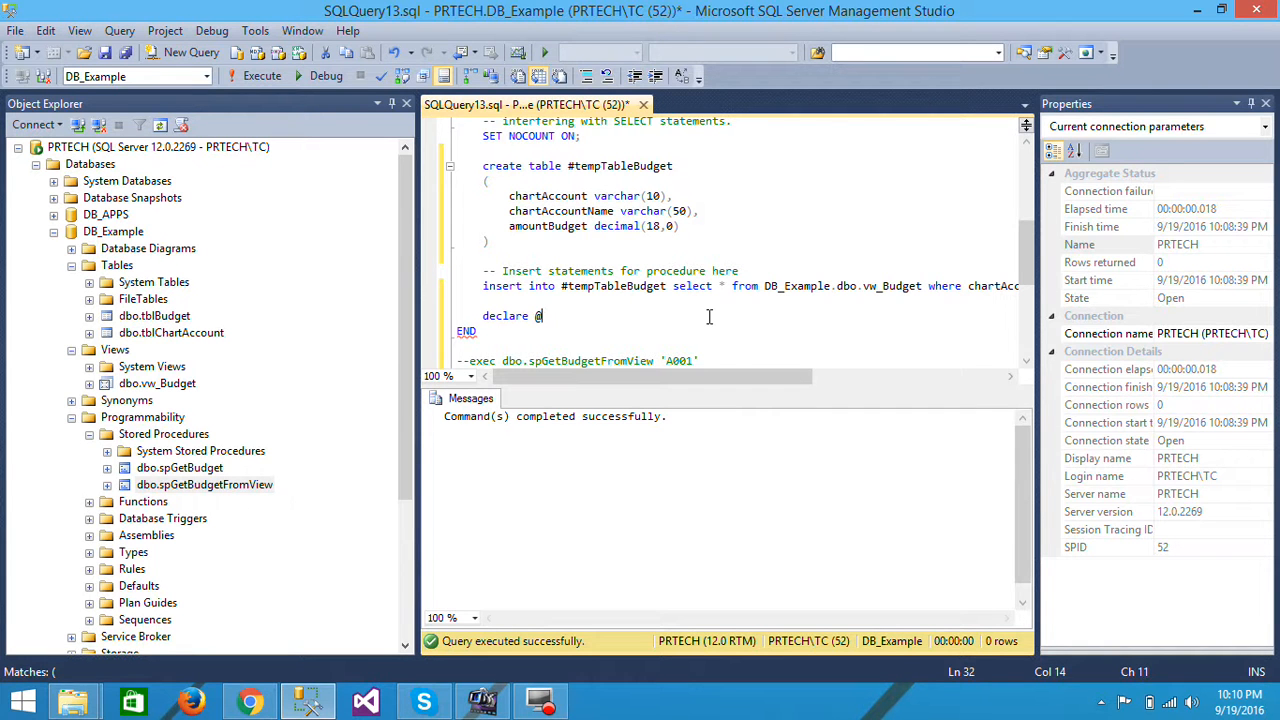
type("tempTab")
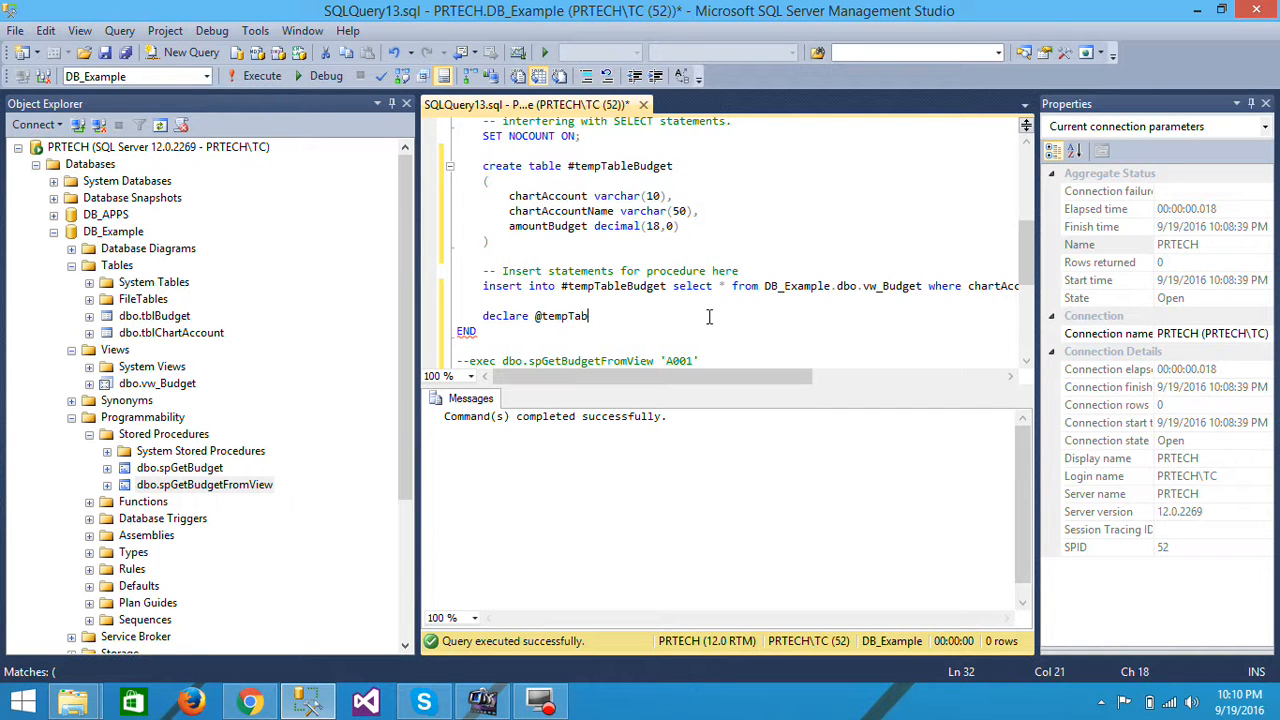
type("leBudget")
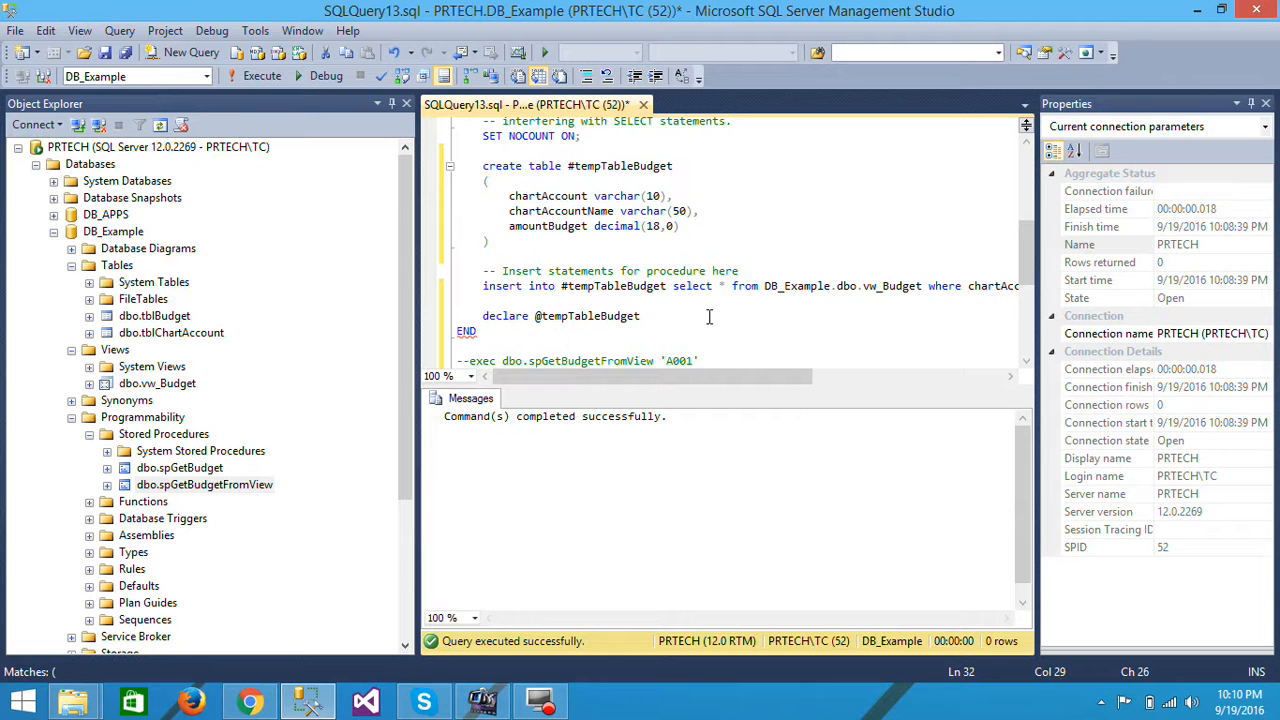
type("table")
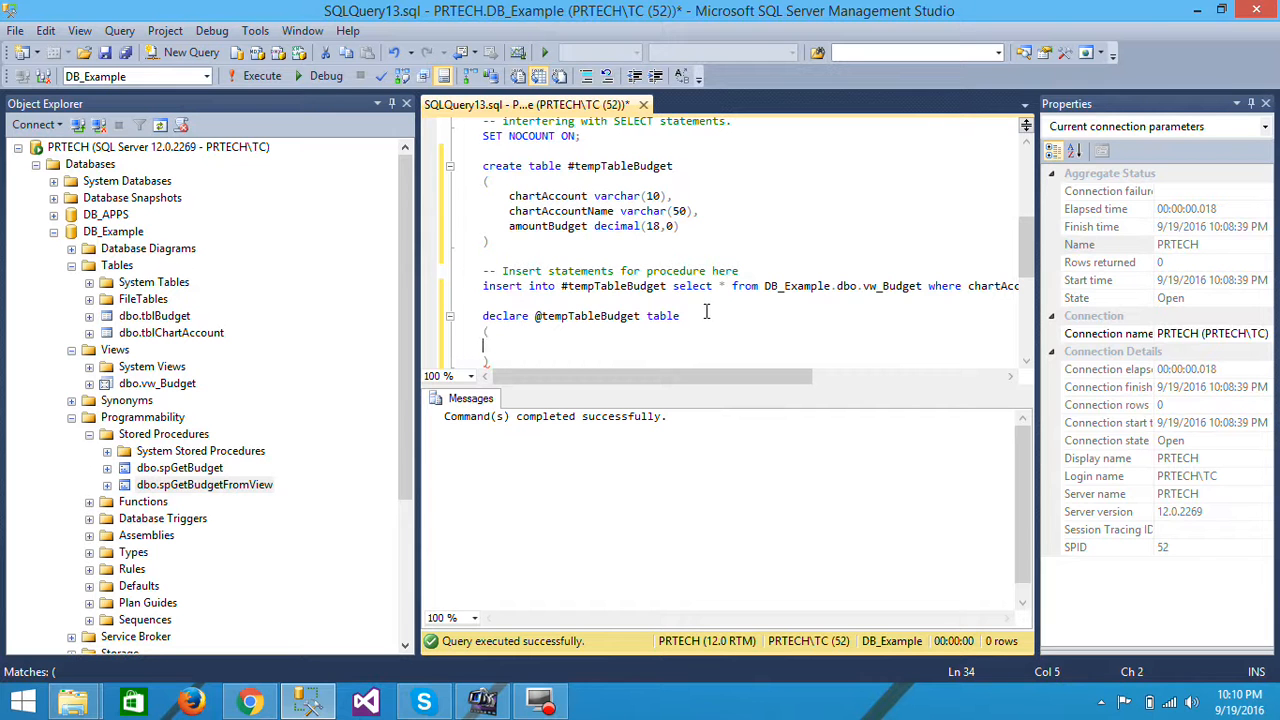
left_click_drag(509, 195, 678, 225)
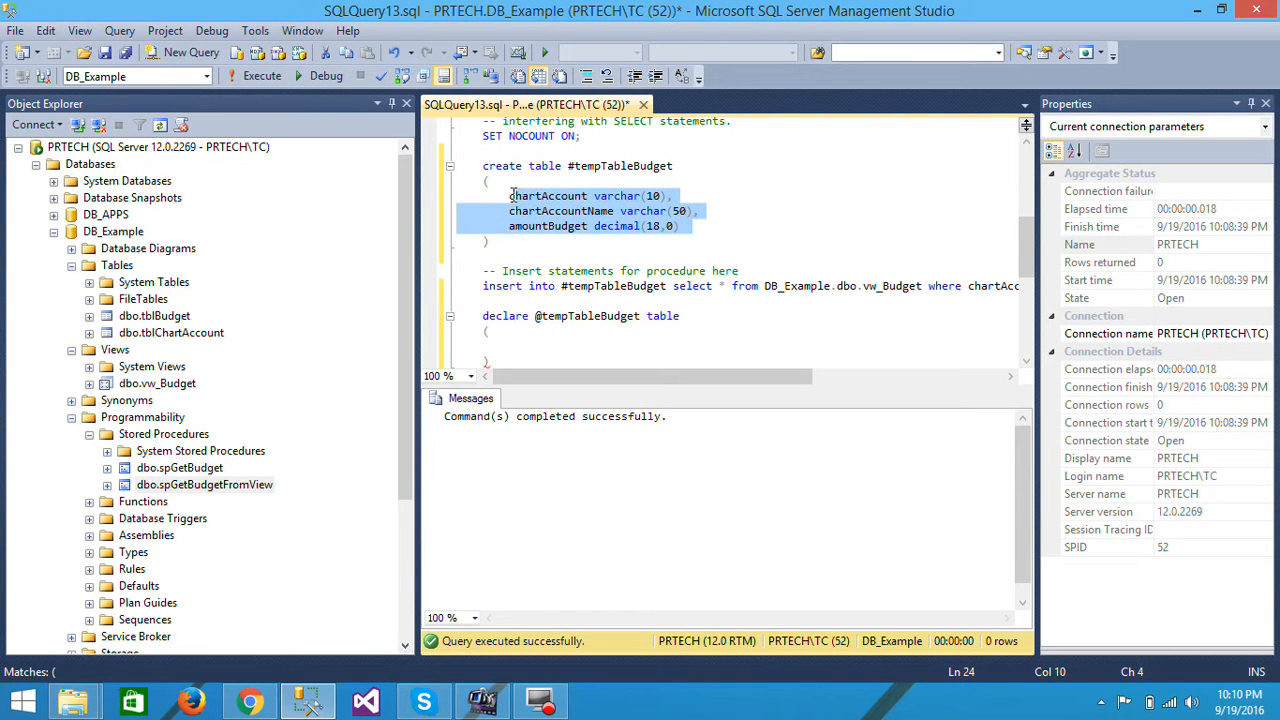
left_click(502, 340)
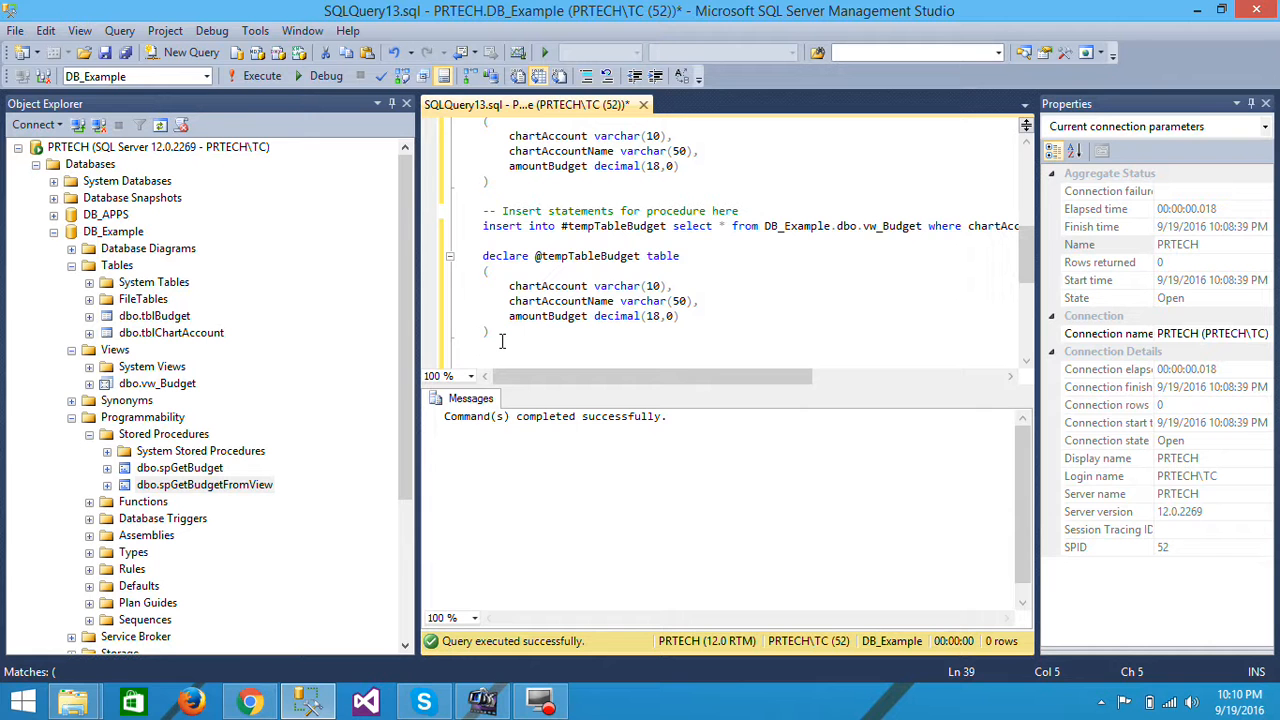
type("in")
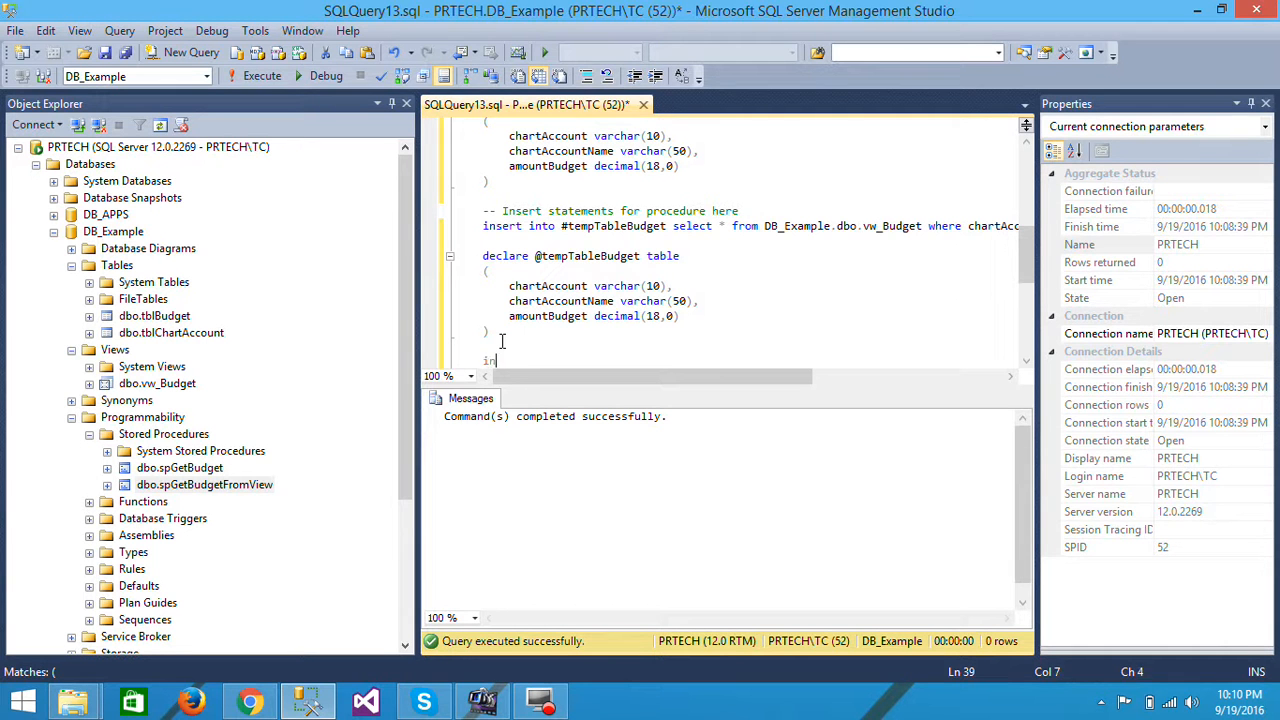
type("insert into")
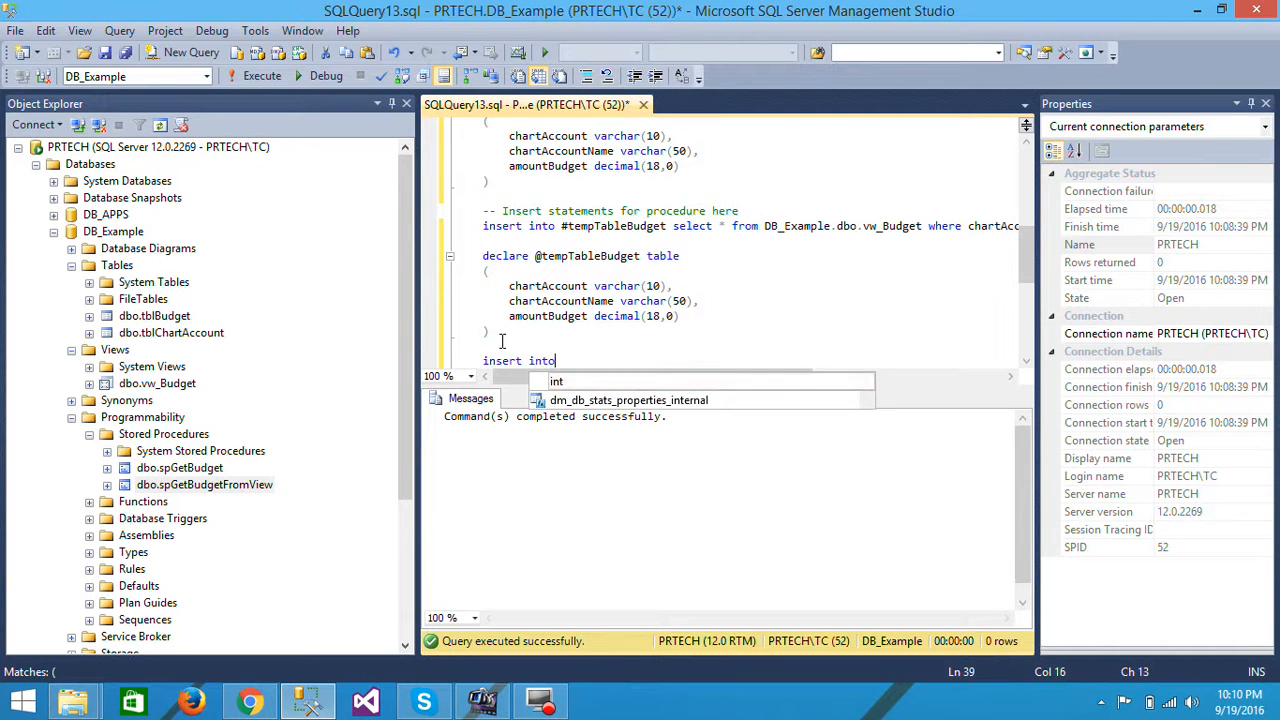
type("@t")
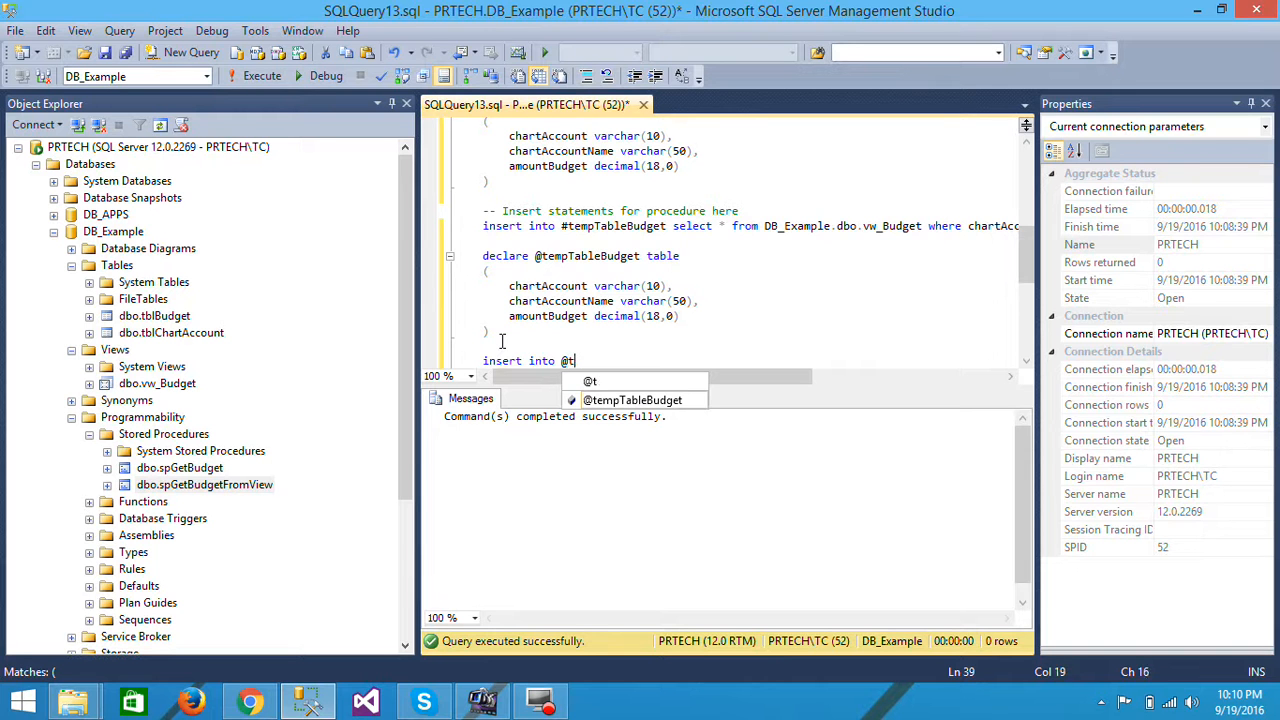
type("em")
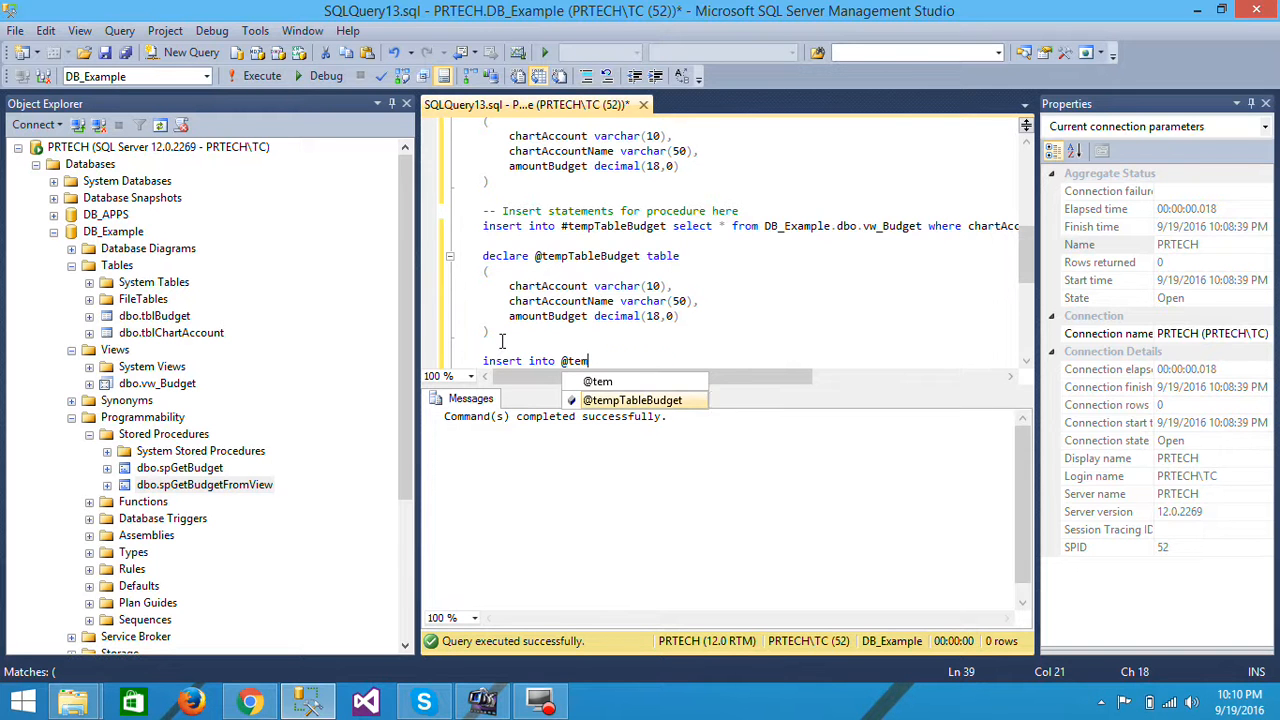
type("pTableBudget see")
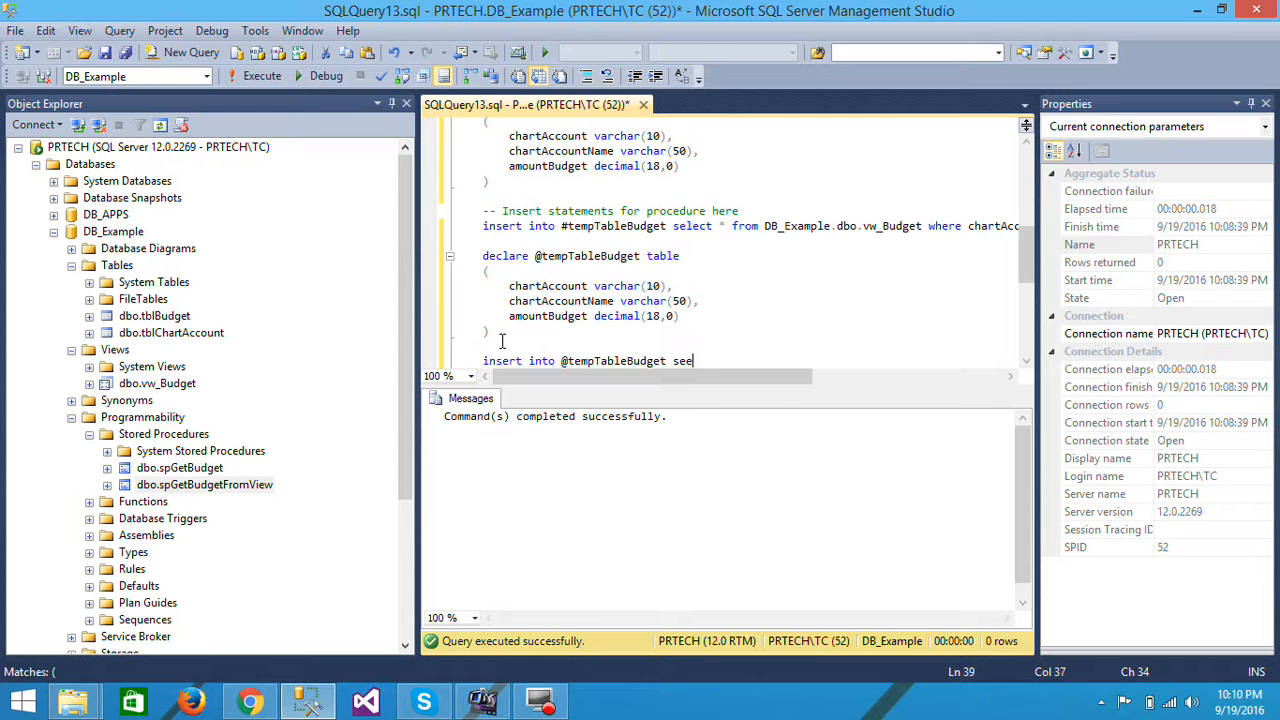
key("Backspace")
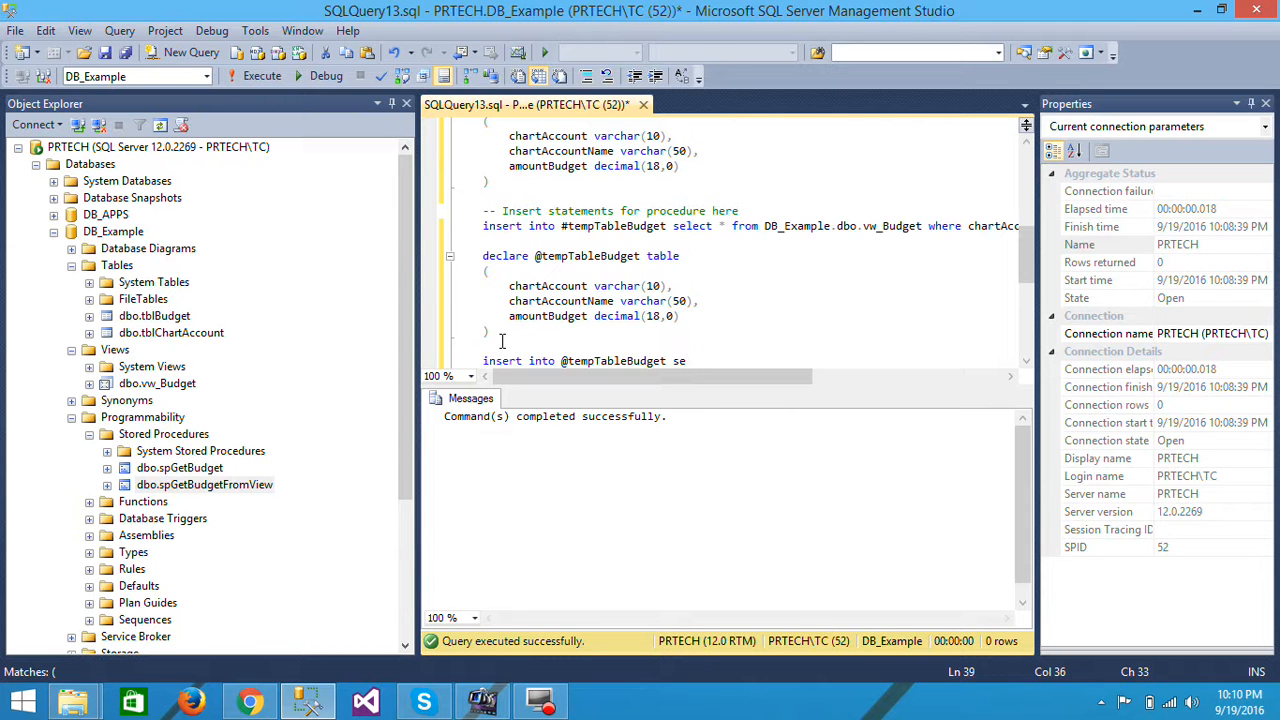
type("select * from")
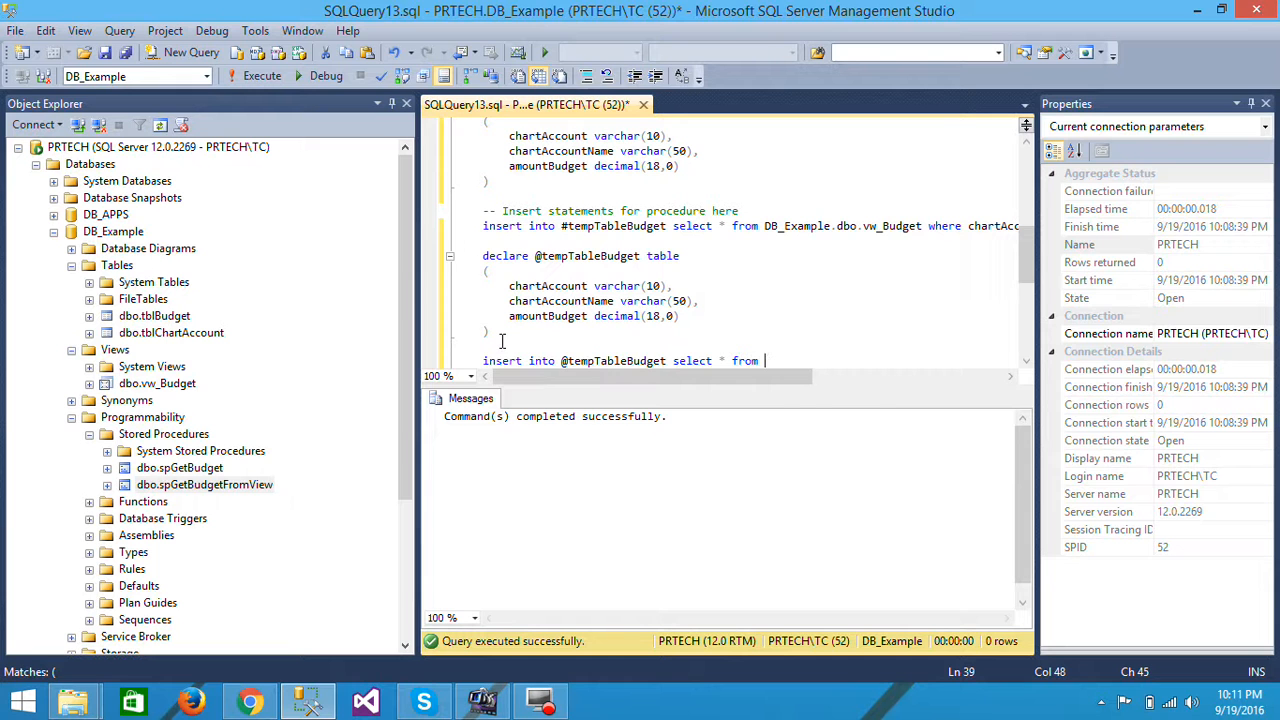
type("#tempTableBudget;")
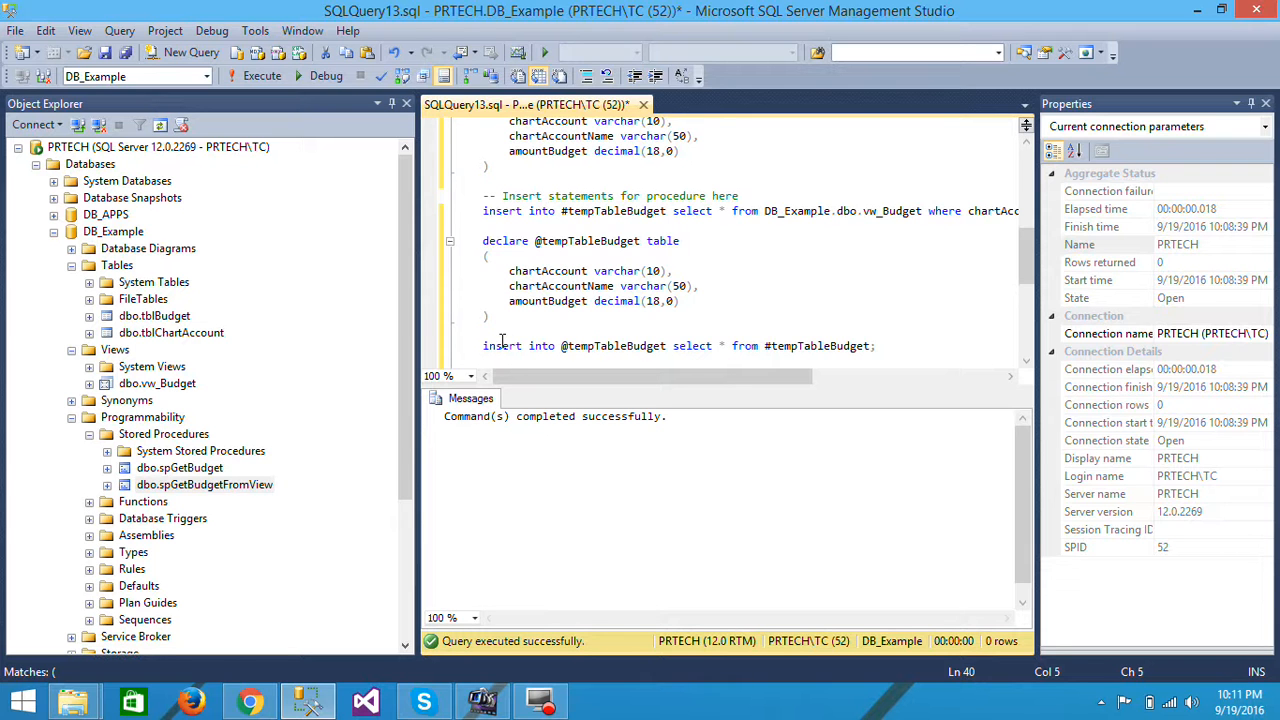
type("select * from")
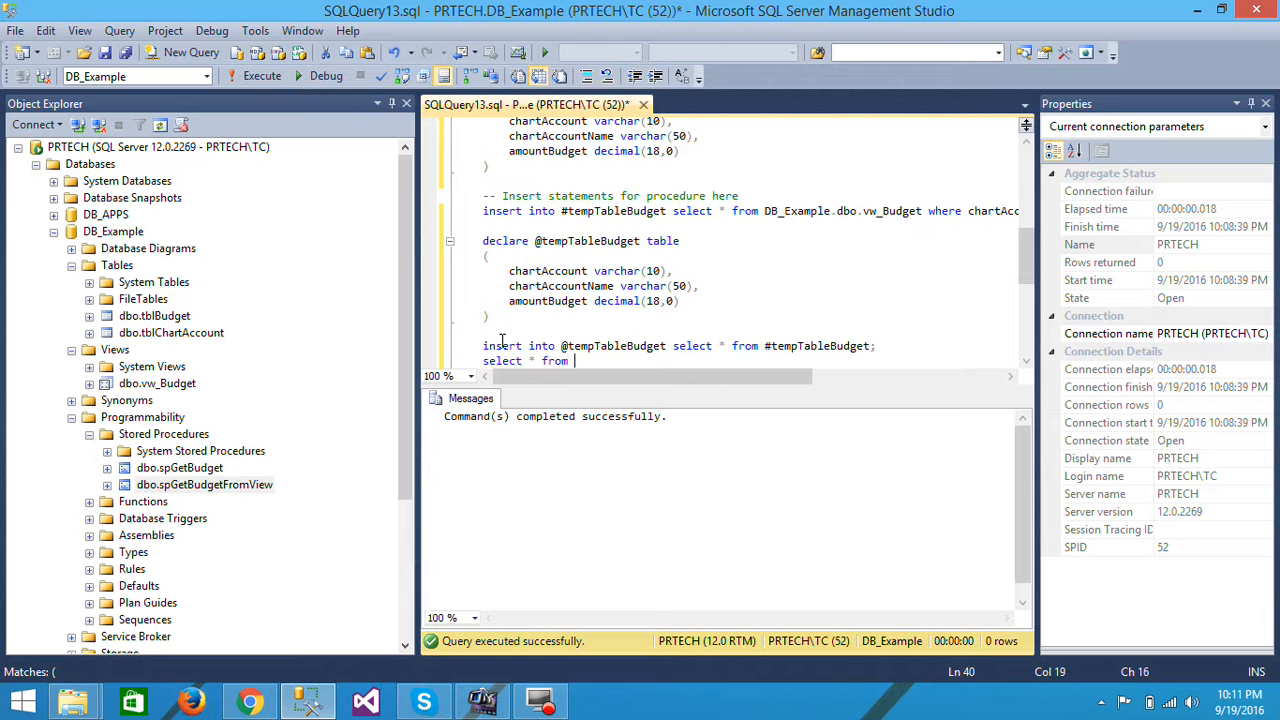
type("@tempTableBudget;")
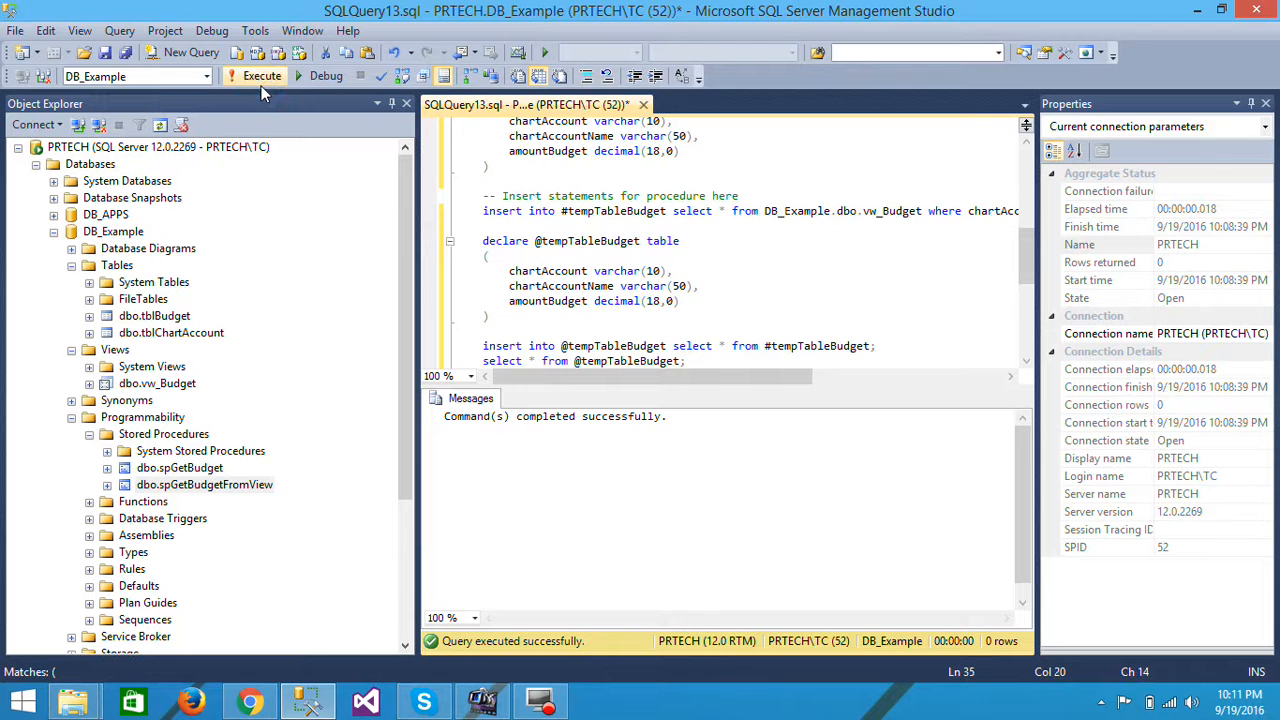
left_click(261, 76)
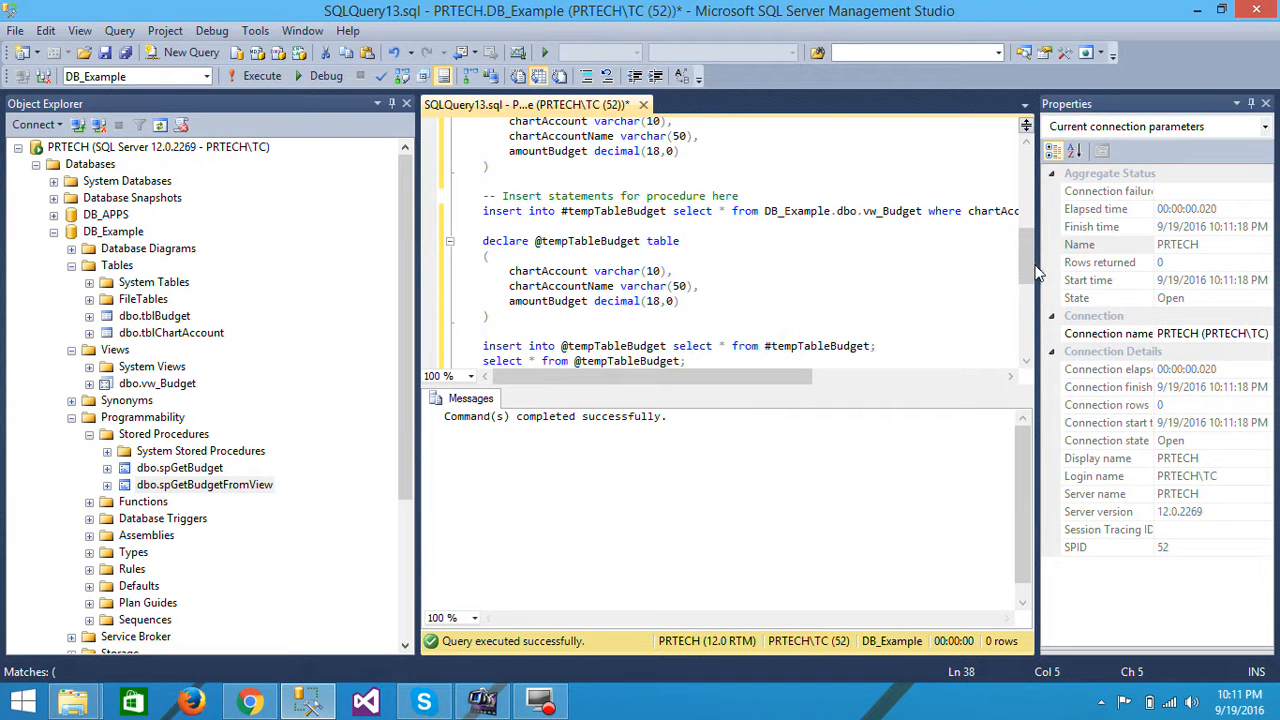
scroll("down", 3)
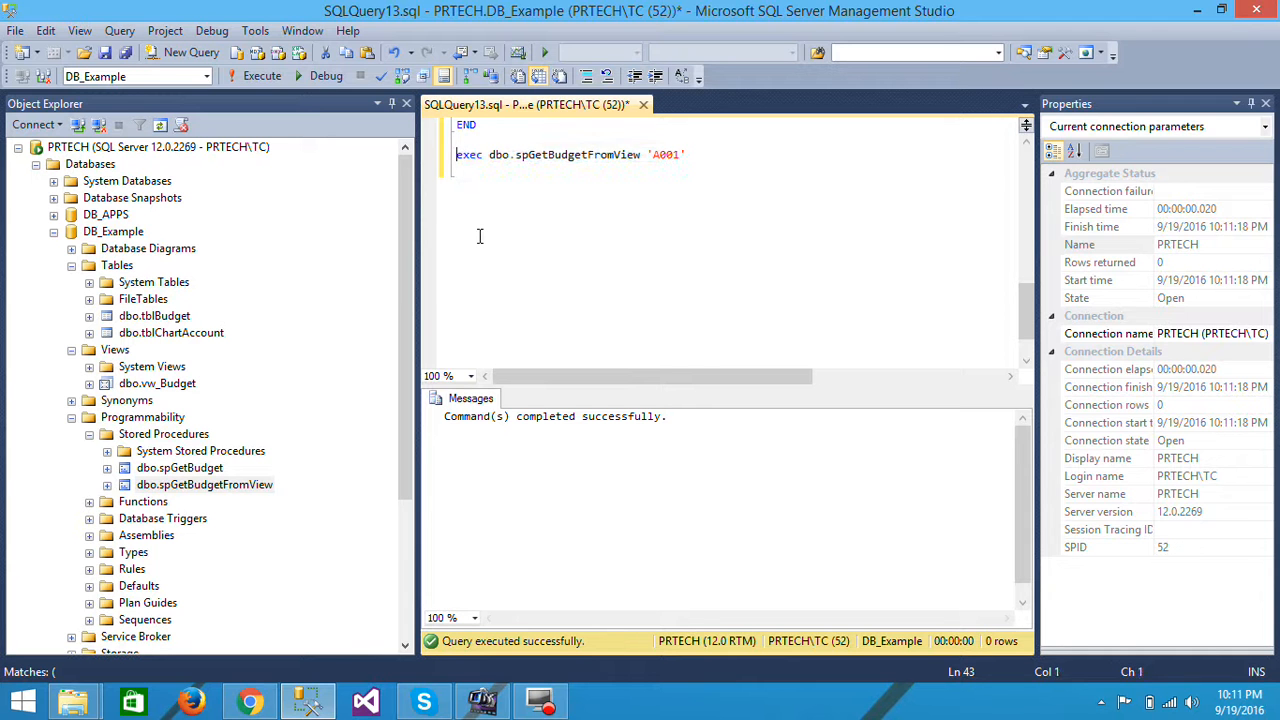
left_click(262, 76)
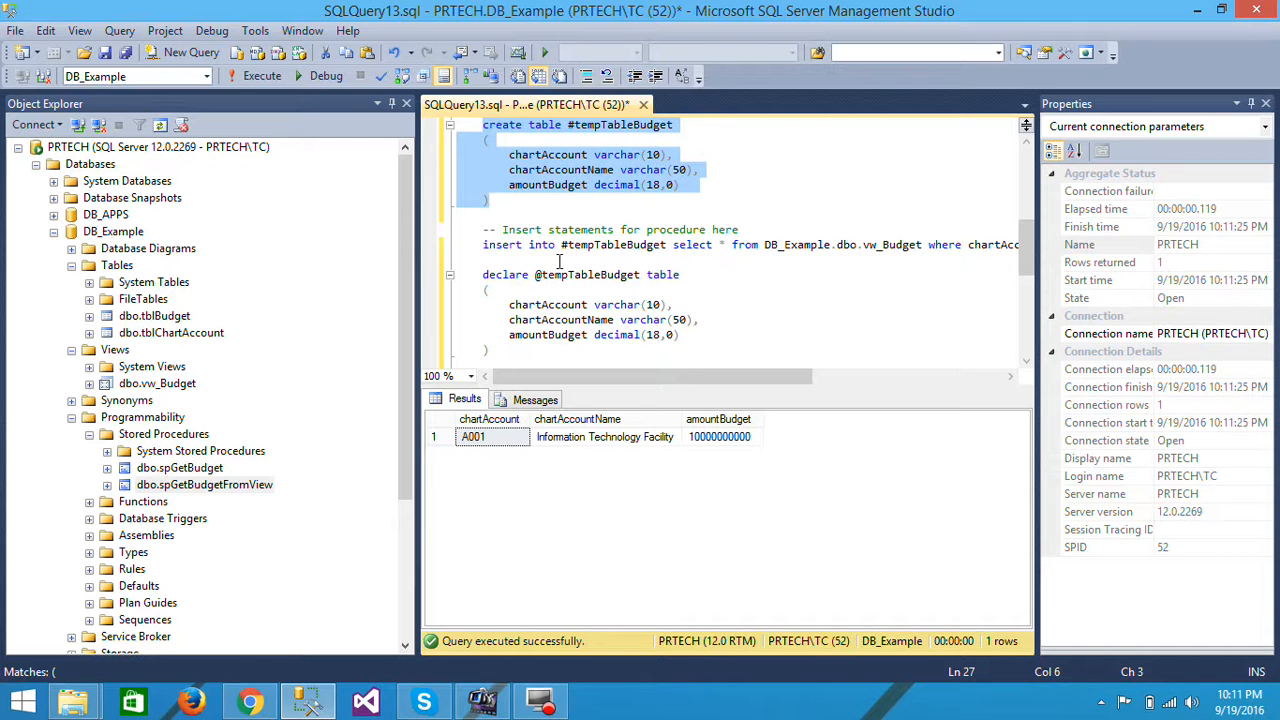
left_click(484, 275)
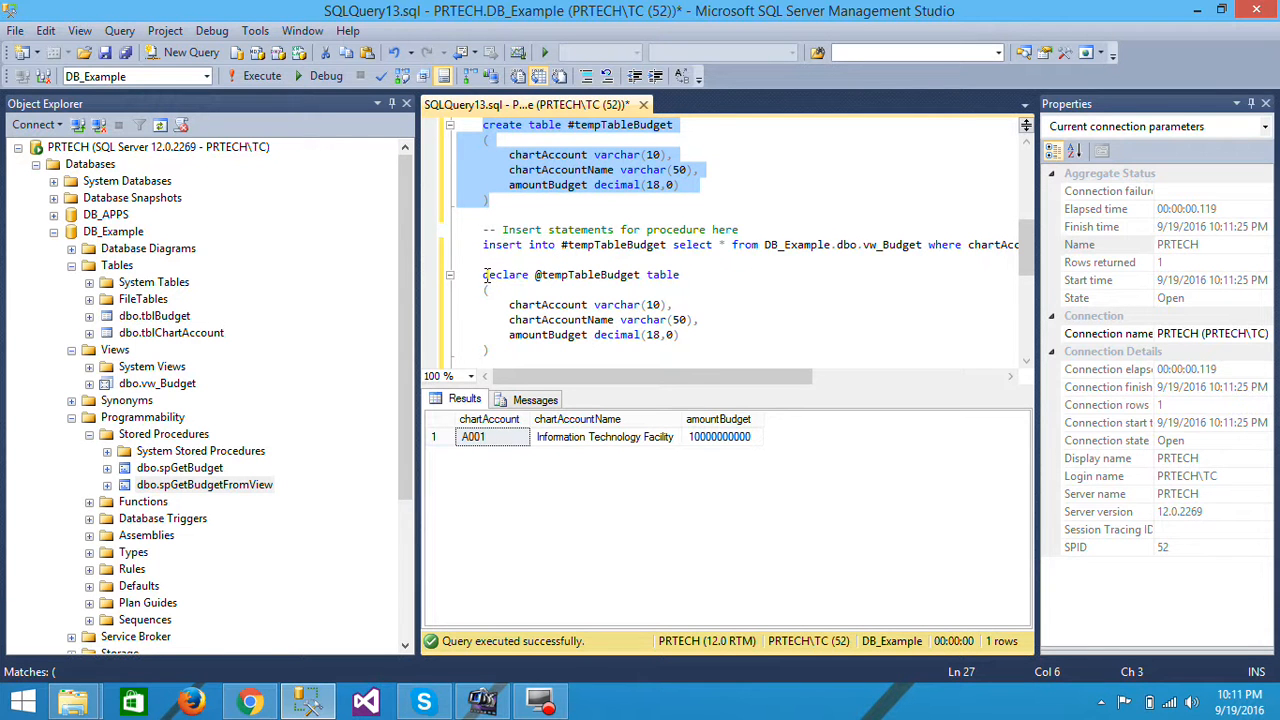
left_click(484, 275)
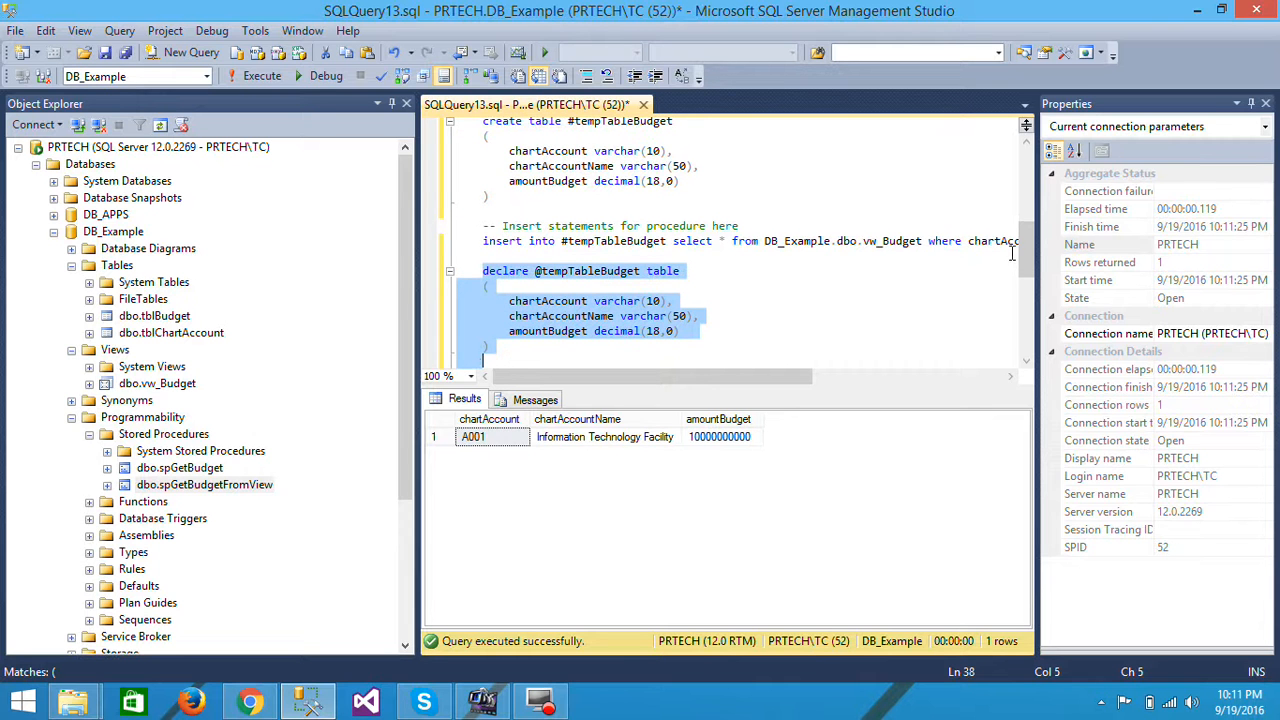
scroll("down", 3)
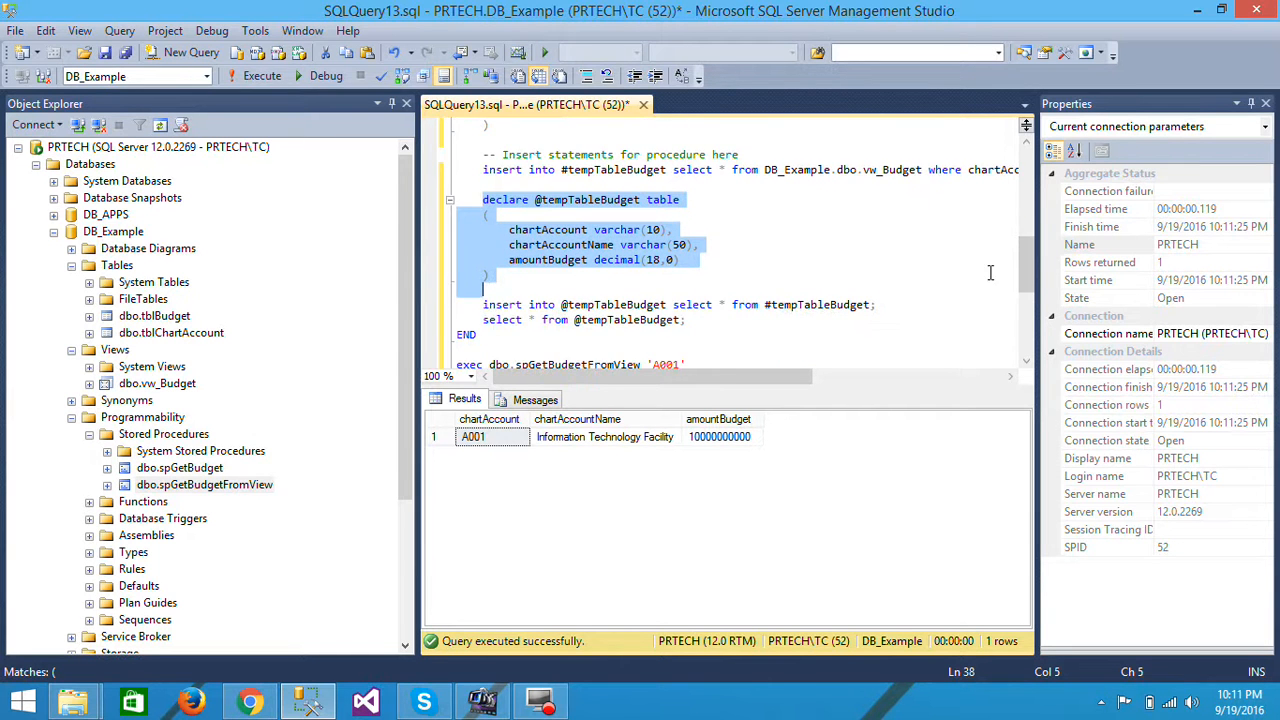
mouse_move(910, 275)
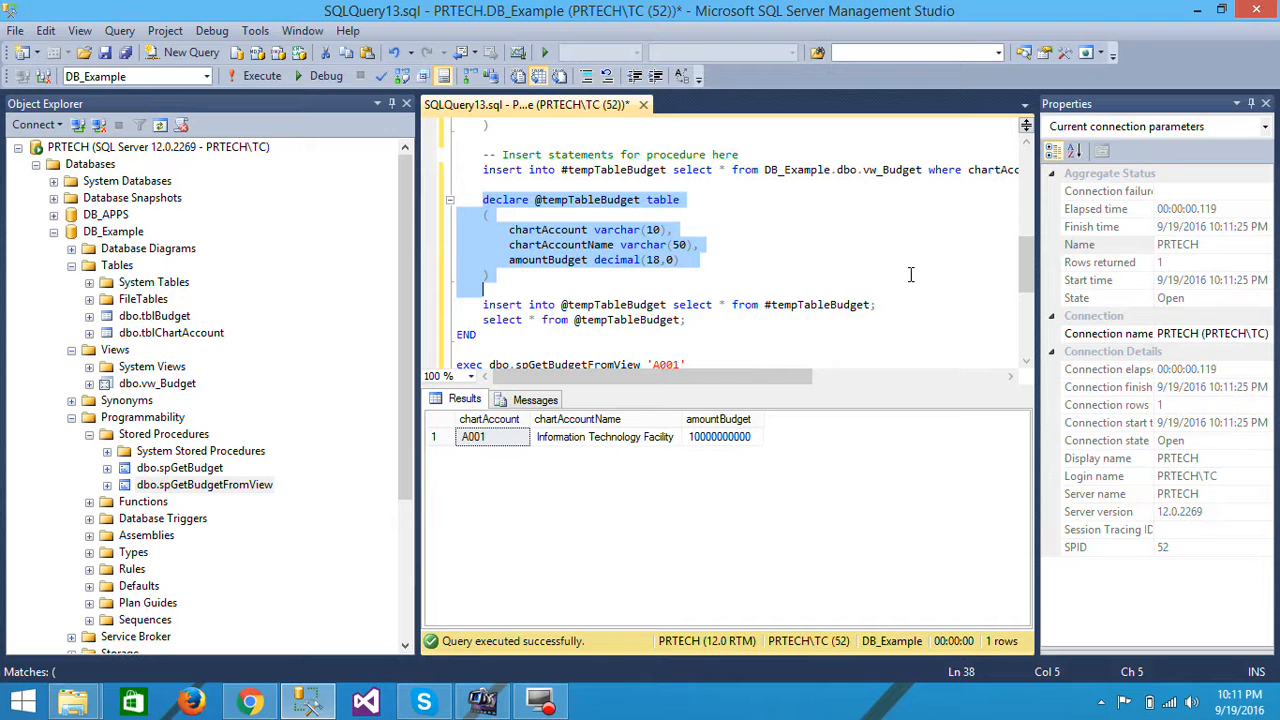